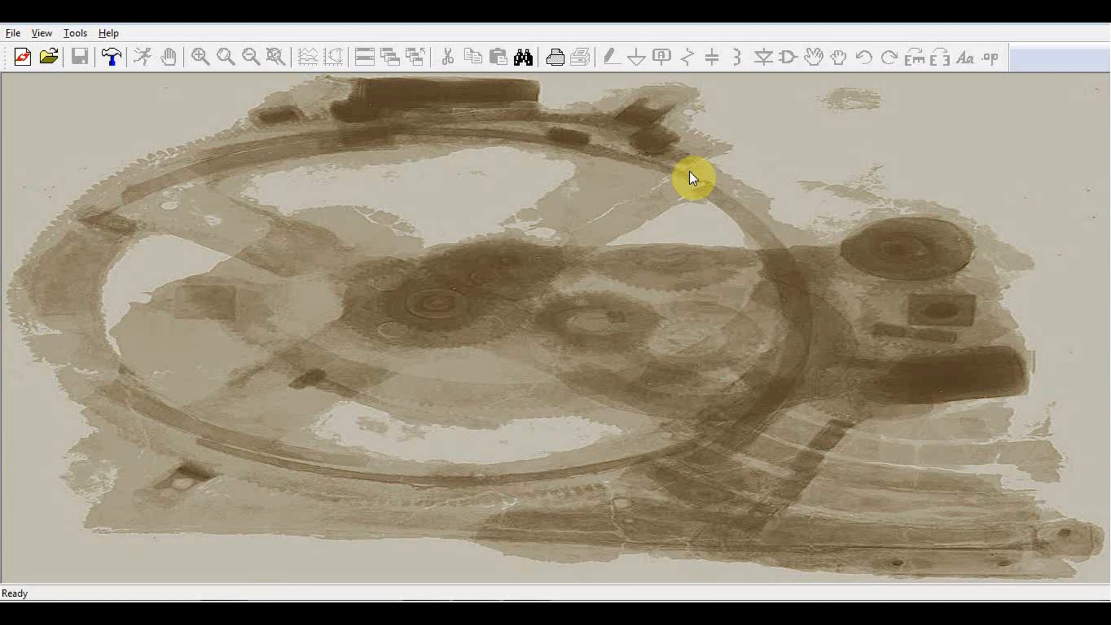
mouse_move(688, 358)
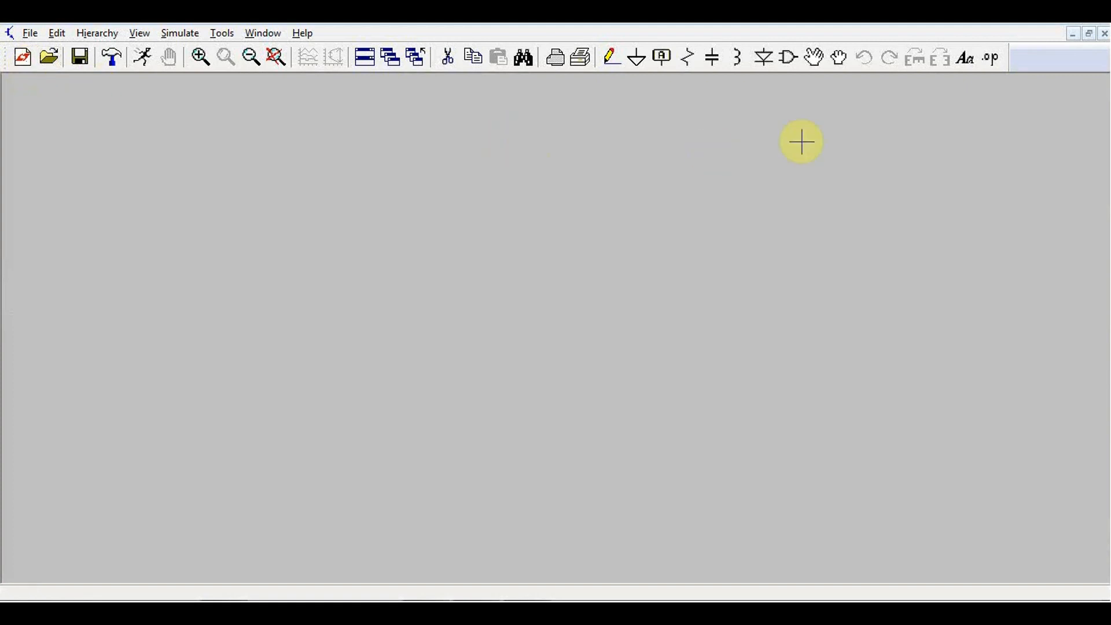
mouse_move(790, 124)
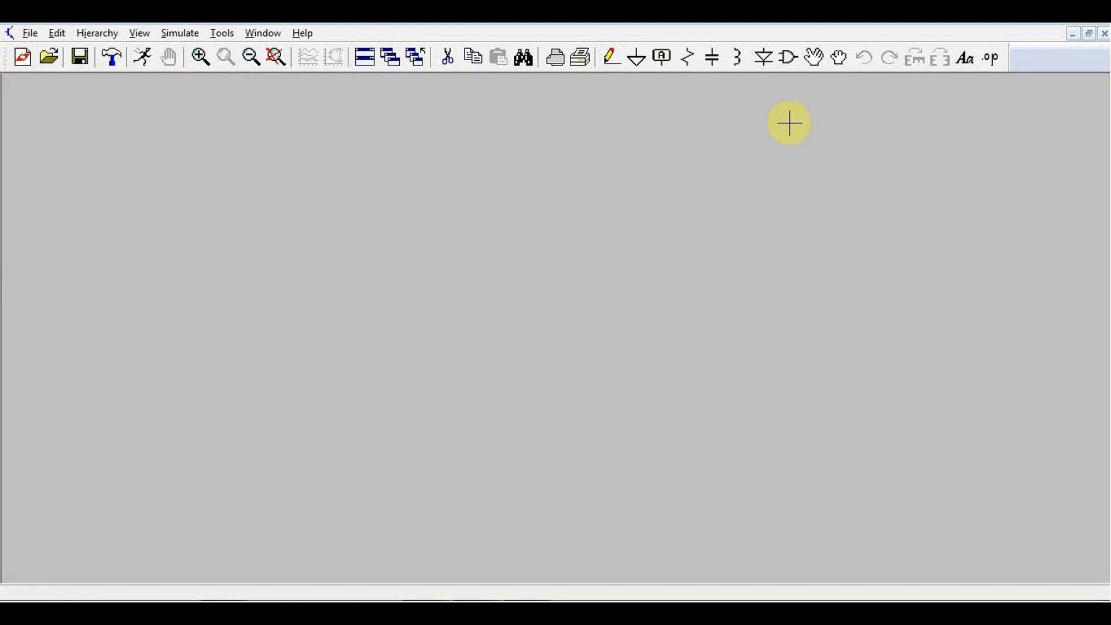
mouse_move(786, 58)
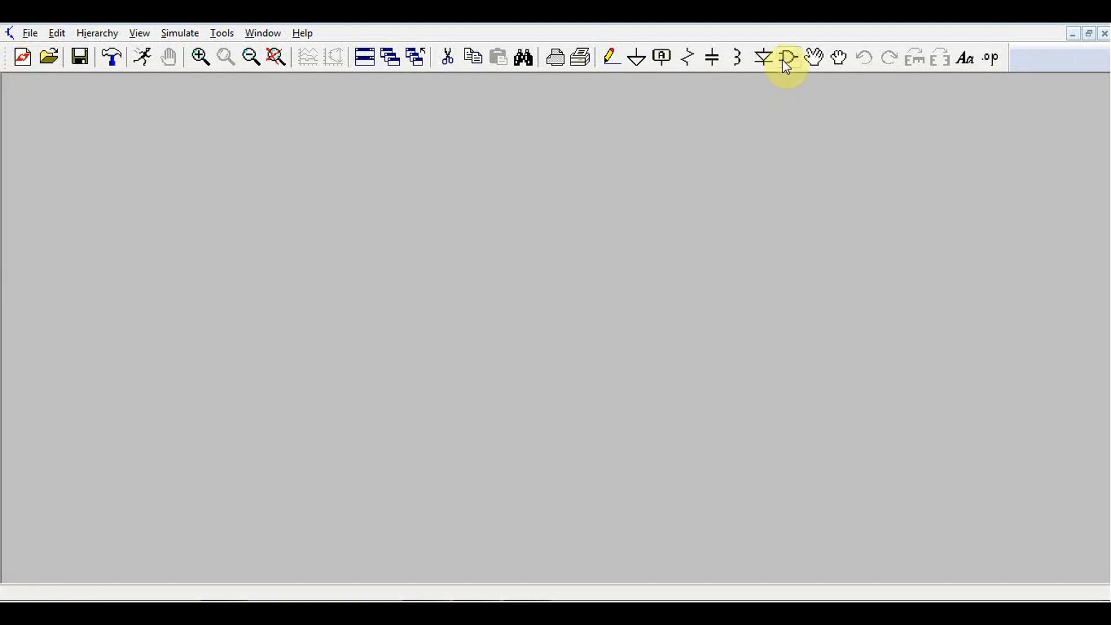
Step: Pick ADA4665 from the Opamps symbol library and open its macromodel test fixture
left_click(787, 57)
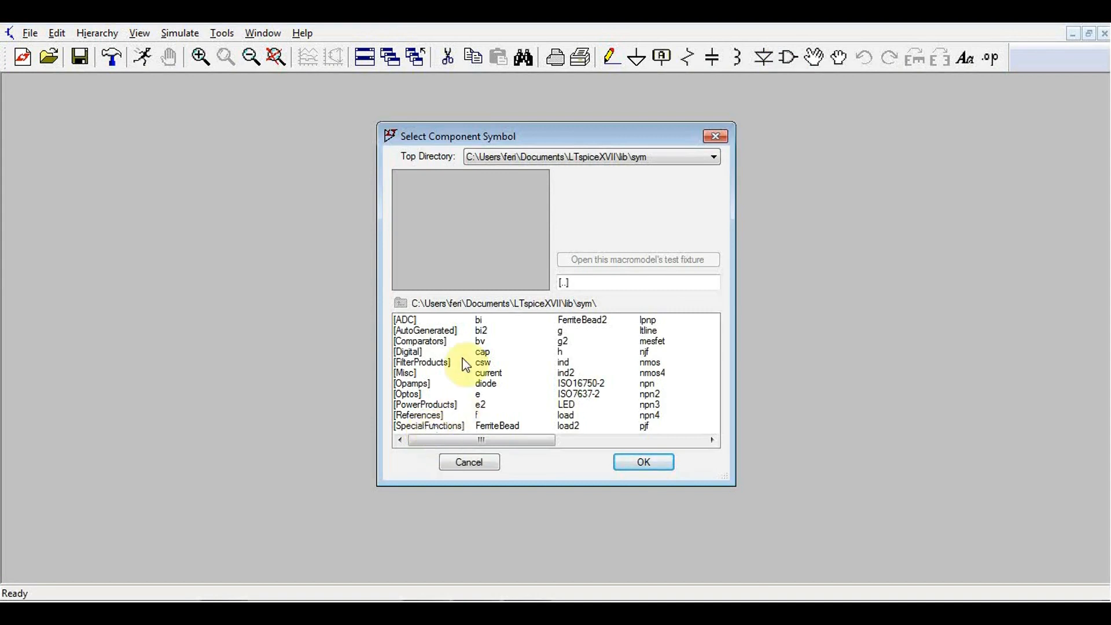
mouse_move(436, 385)
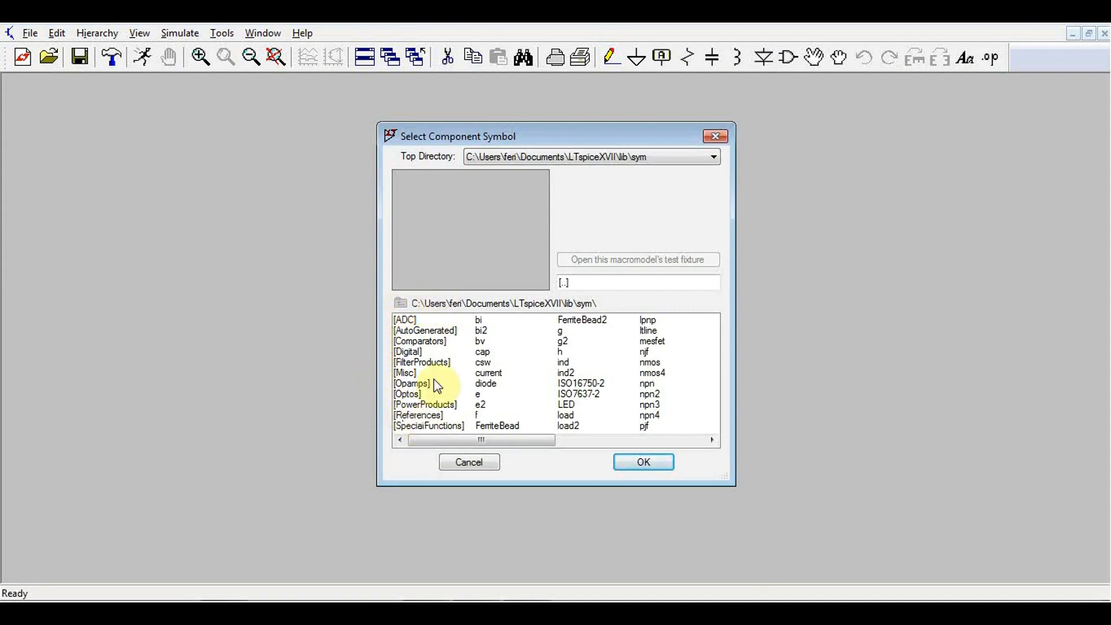
mouse_move(422, 391)
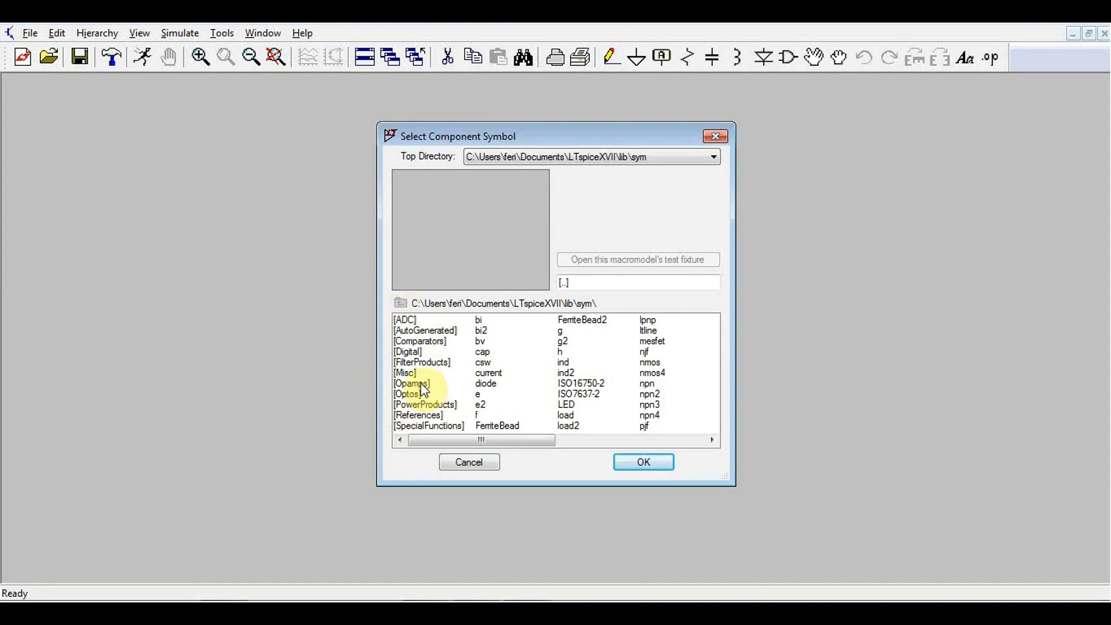
left_click(411, 383)
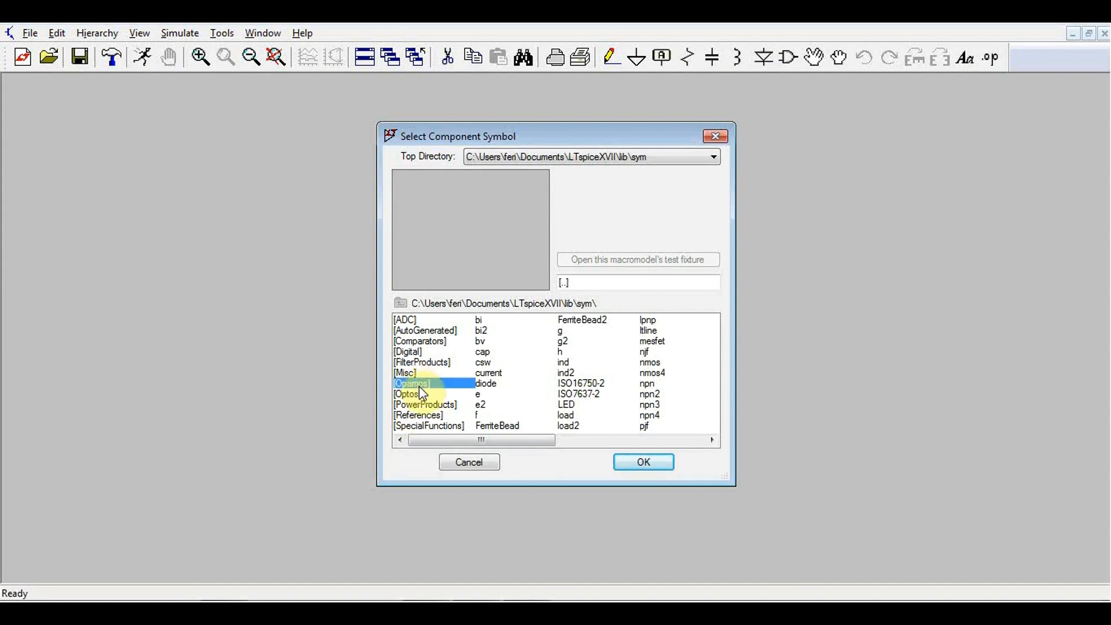
double_click(411, 384)
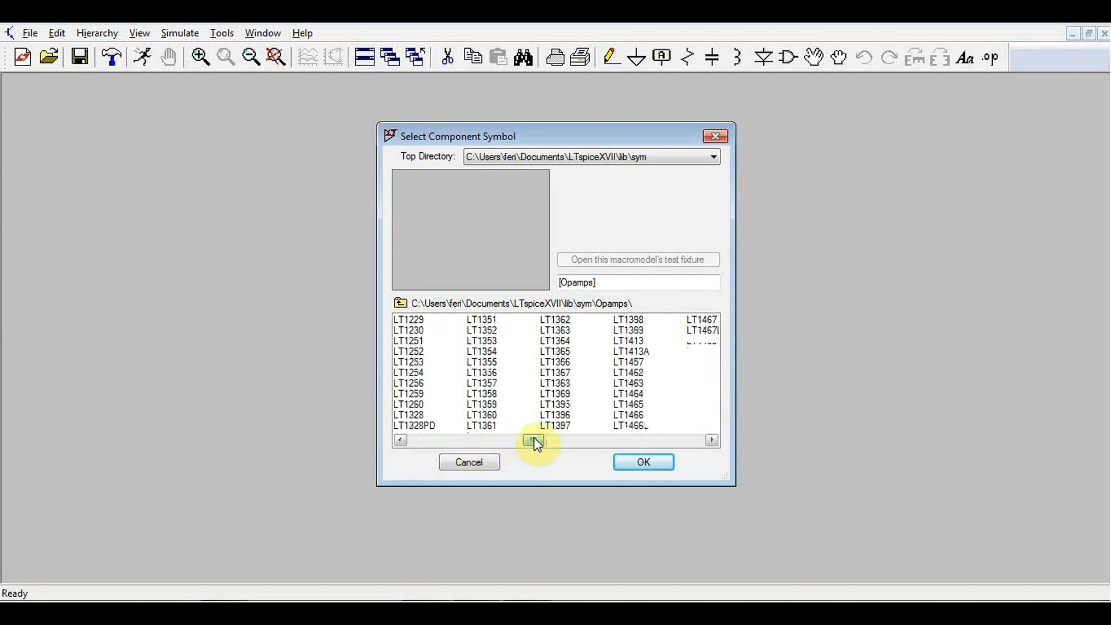
left_click(539, 440)
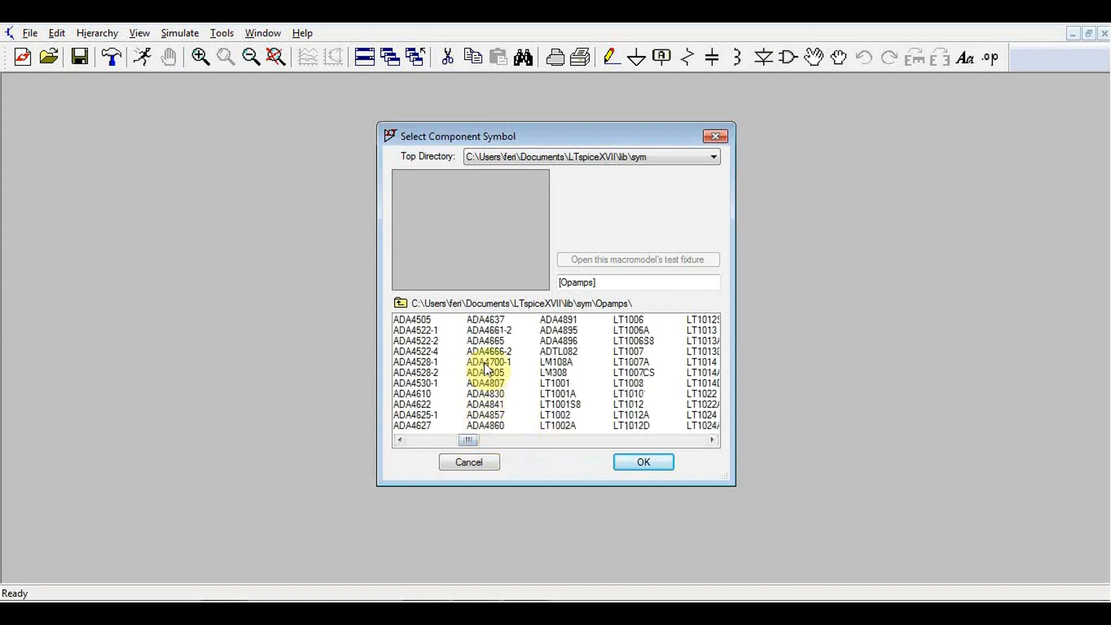
left_click(485, 340)
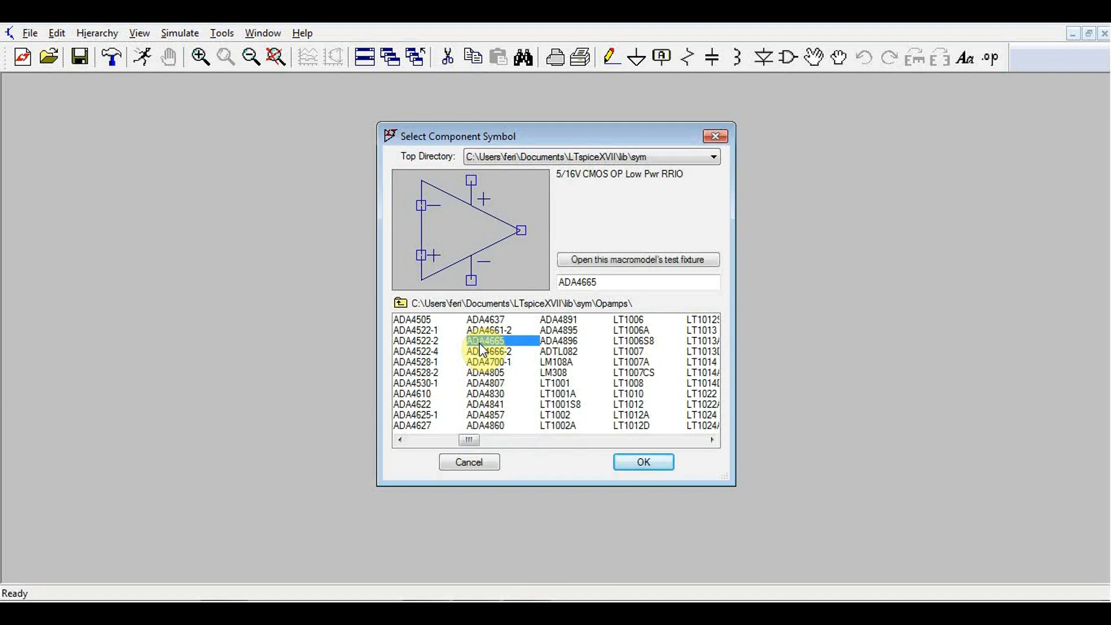
left_click(641, 462)
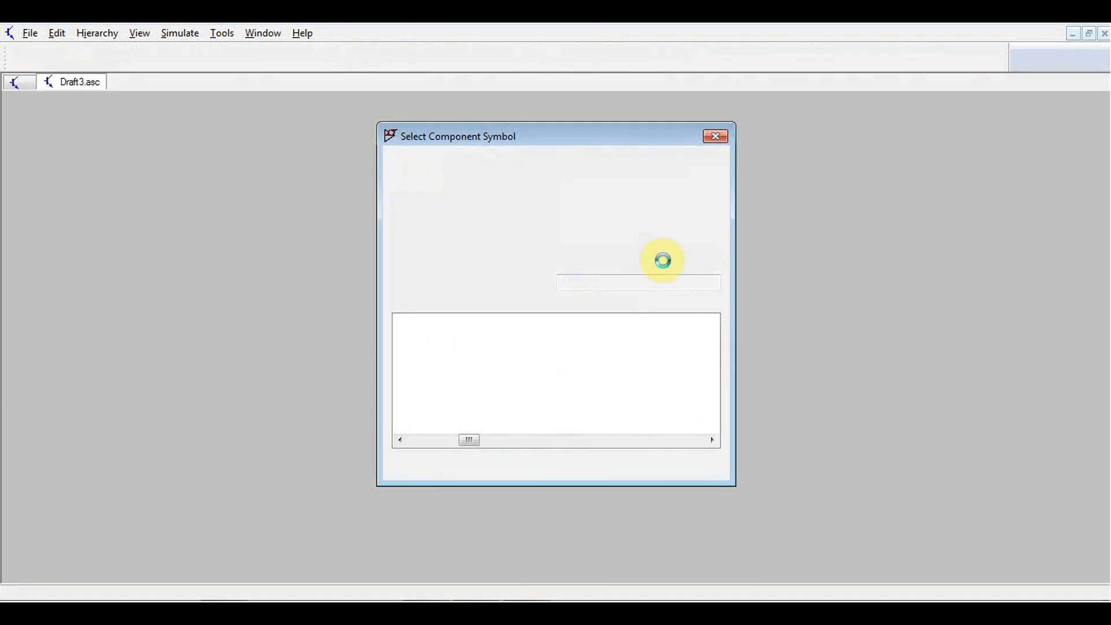
Step: Simulate the ADA4665 test circuit and add the V(in) trace beside V(out)
left_click(716, 136)
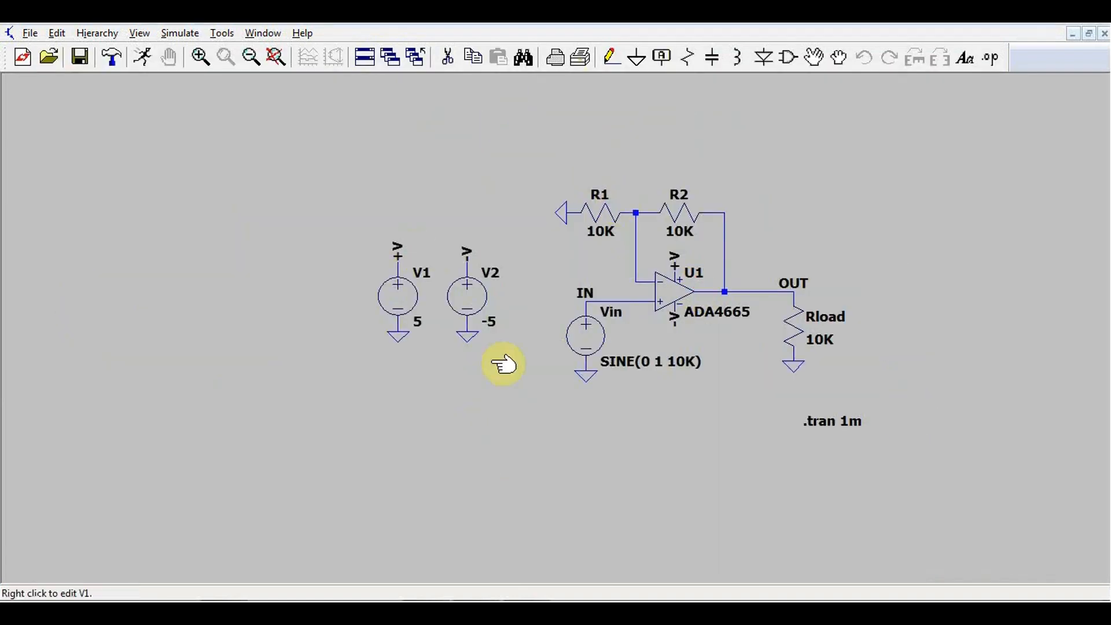
mouse_move(669, 294)
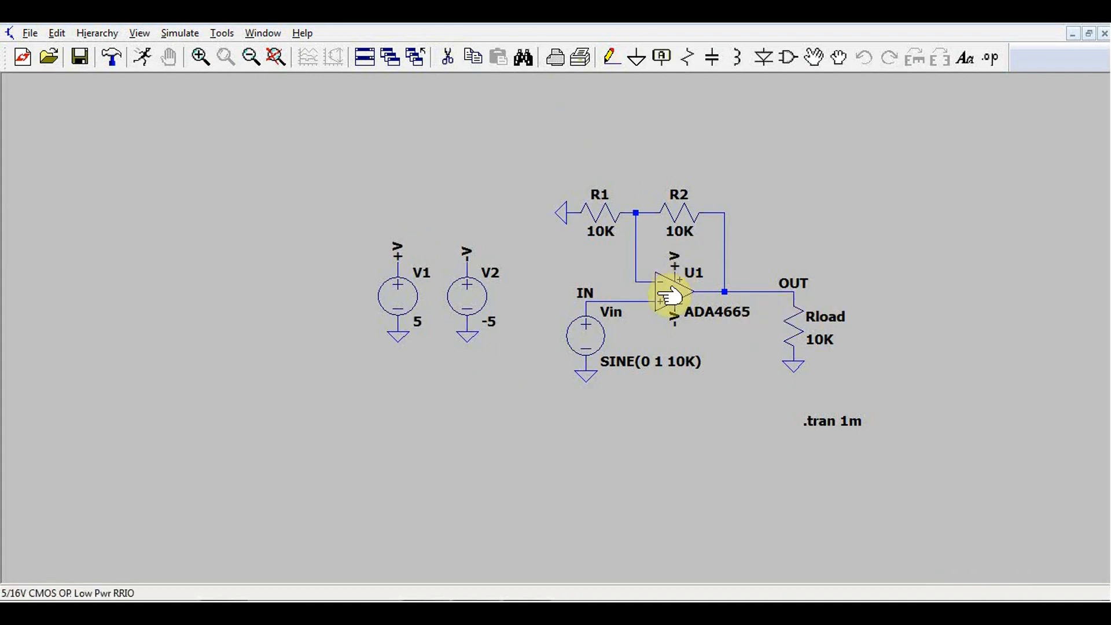
mouse_move(370, 74)
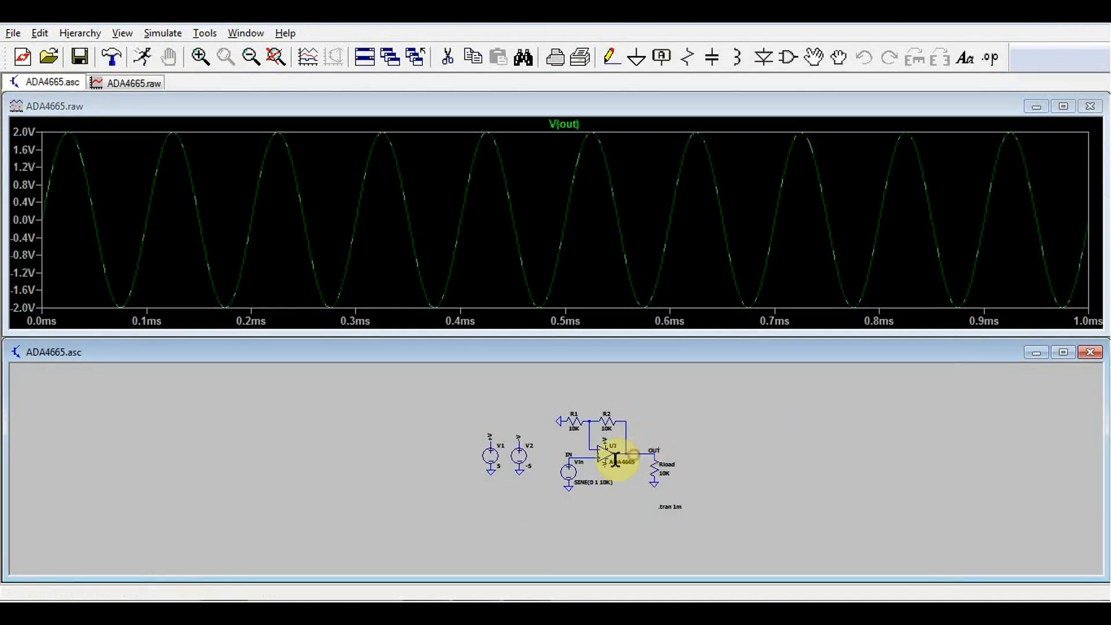
mouse_move(591, 450)
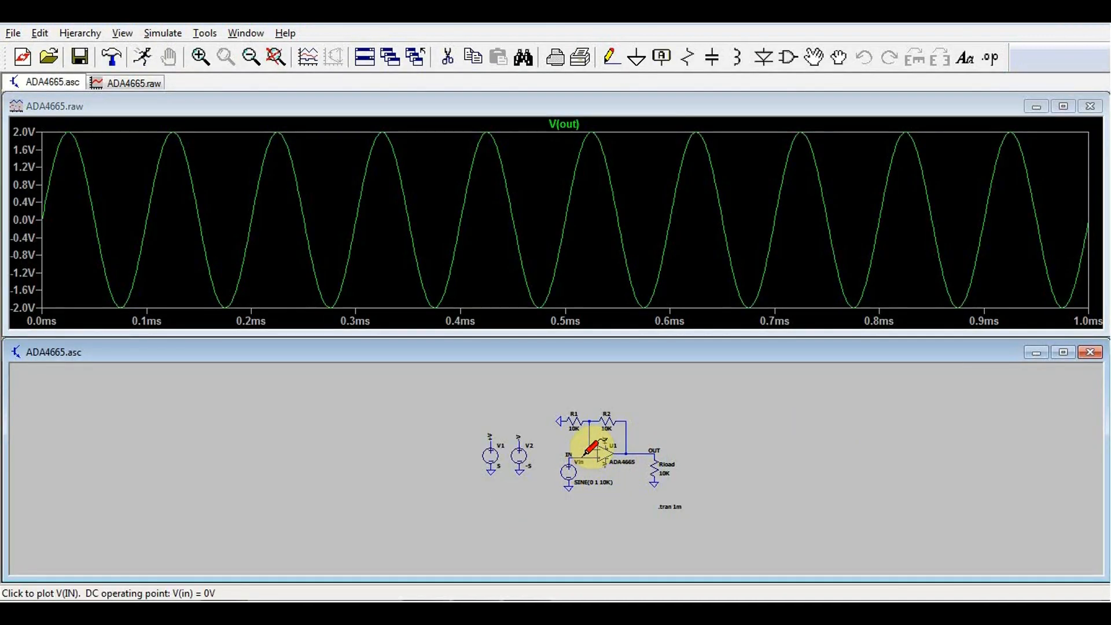
left_click(568, 461)
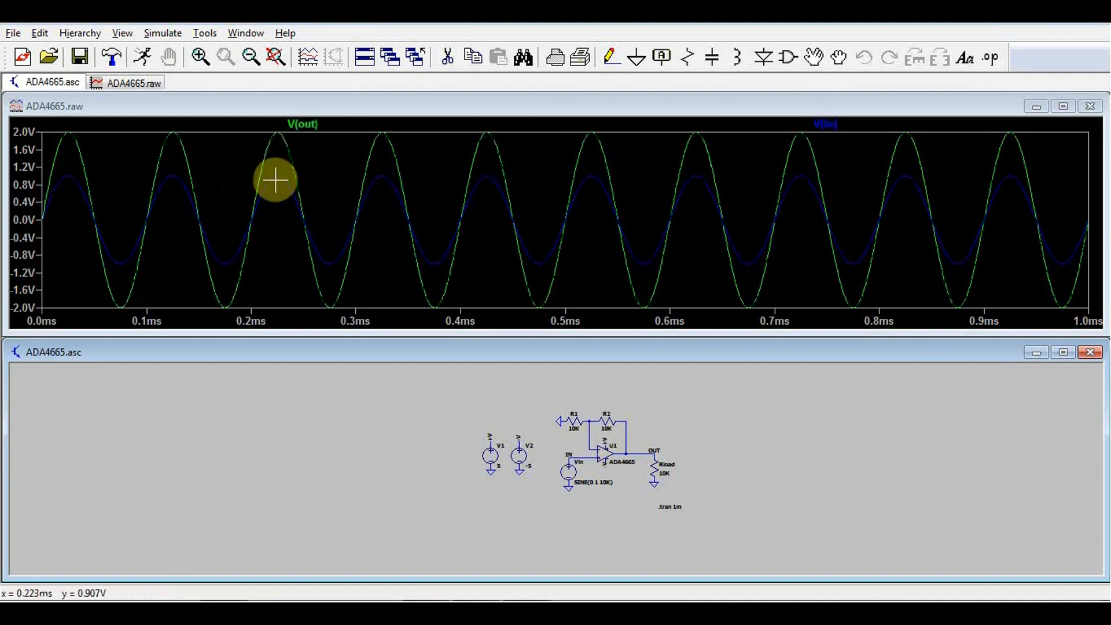
mouse_move(229, 186)
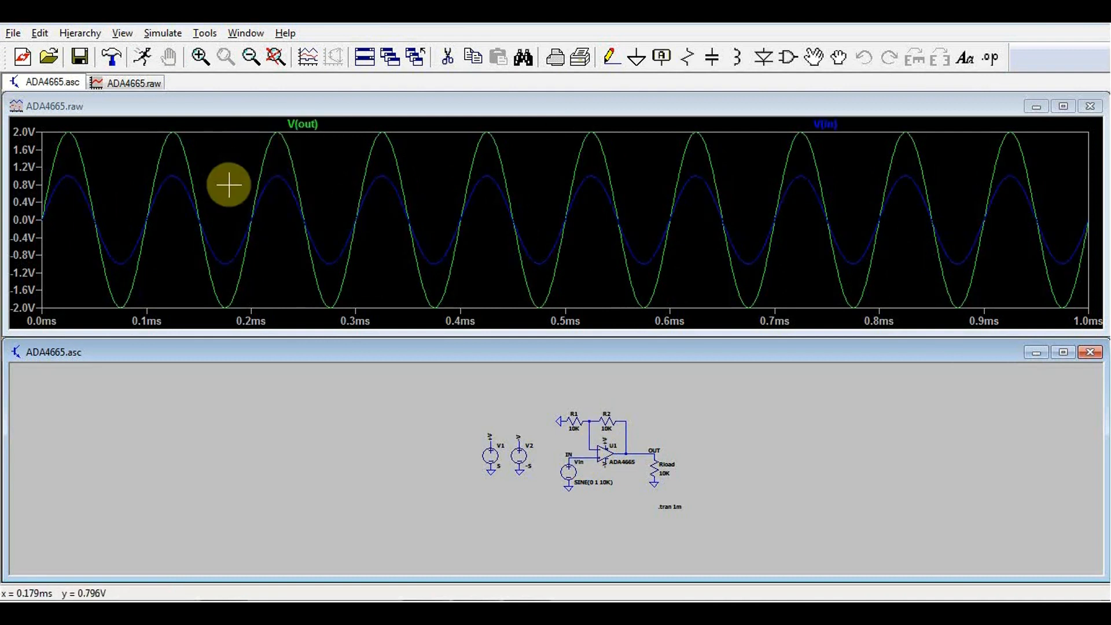
mouse_move(1092, 309)
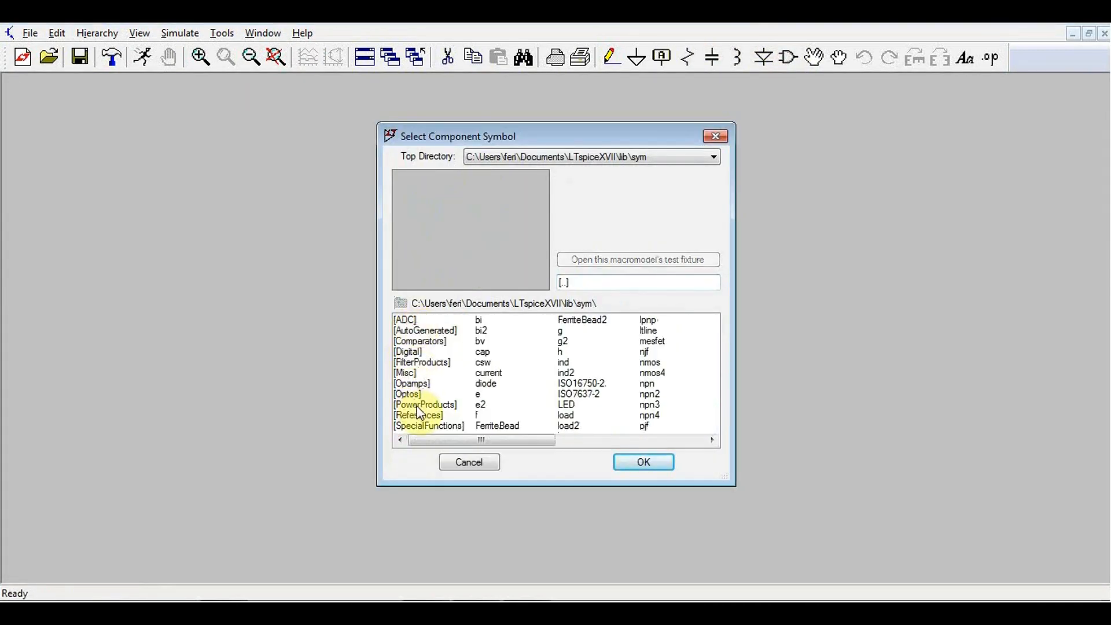
Step: Browse the PowerProducts folder and select the LT1073-12 DC/DC converter
double_click(425, 404)
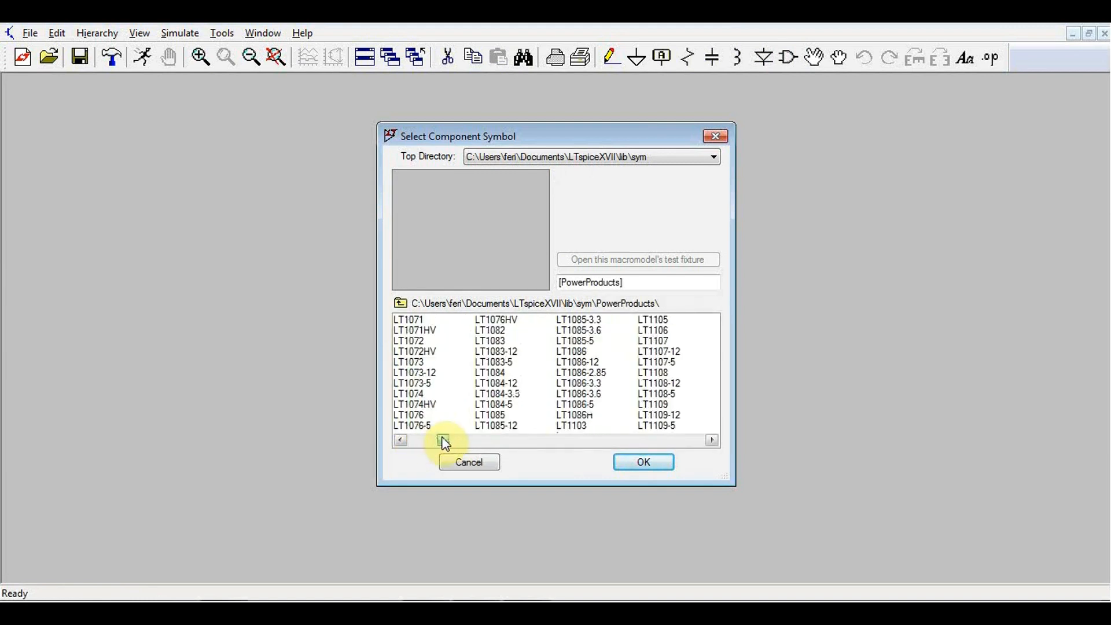
left_click(581, 382)
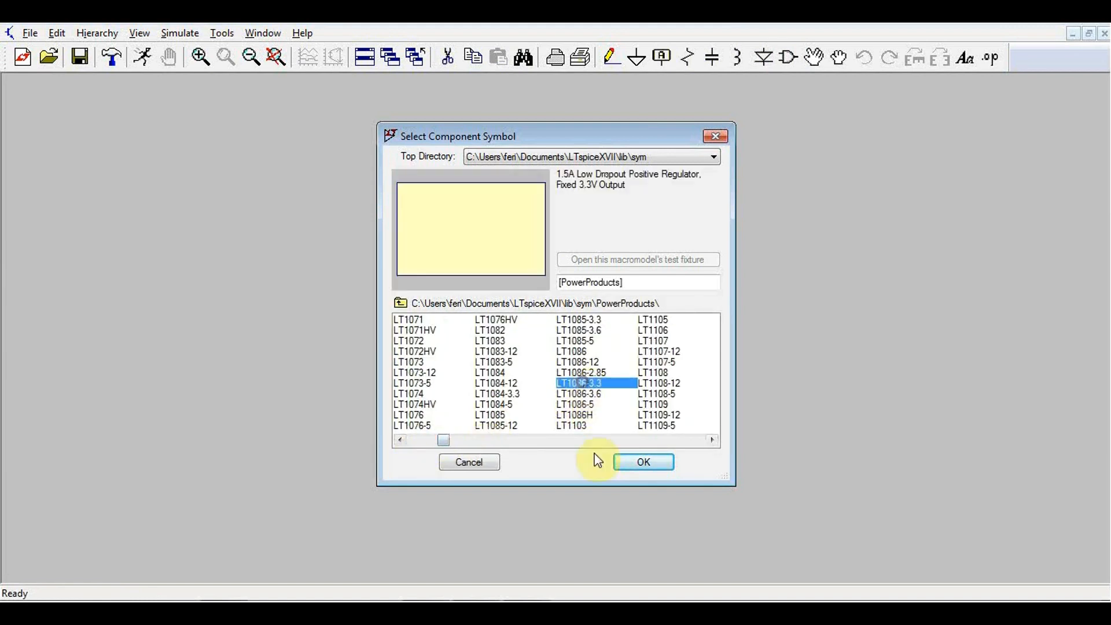
left_click(578, 383)
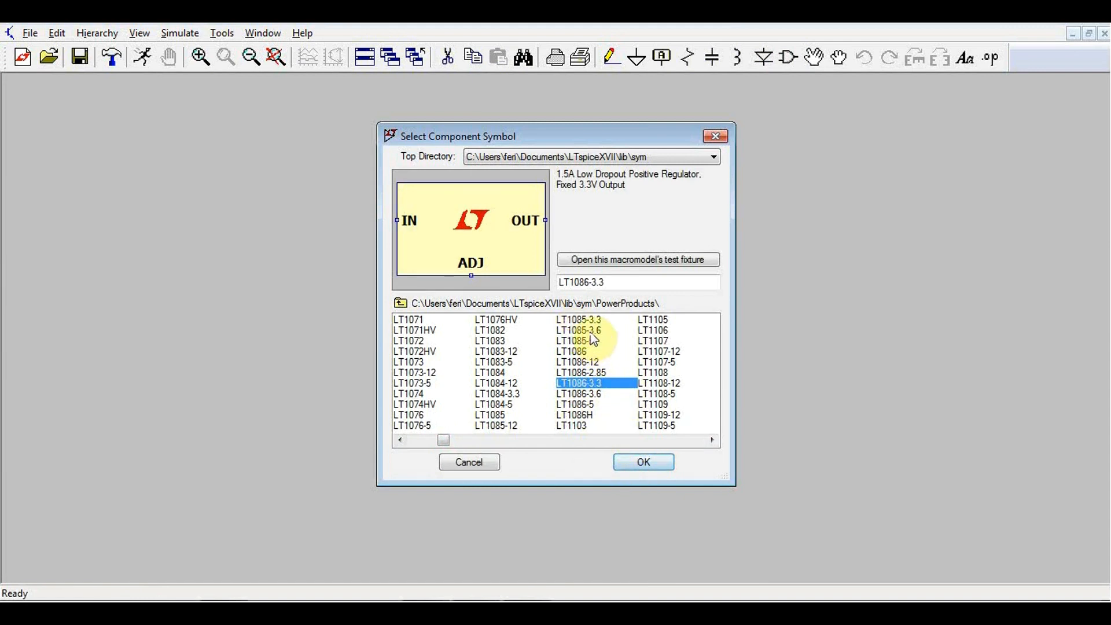
left_click(416, 372)
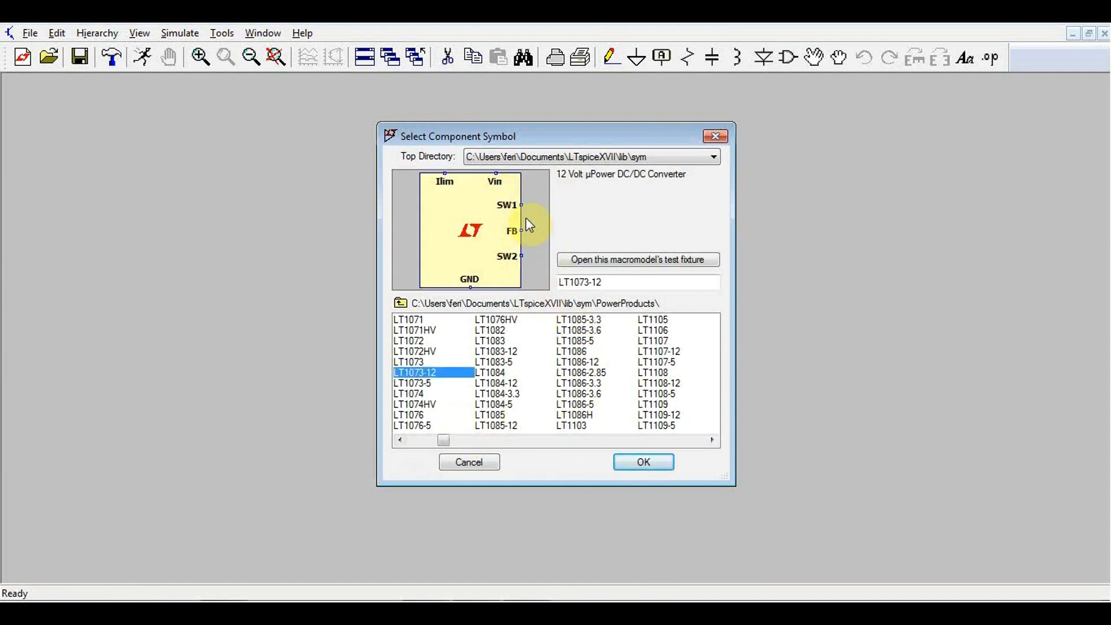
left_click(642, 462)
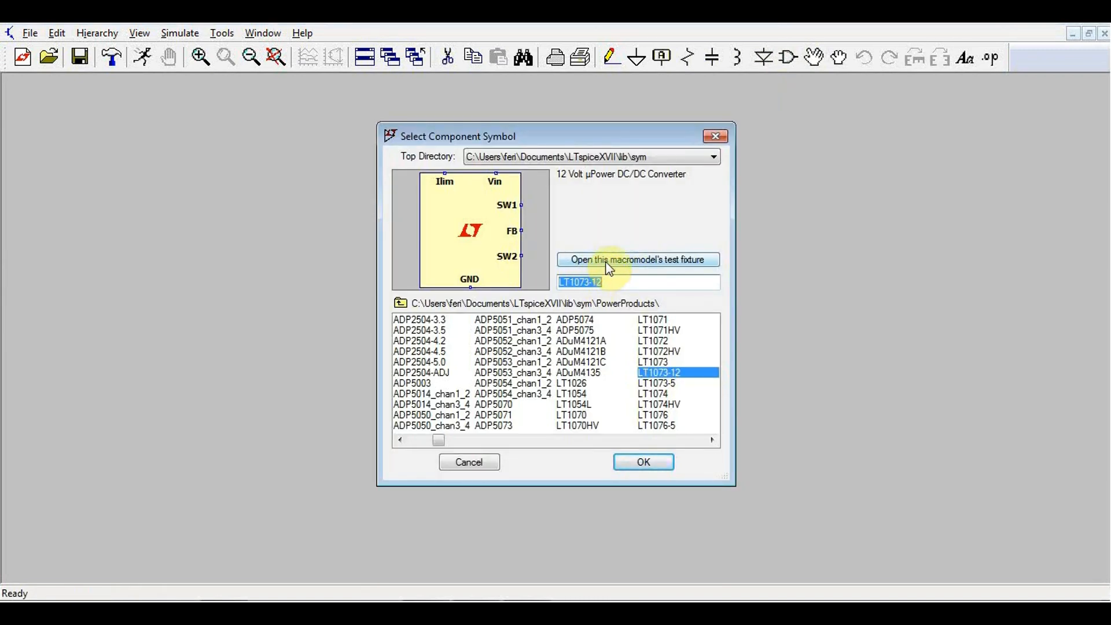
Step: Open and simulate the LT1073-12 test circuit, plotting the N001 switching node voltage
left_click(637, 259)
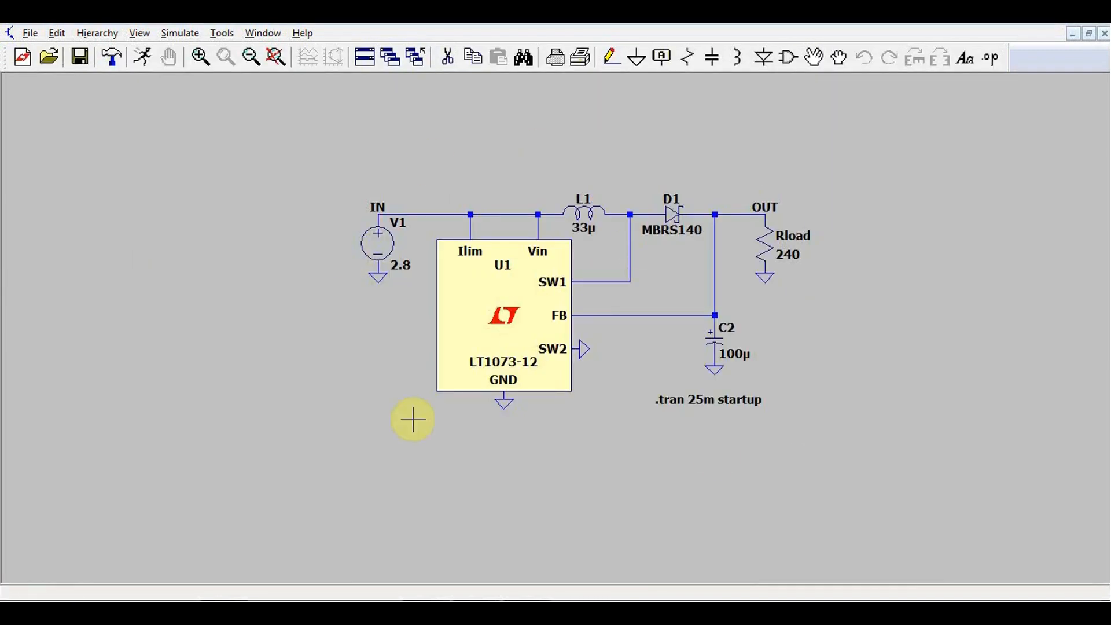
mouse_move(781, 364)
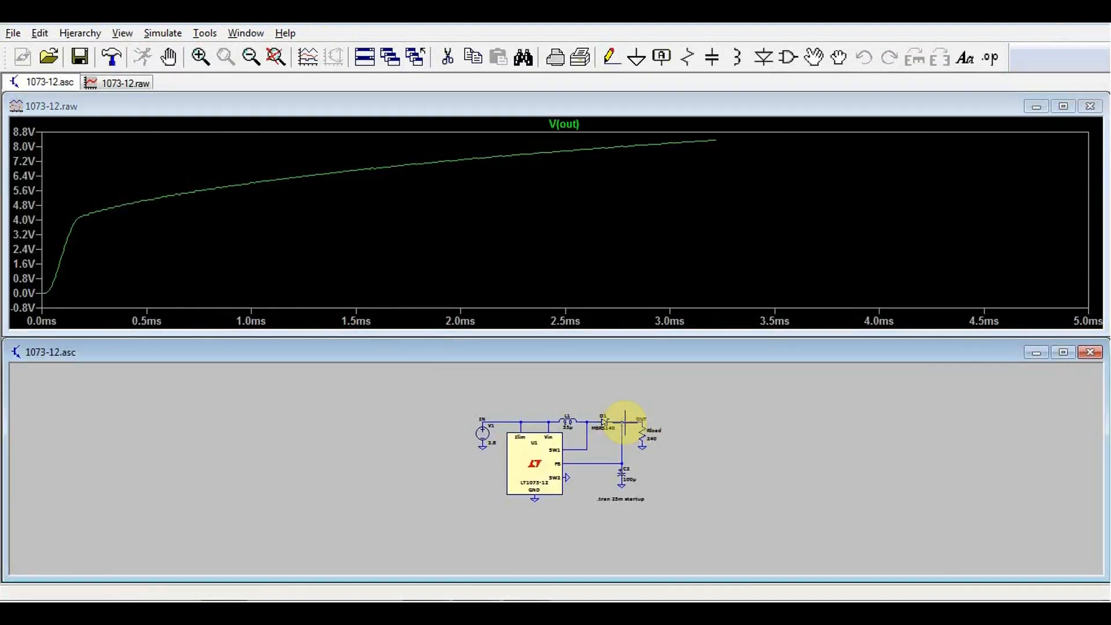
left_click(161, 33)
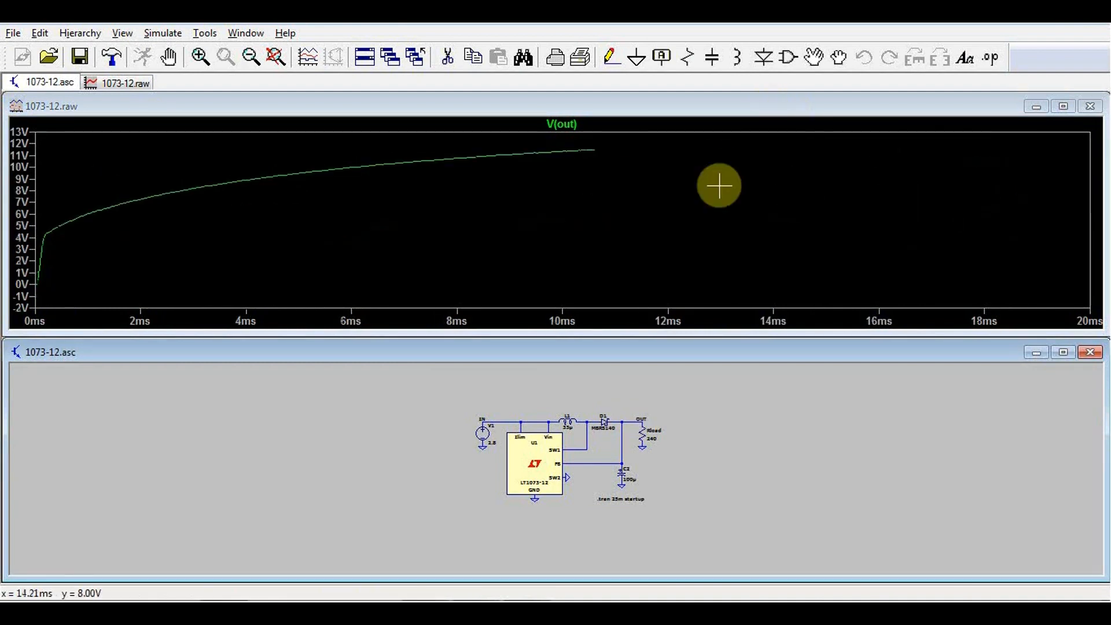
mouse_move(597, 413)
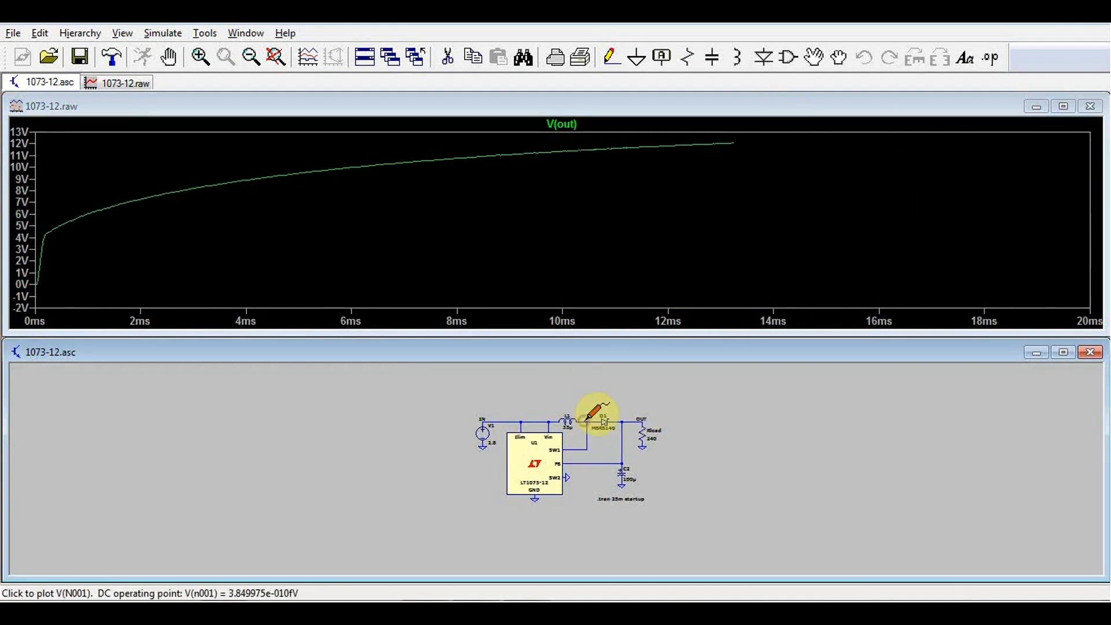
left_click(604, 416)
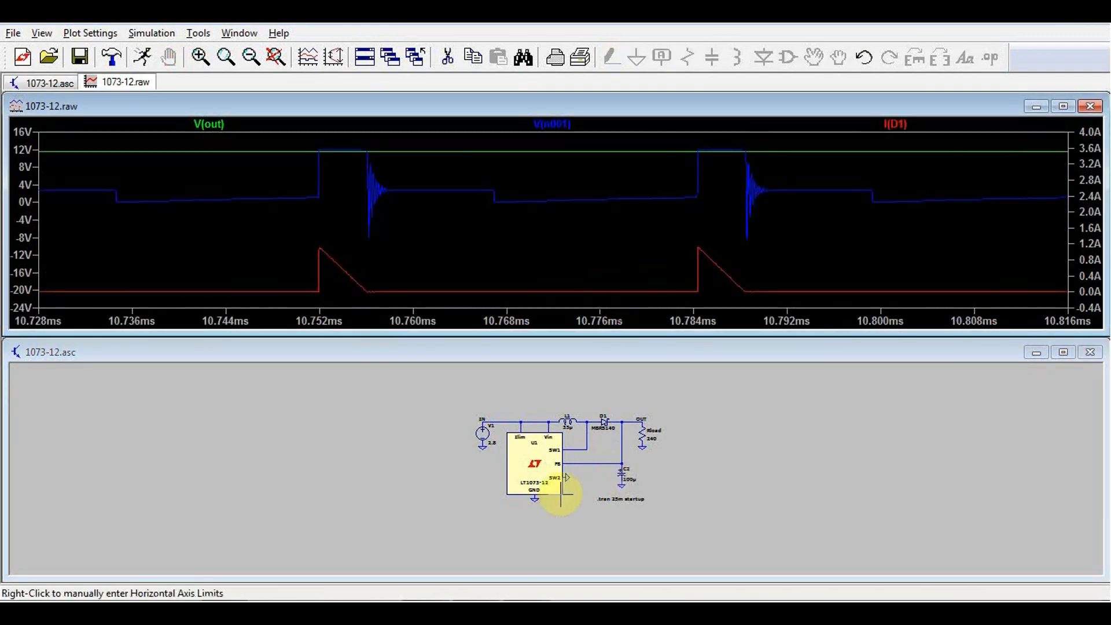
mouse_move(466, 506)
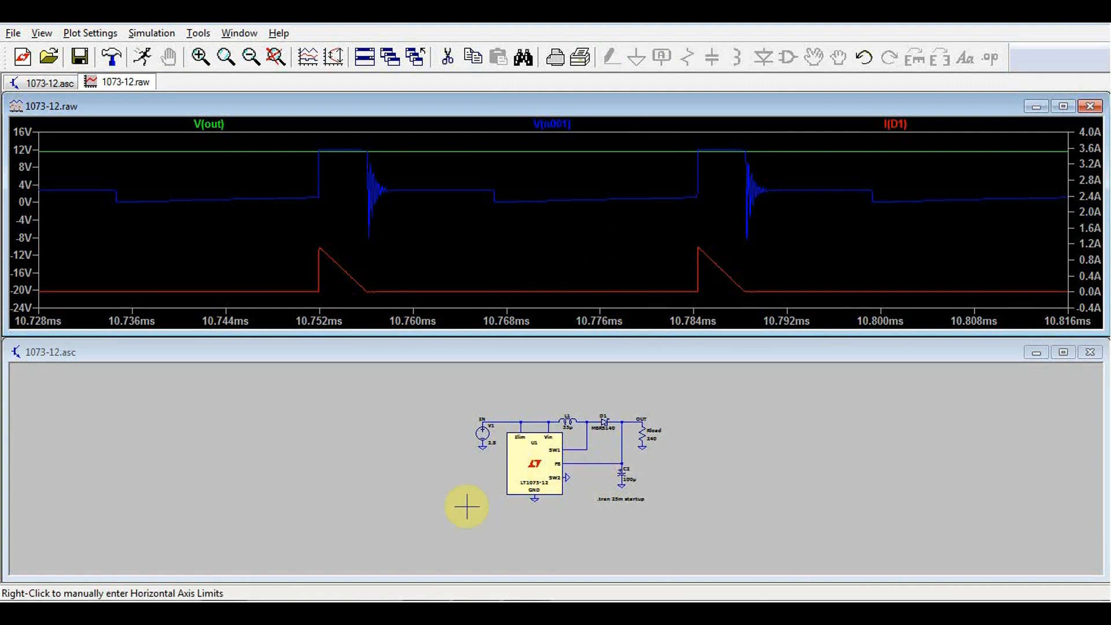
mouse_move(543, 524)
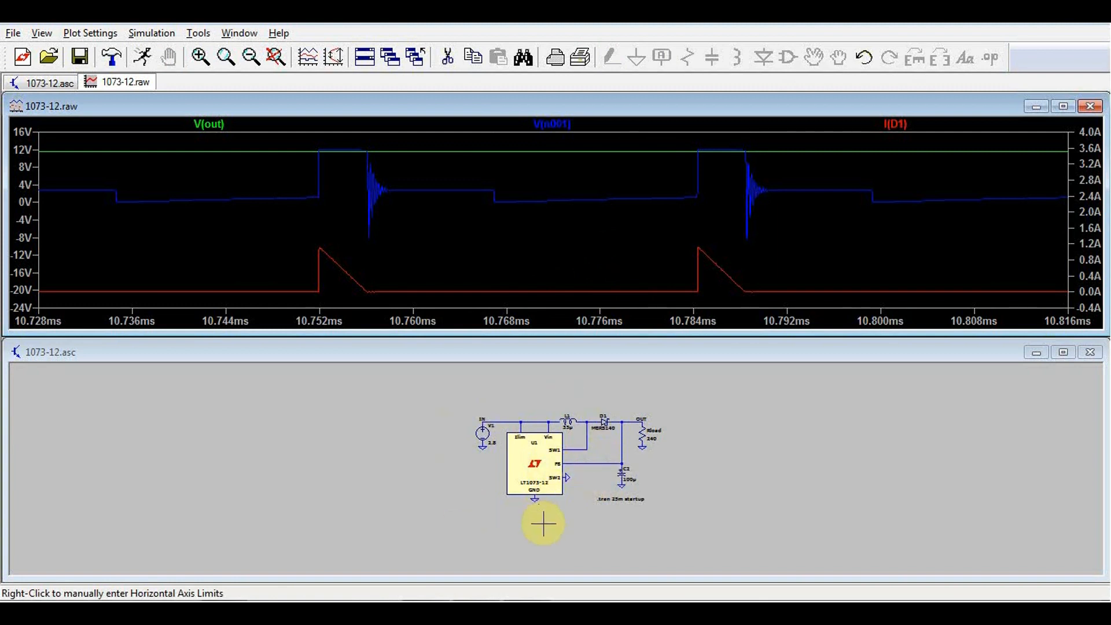
mouse_move(1071, 395)
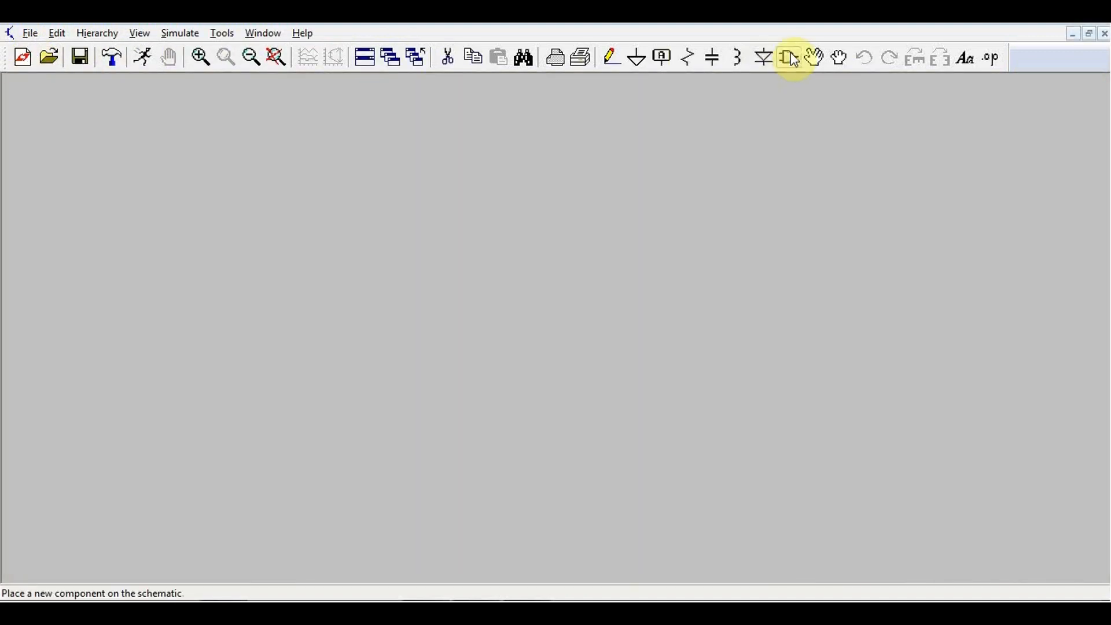
Step: Browse to the examples > Educational folder and select NE555.asc
left_click(30, 33)
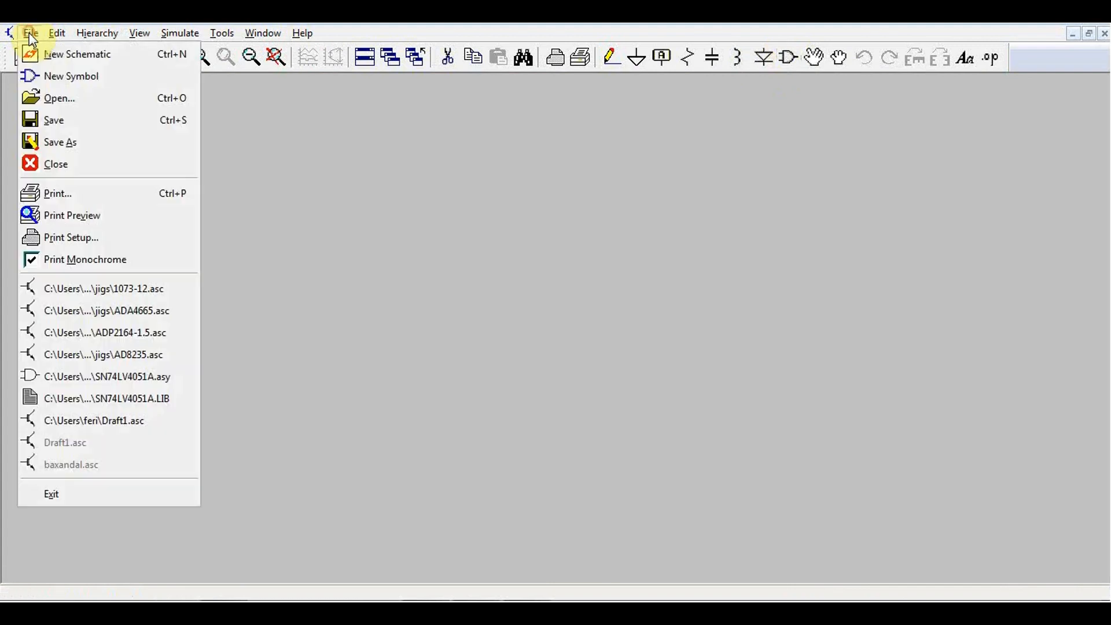
left_click(59, 98)
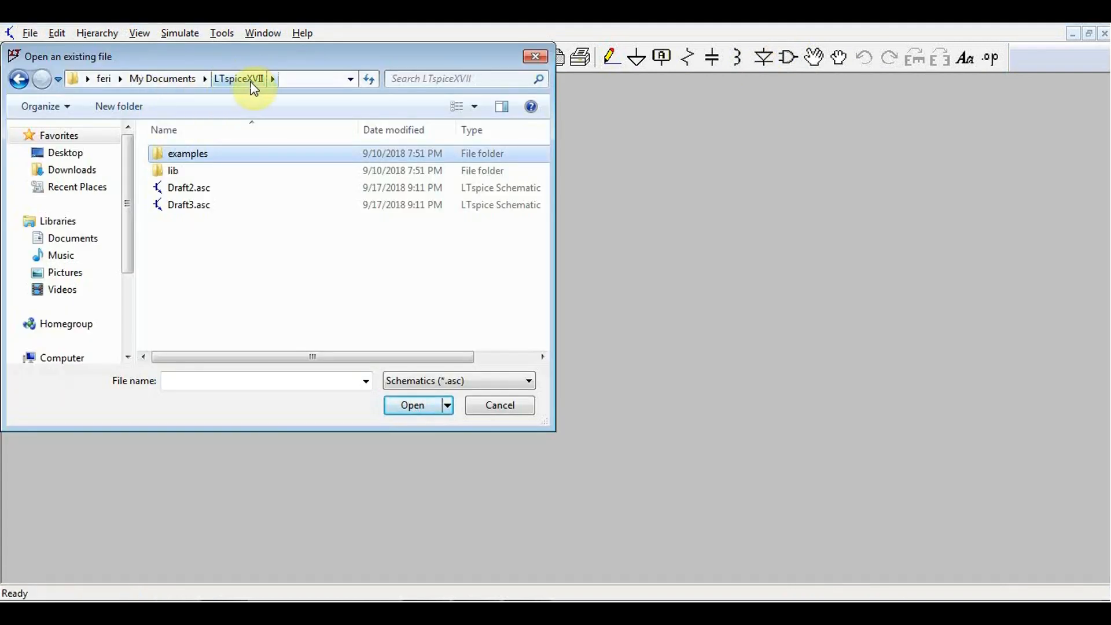
double_click(187, 153)
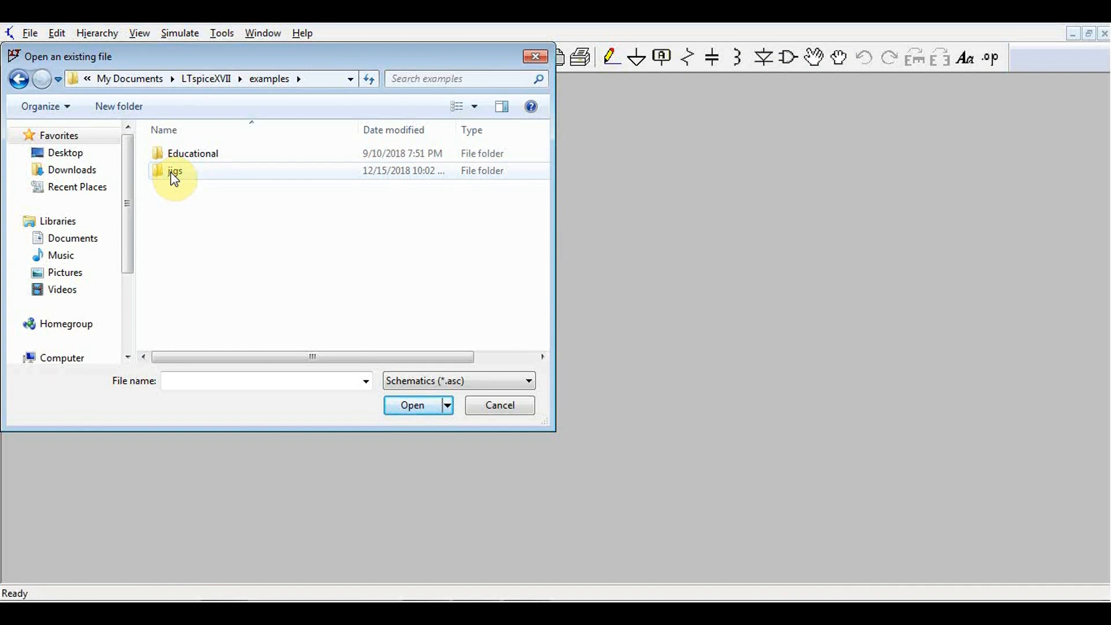
mouse_move(192, 154)
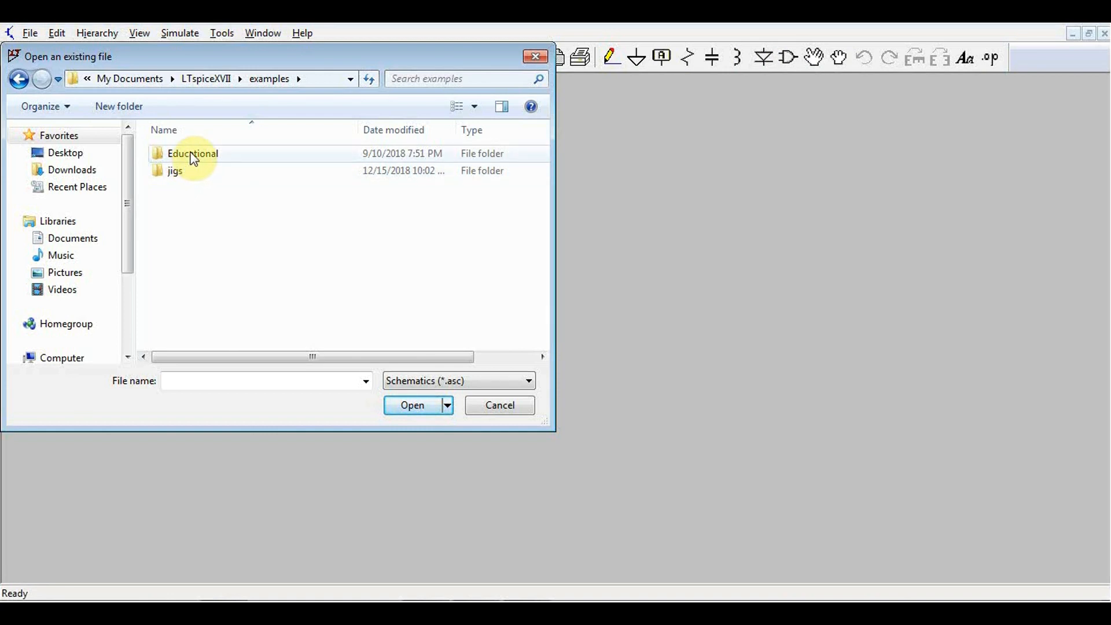
double_click(192, 153)
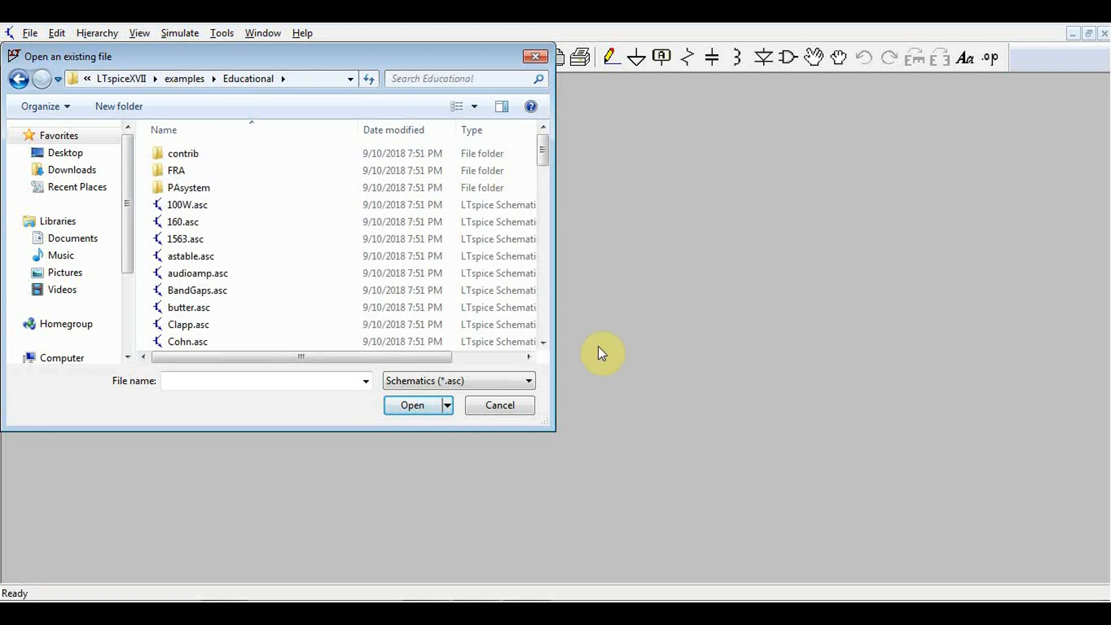
scroll("down", 3)
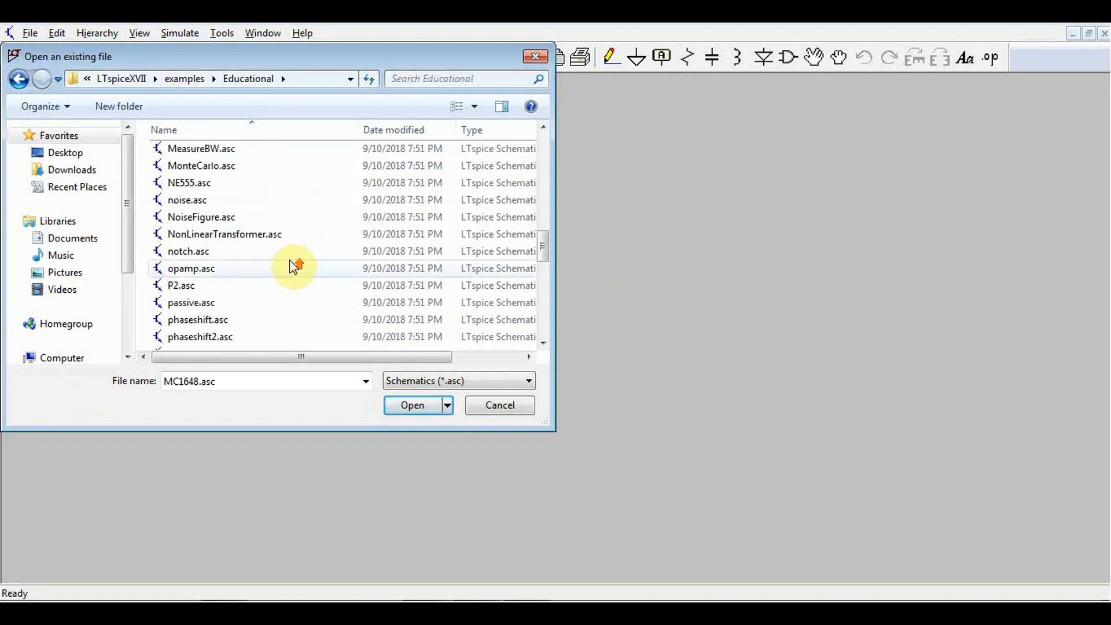
left_click(188, 285)
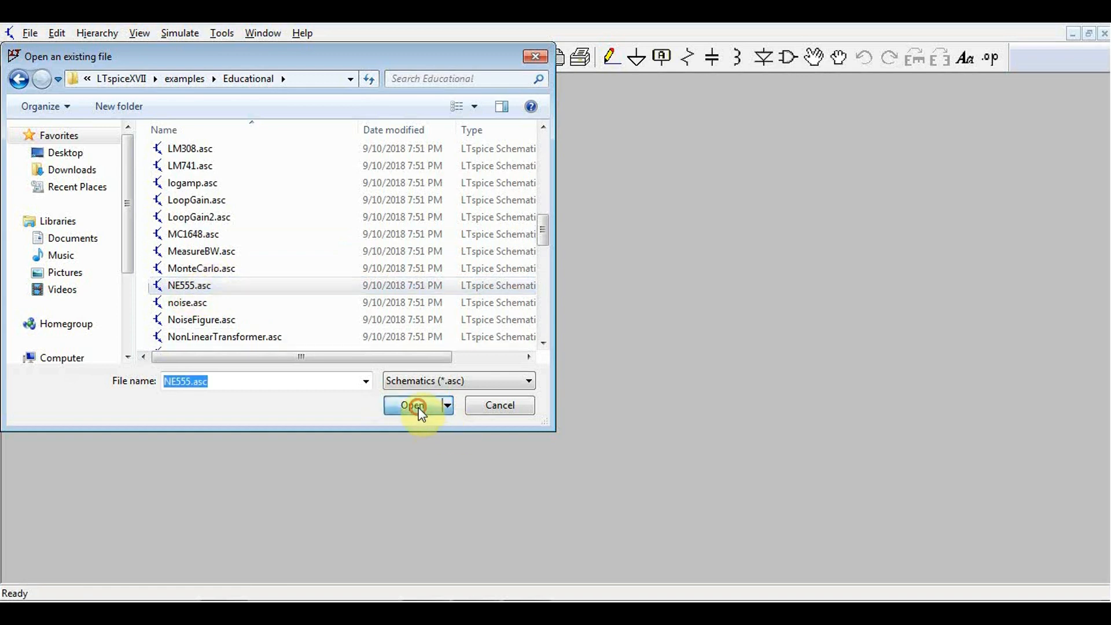
Step: Load the NE555 transistor-level timer schematic and start its simulation
left_click(413, 404)
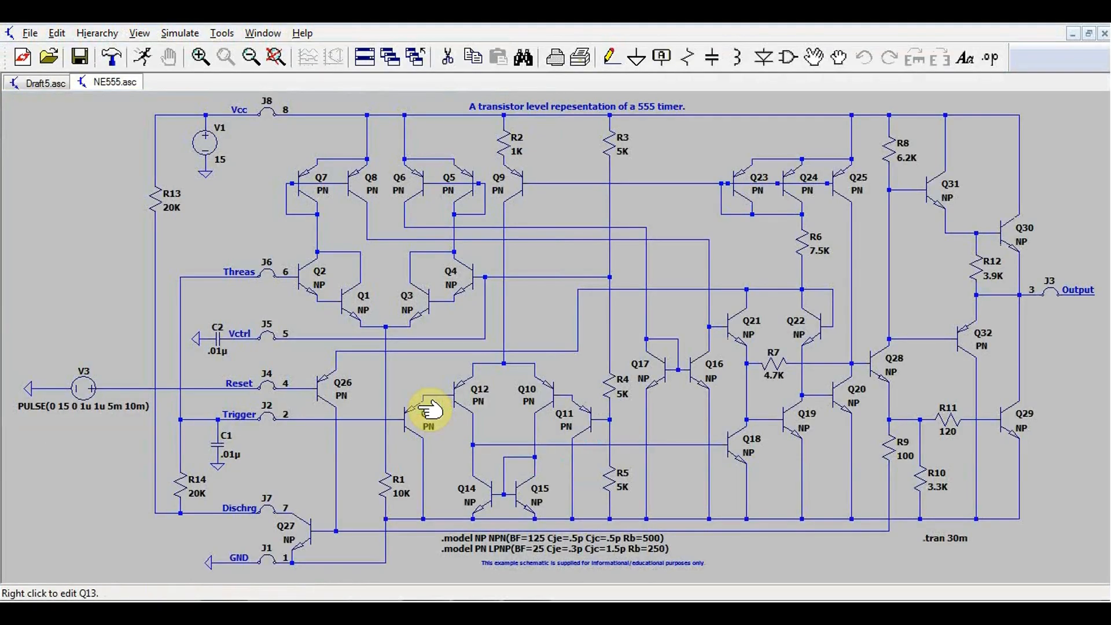
mouse_move(508, 312)
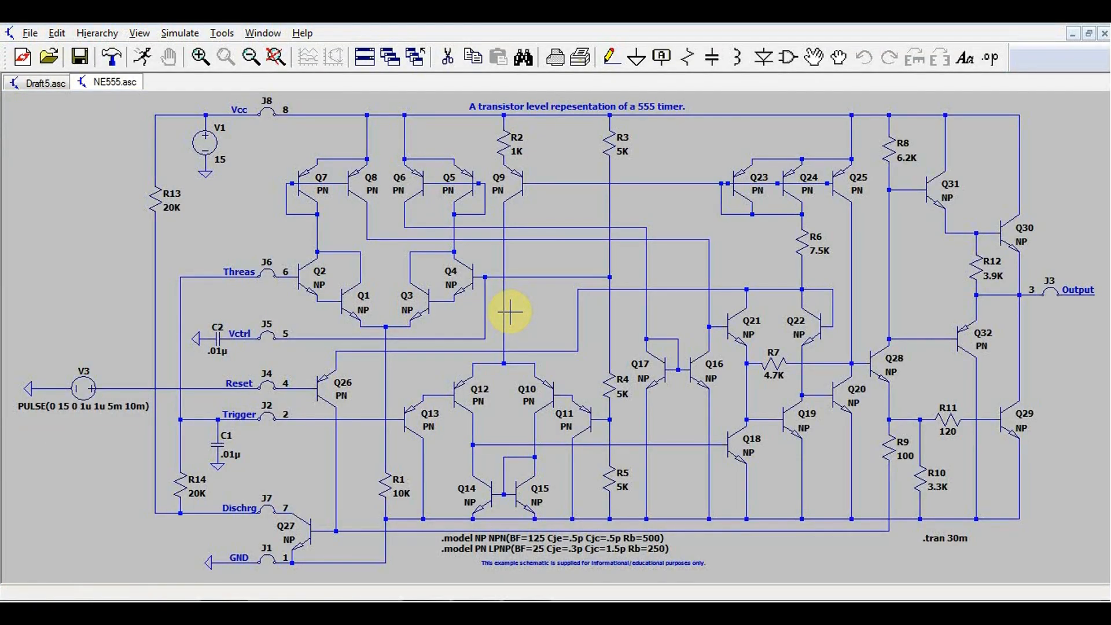
mouse_move(980, 234)
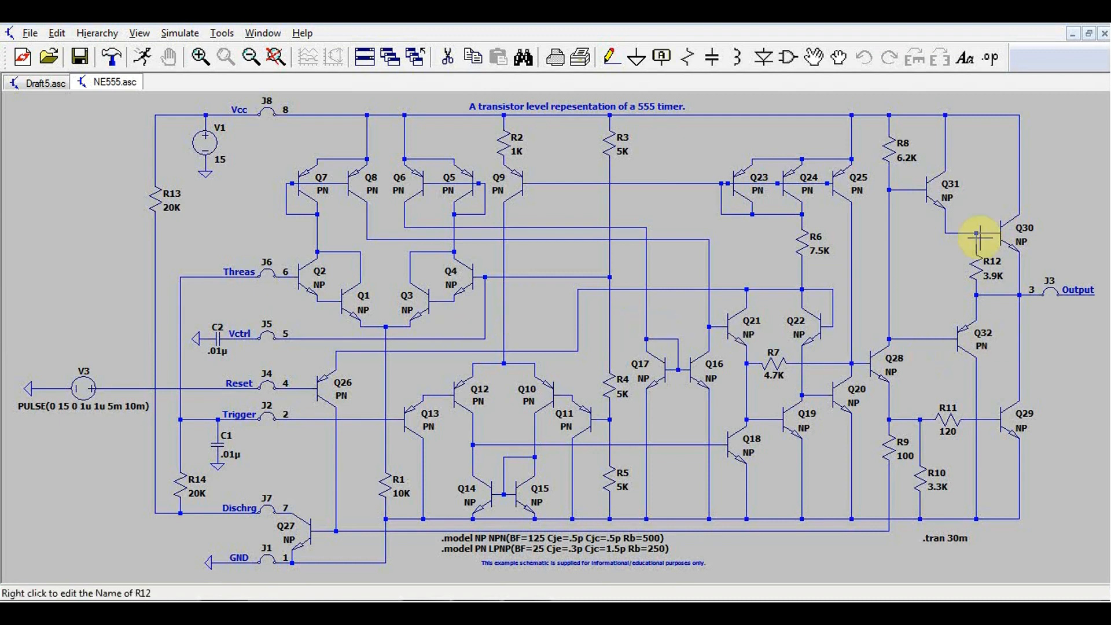
mouse_move(681, 108)
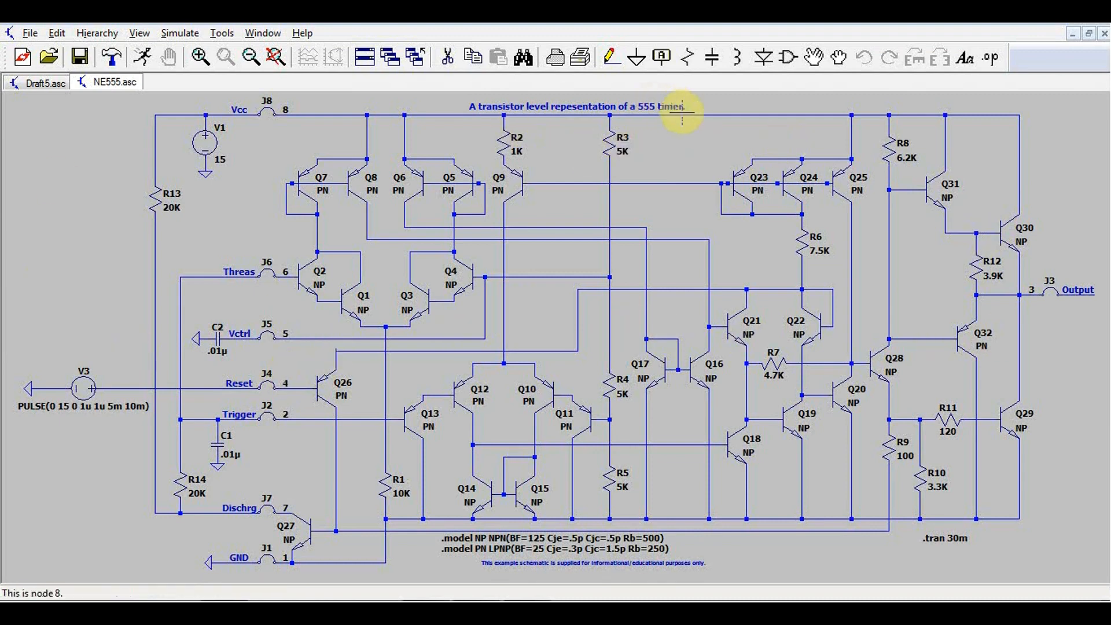
mouse_move(698, 262)
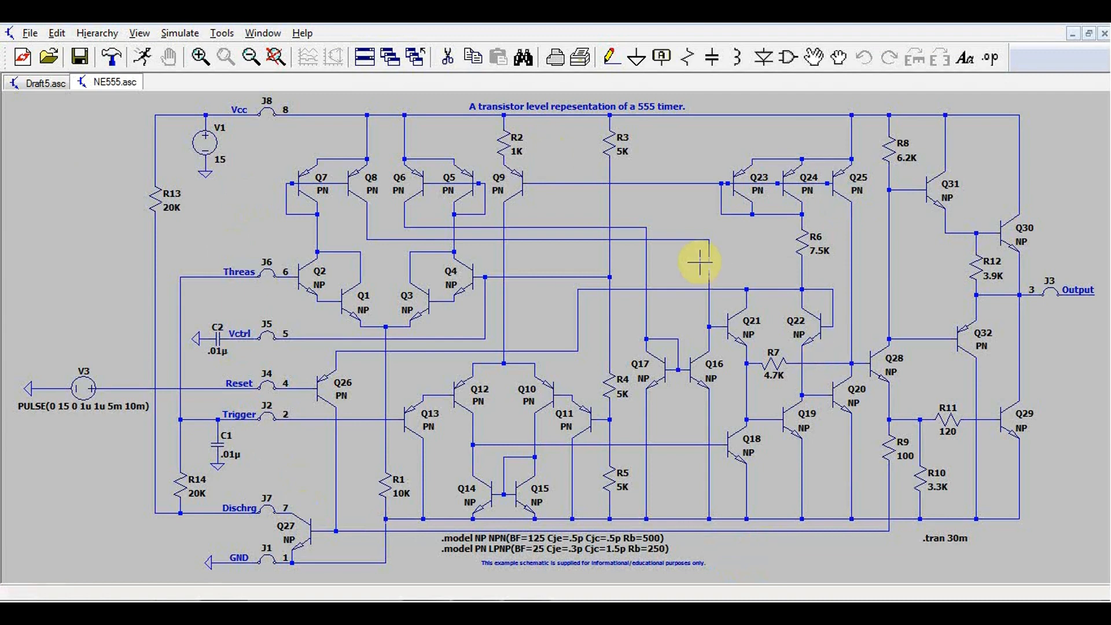
mouse_move(769, 376)
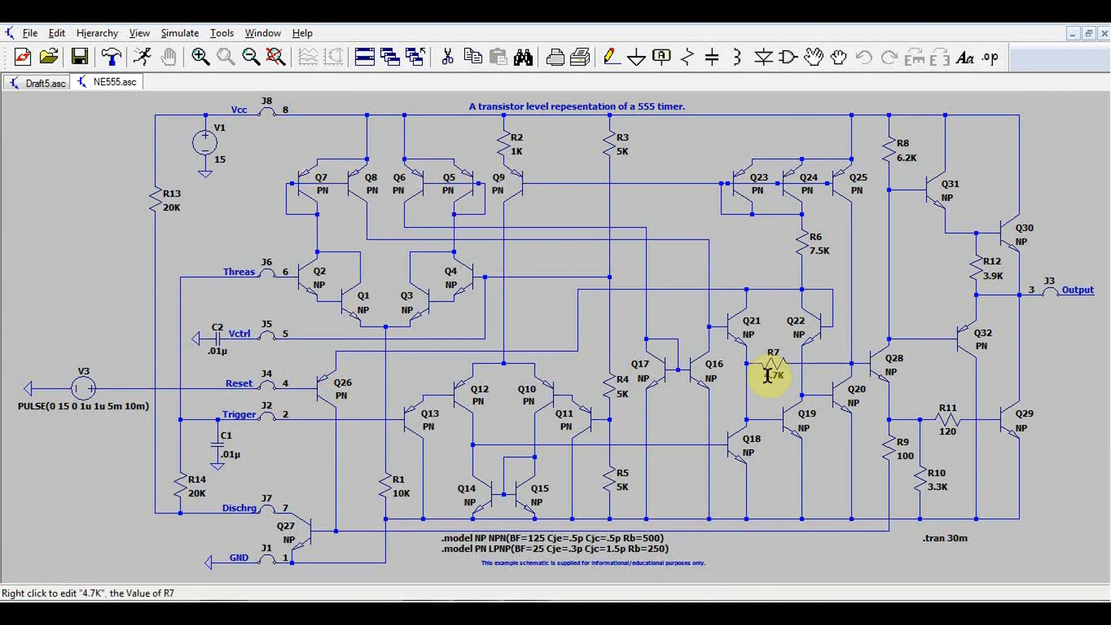
left_click(139, 57)
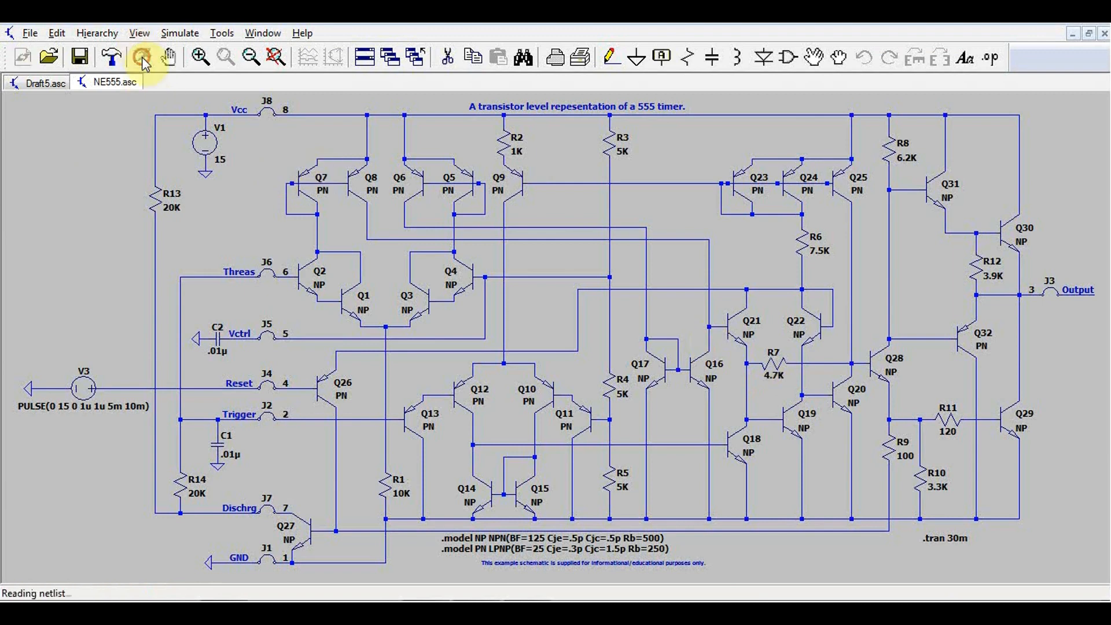
Step: Tile the windows, change C1 to .1µ and re-run the NE555 simulation
left_click(111, 57)
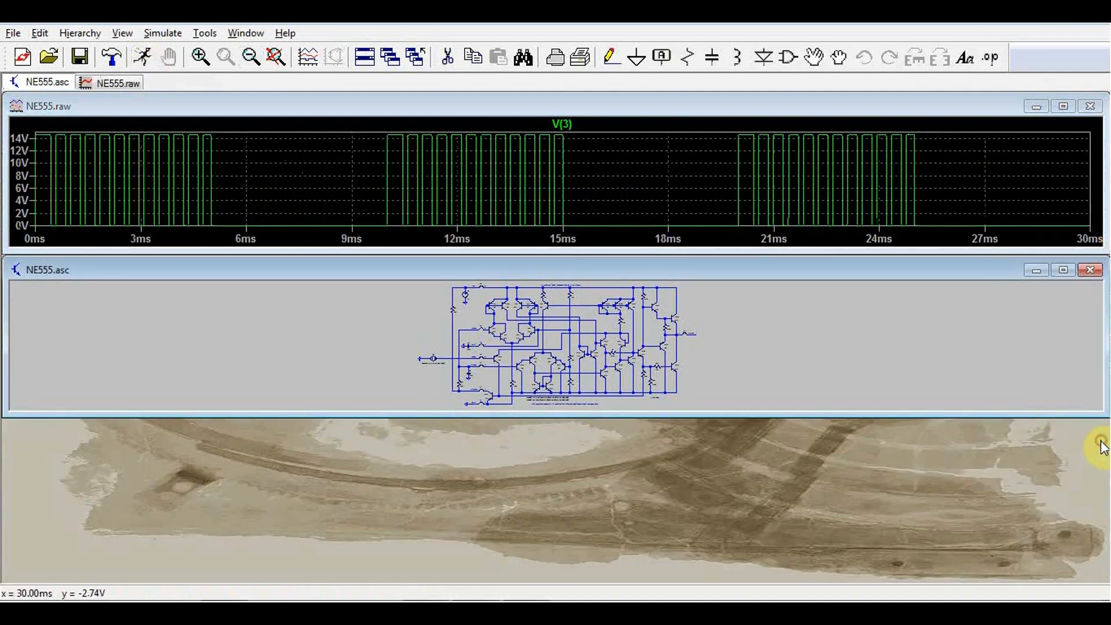
mouse_move(363, 57)
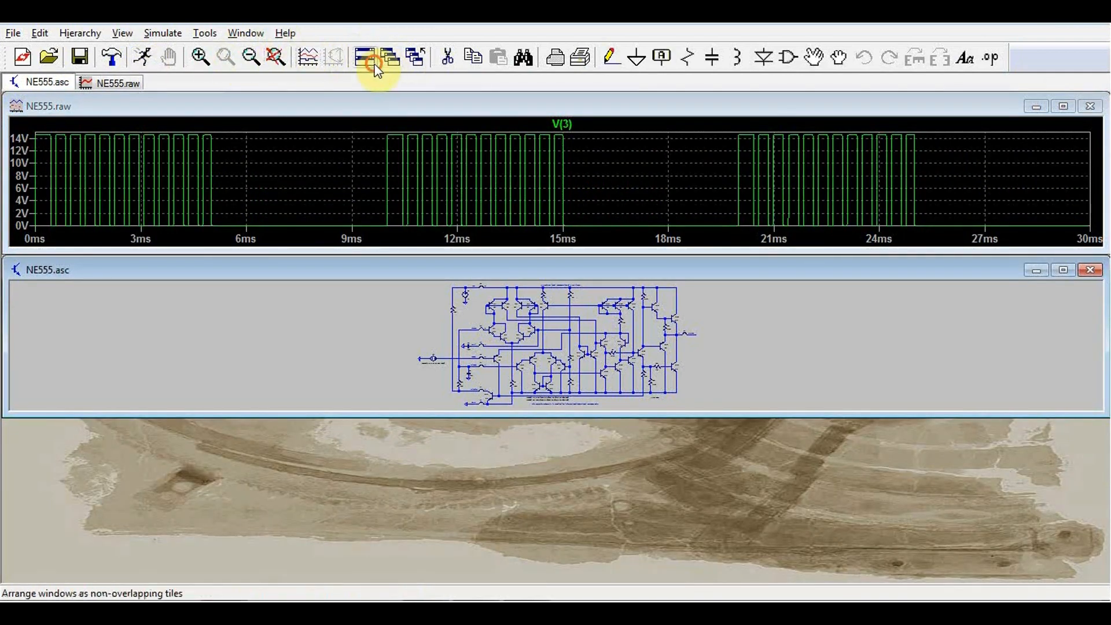
left_click(364, 57)
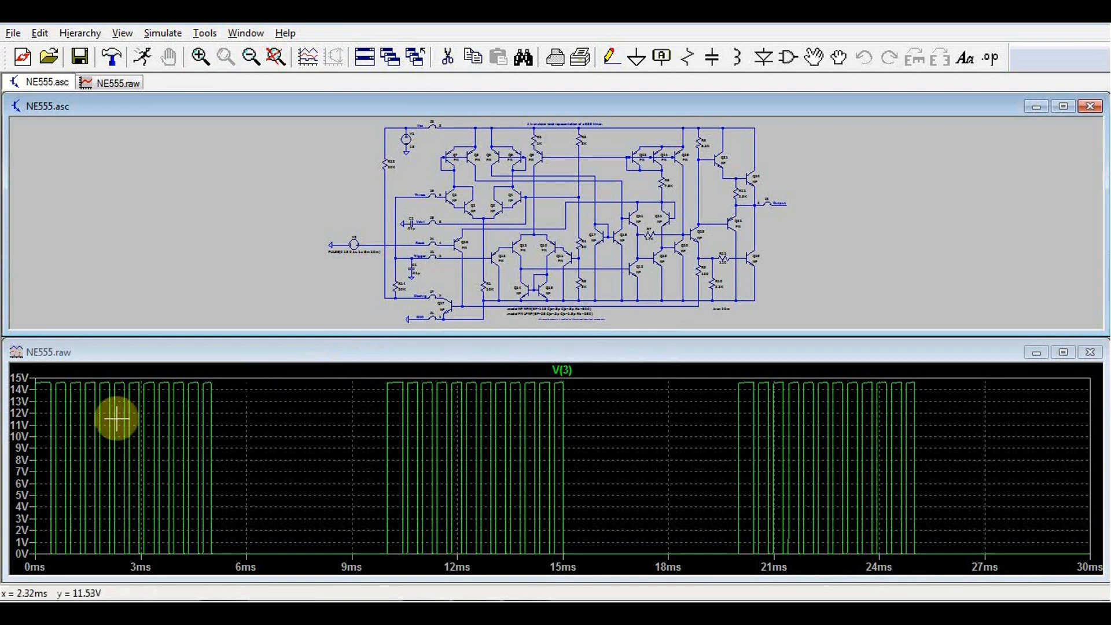
mouse_move(521, 474)
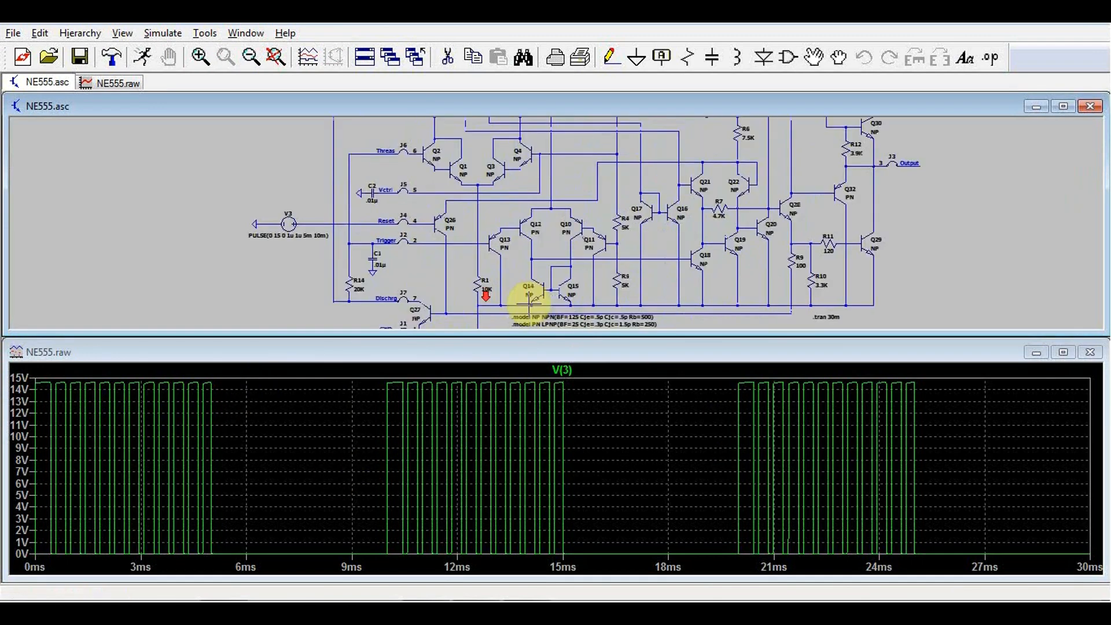
left_click(249, 57)
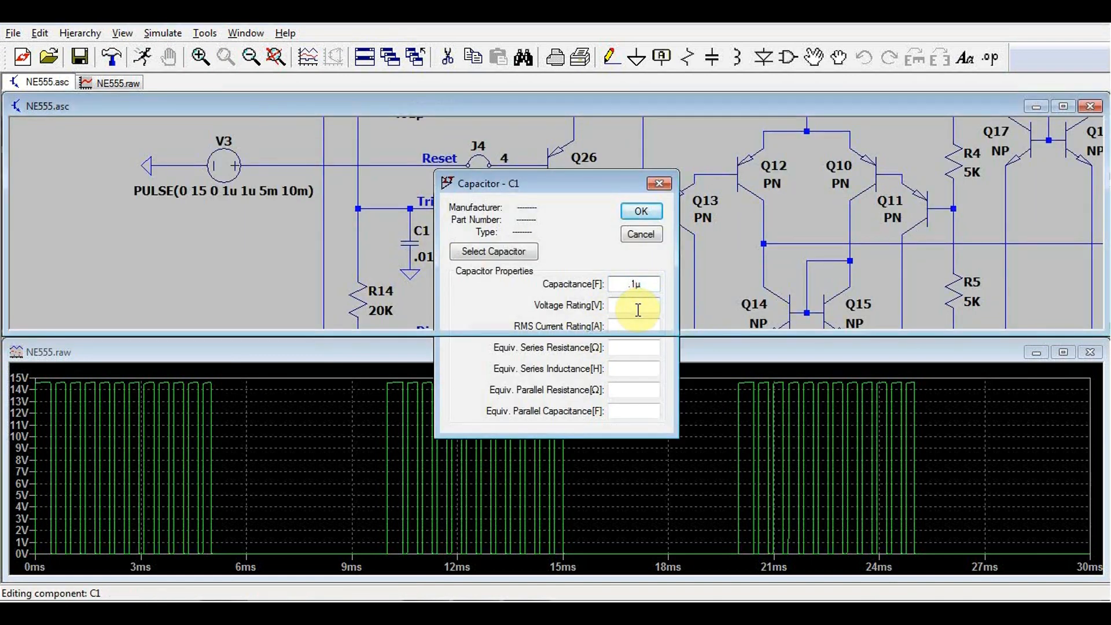
left_click(639, 211)
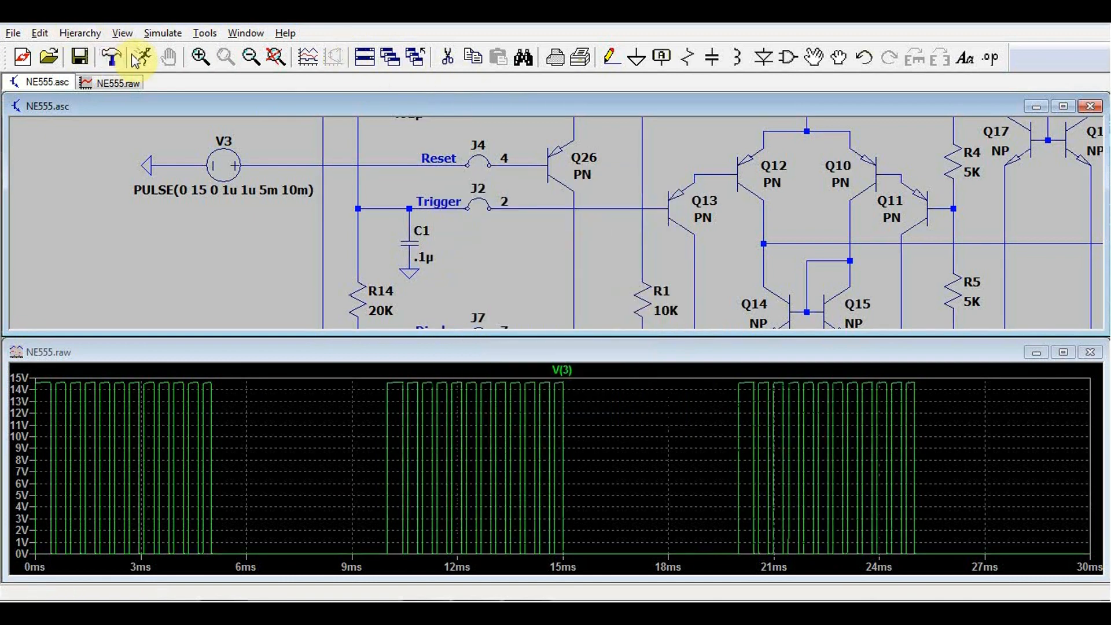
left_click(140, 57)
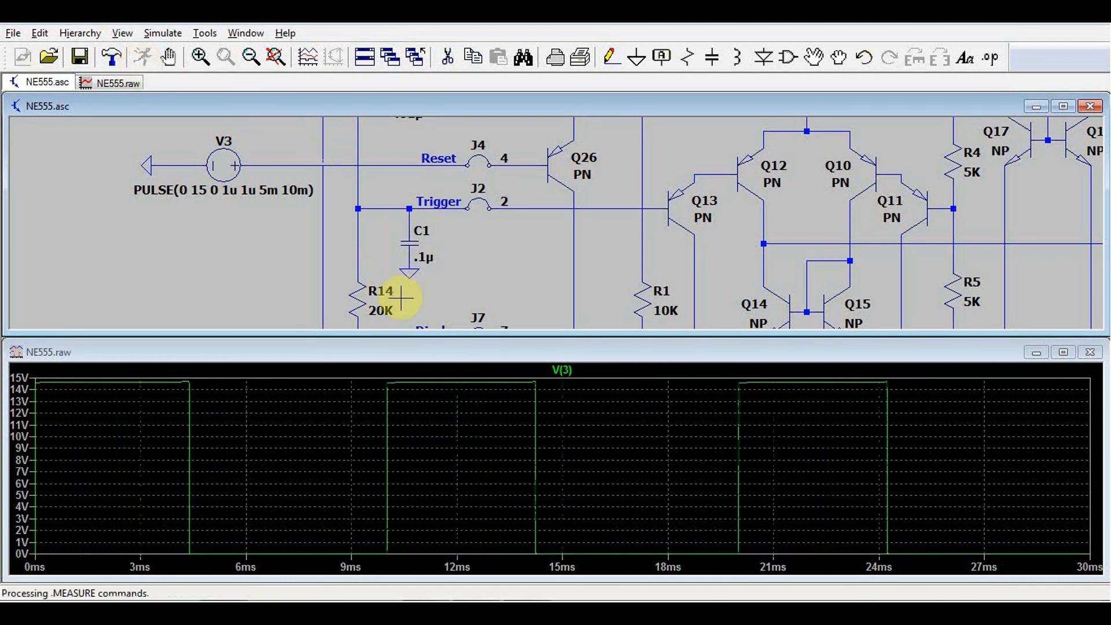
mouse_move(755, 470)
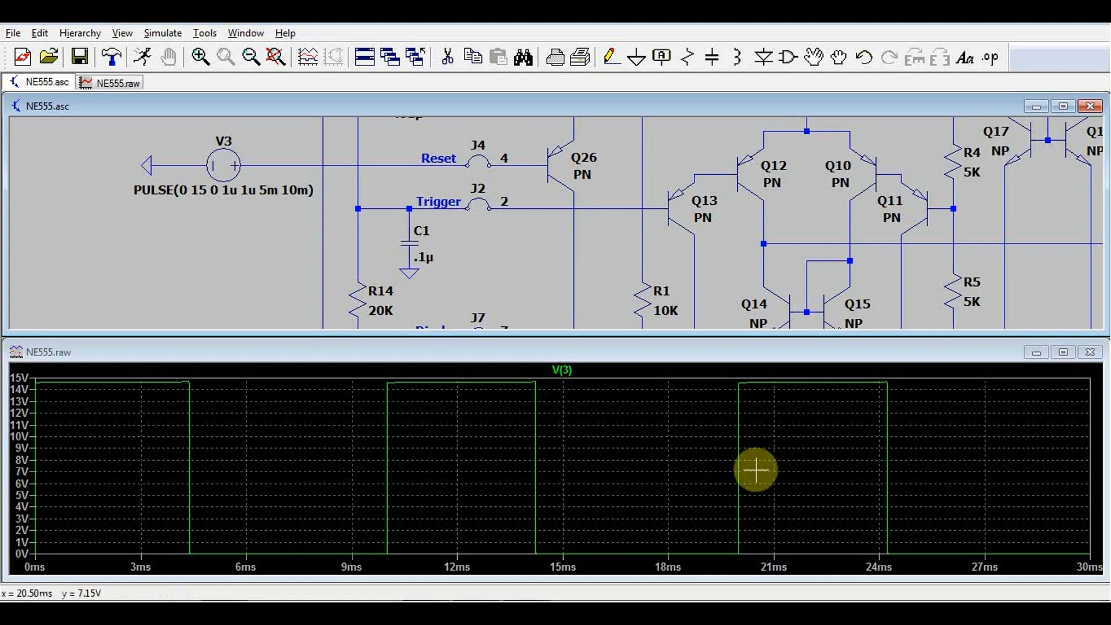
mouse_move(879, 413)
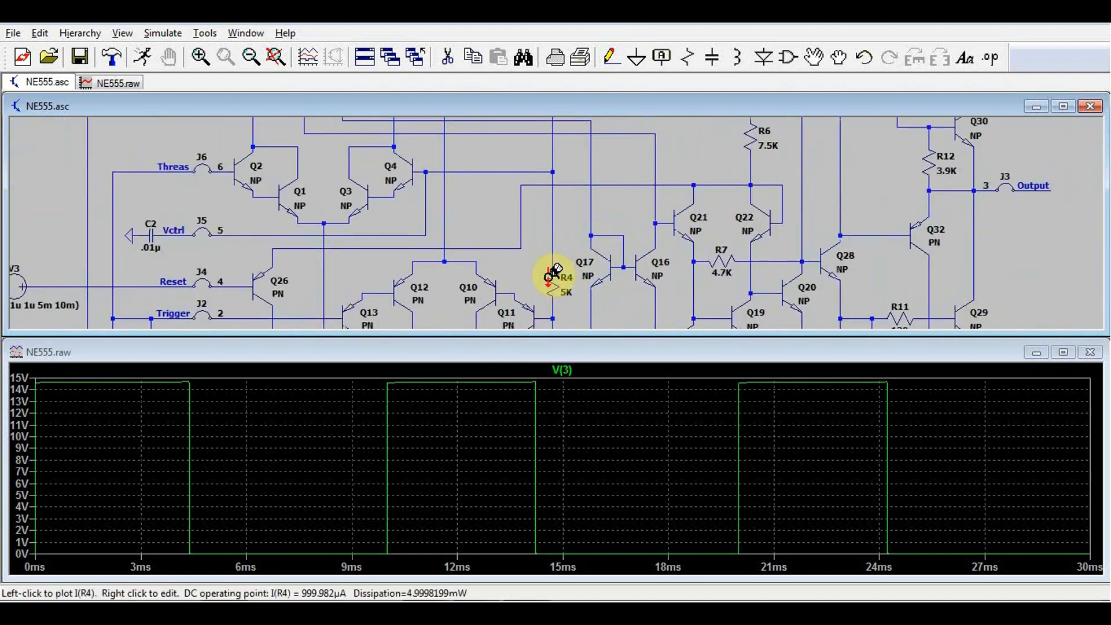
mouse_move(657, 274)
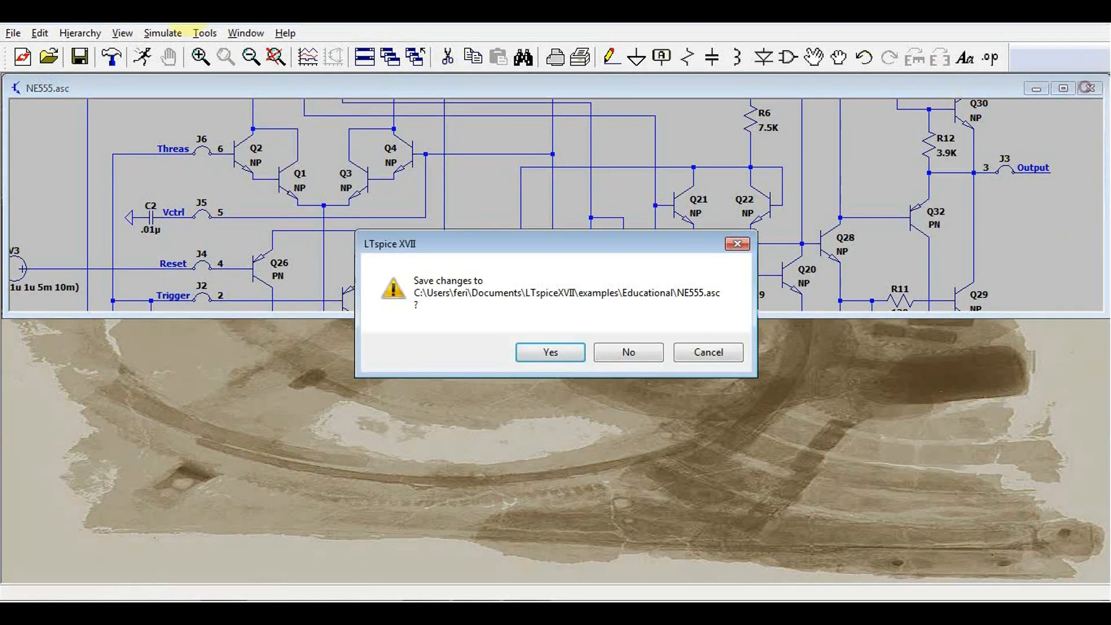
left_click(627, 353)
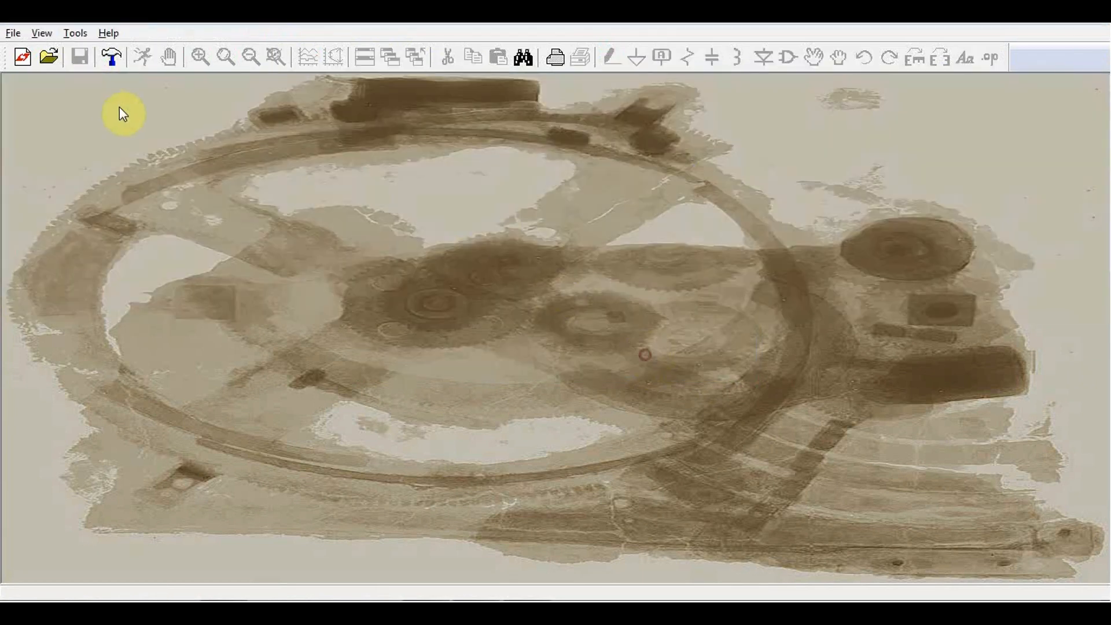
left_click(48, 57)
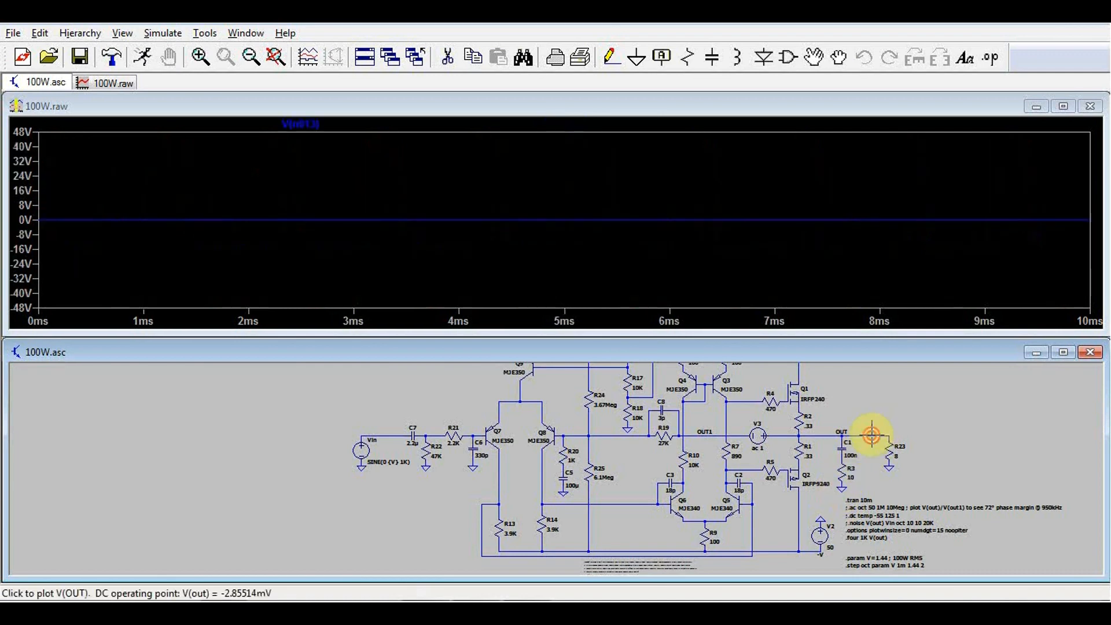
left_click(842, 431)
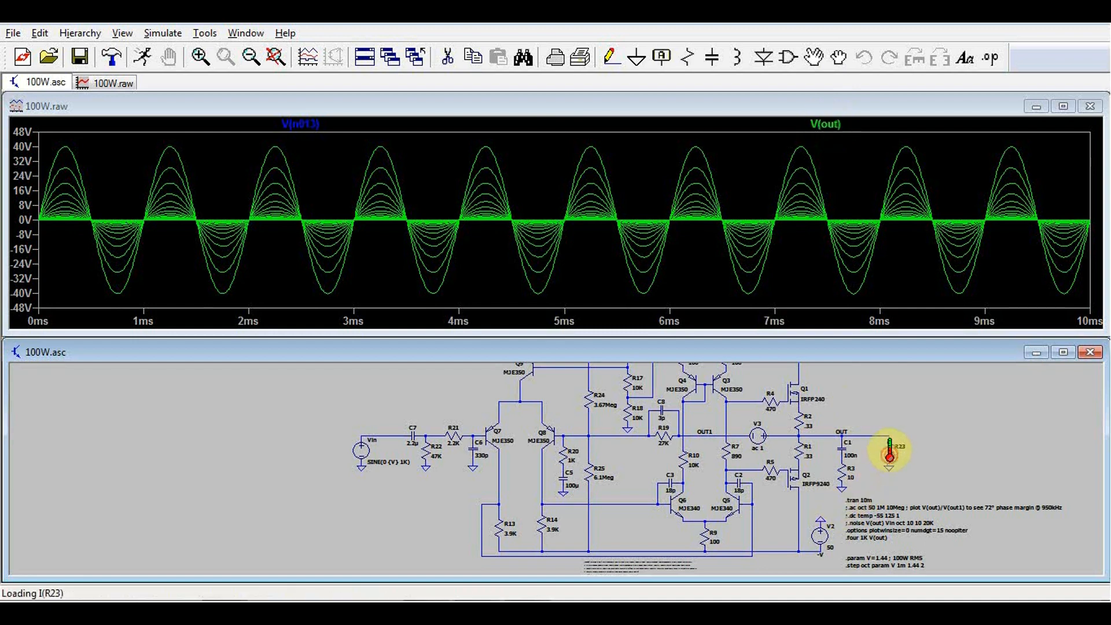
left_click(892, 451)
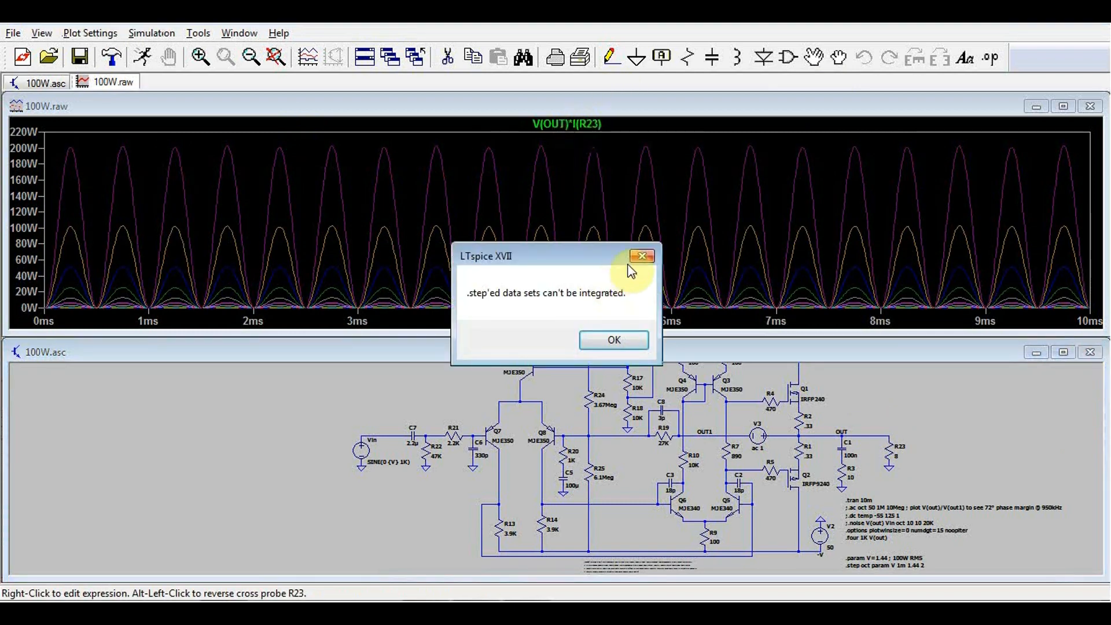
left_click(613, 341)
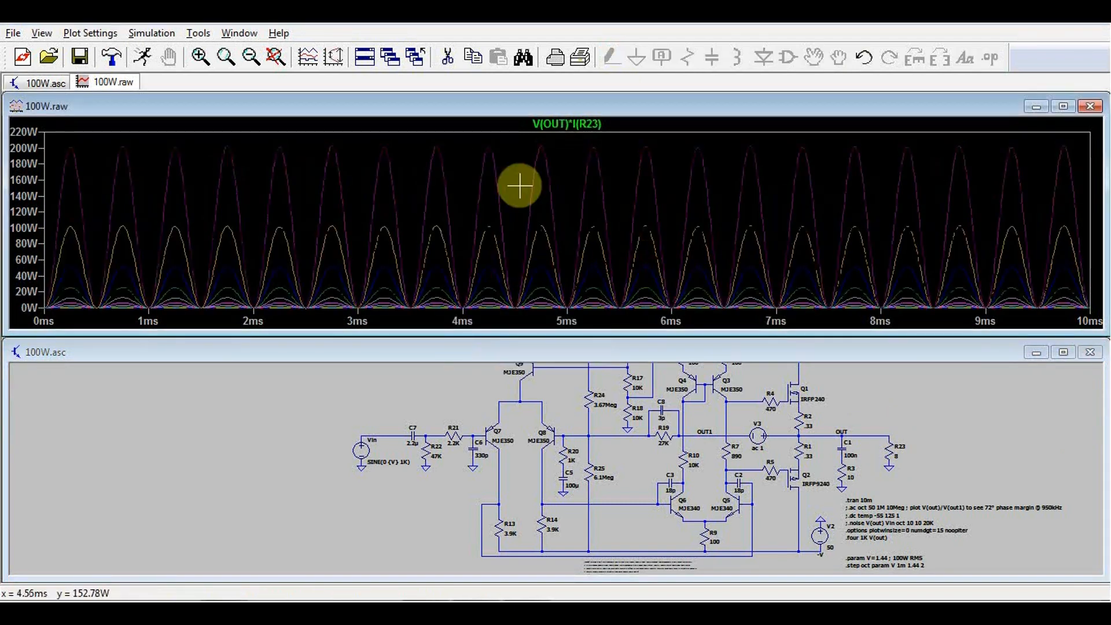
mouse_move(50, 148)
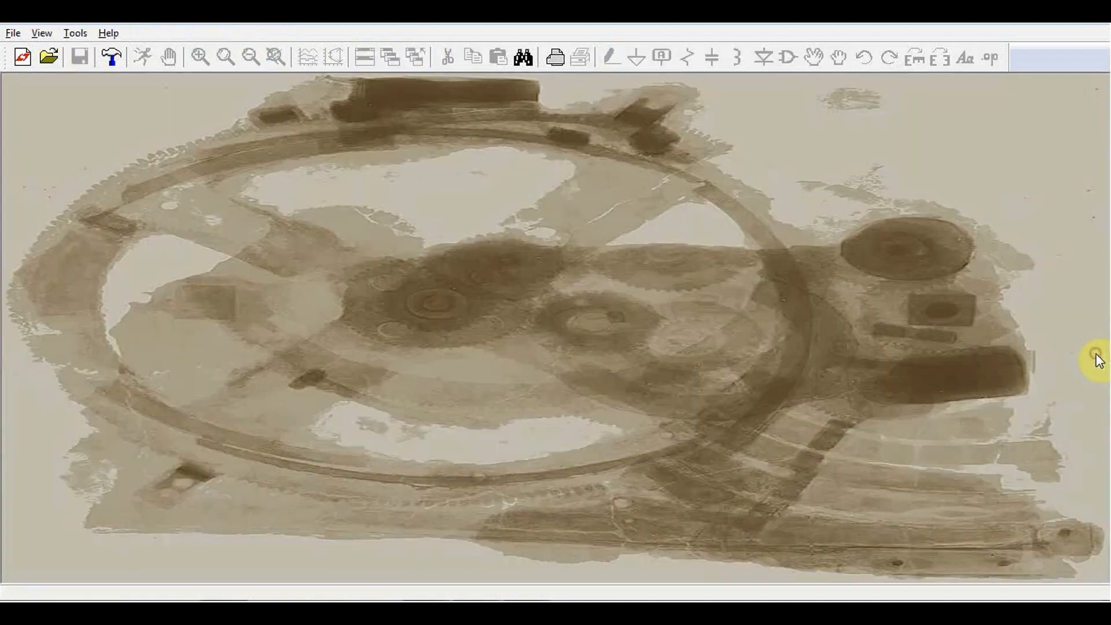
Step: Open BandGaps.asc and simulate the -55°C to 125°C temperature sweep
left_click(13, 32)
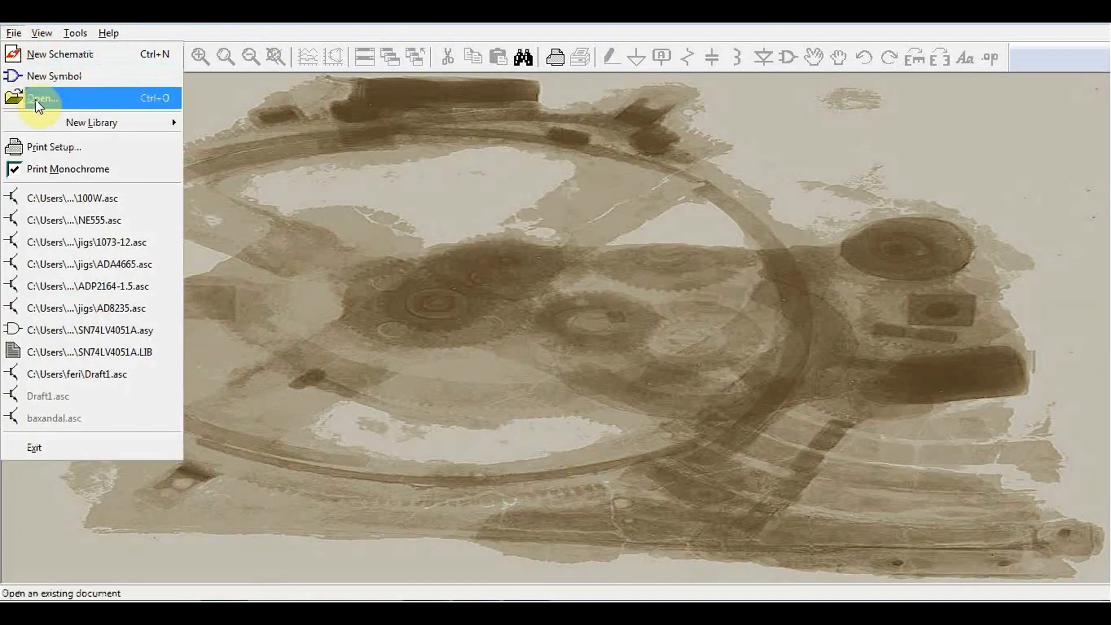
left_click(41, 98)
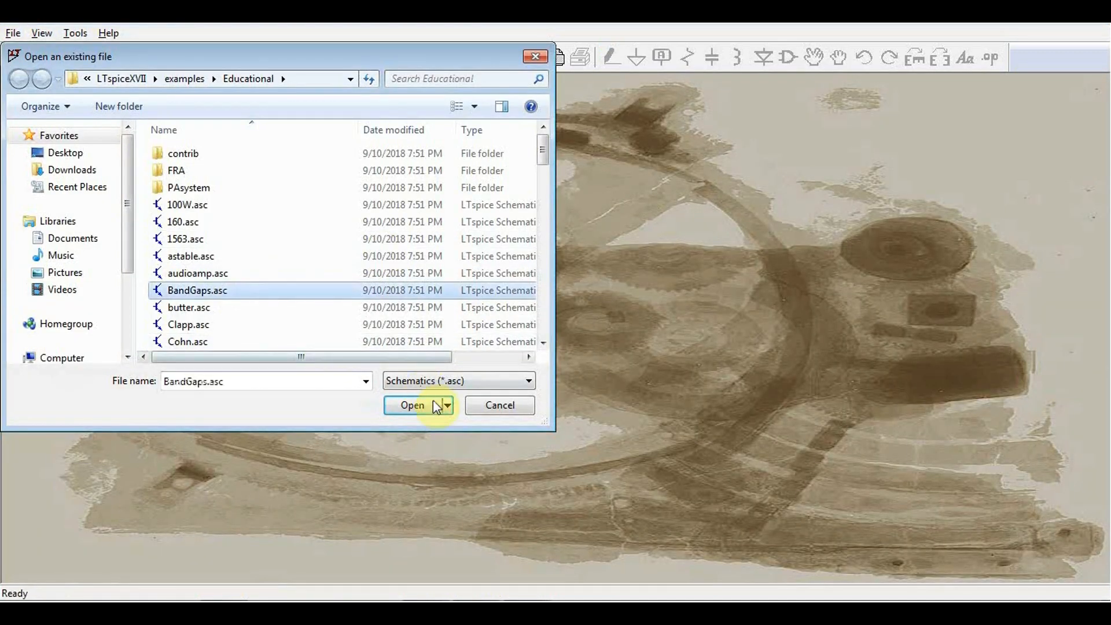
left_click(412, 404)
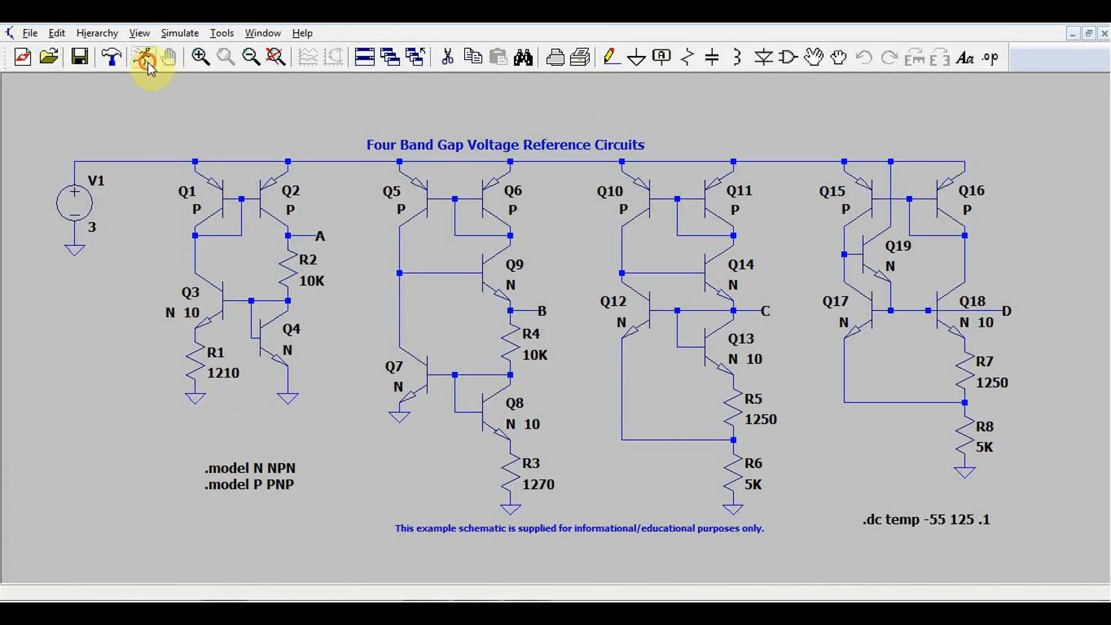
left_click(143, 56)
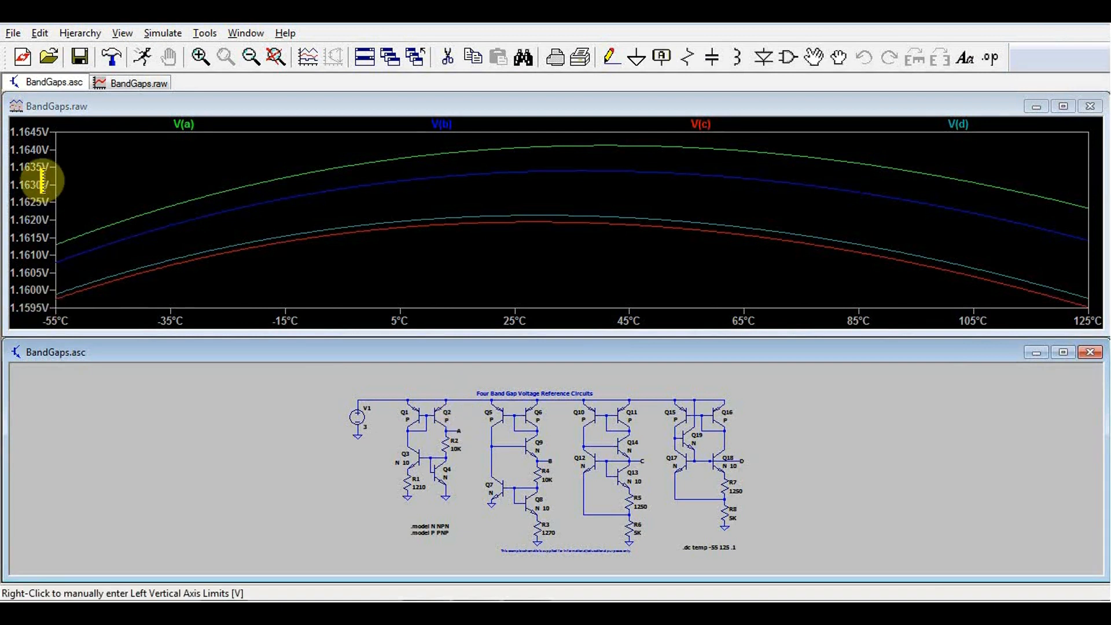
mouse_move(1095, 320)
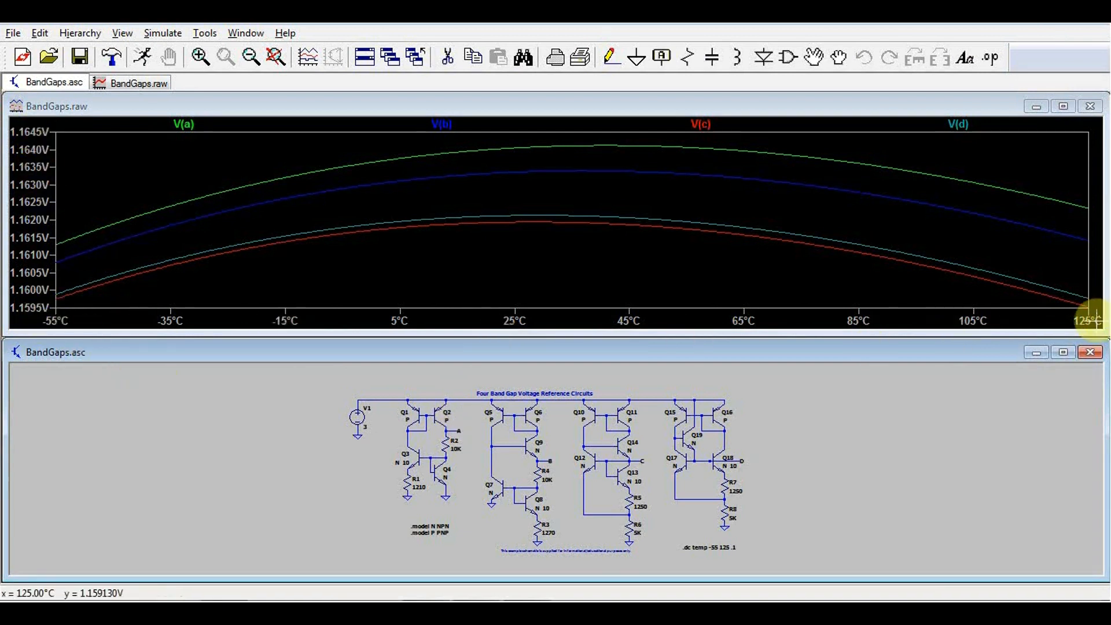
mouse_move(39, 153)
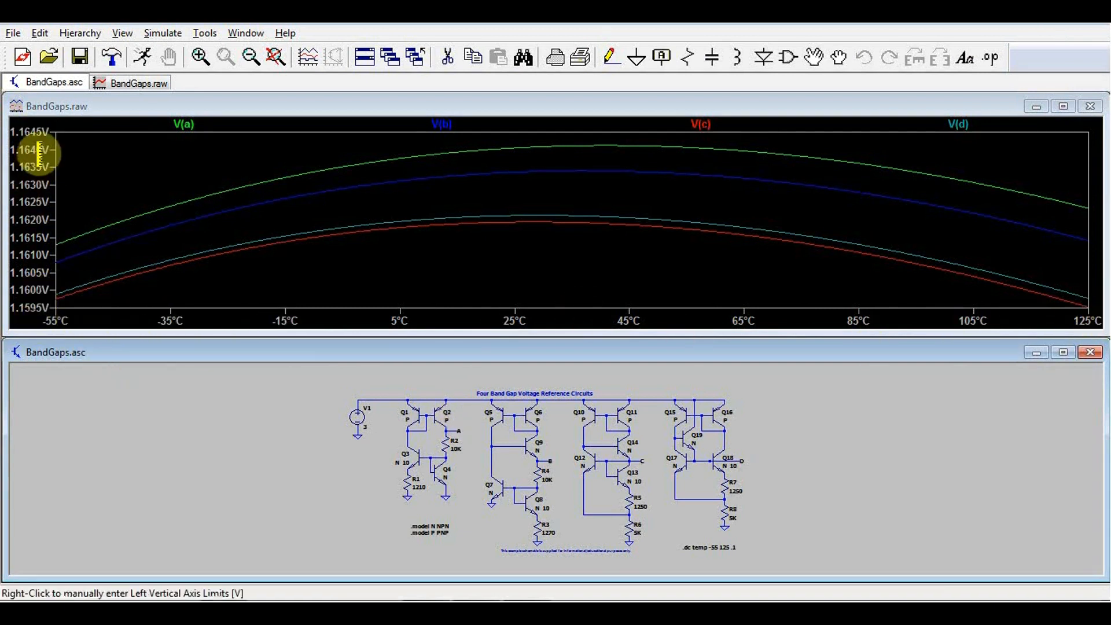
mouse_move(483, 236)
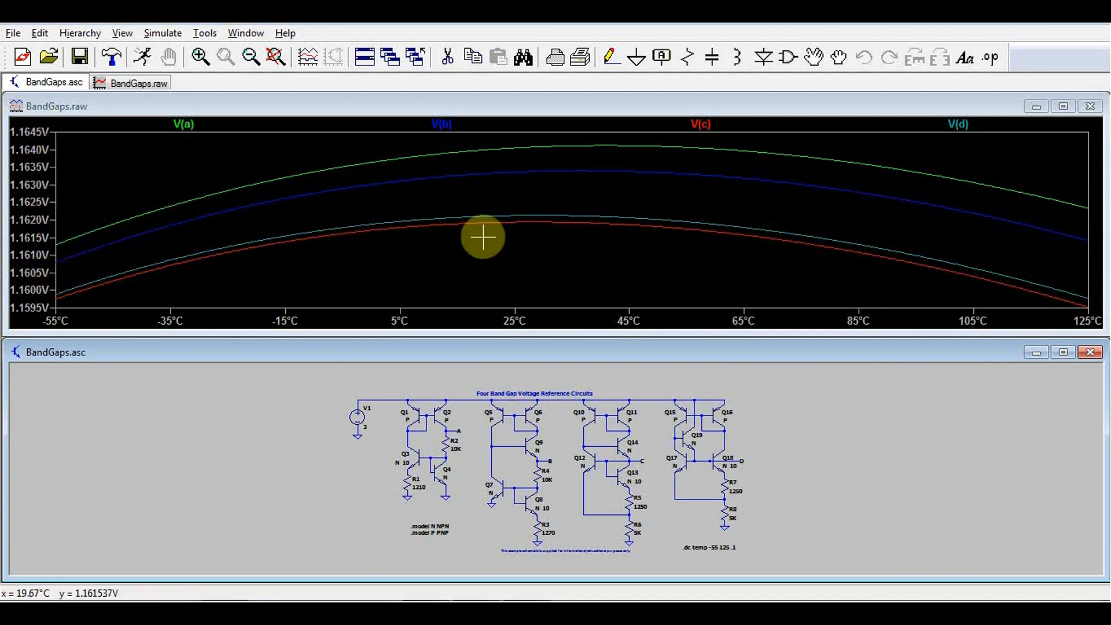
mouse_move(374, 133)
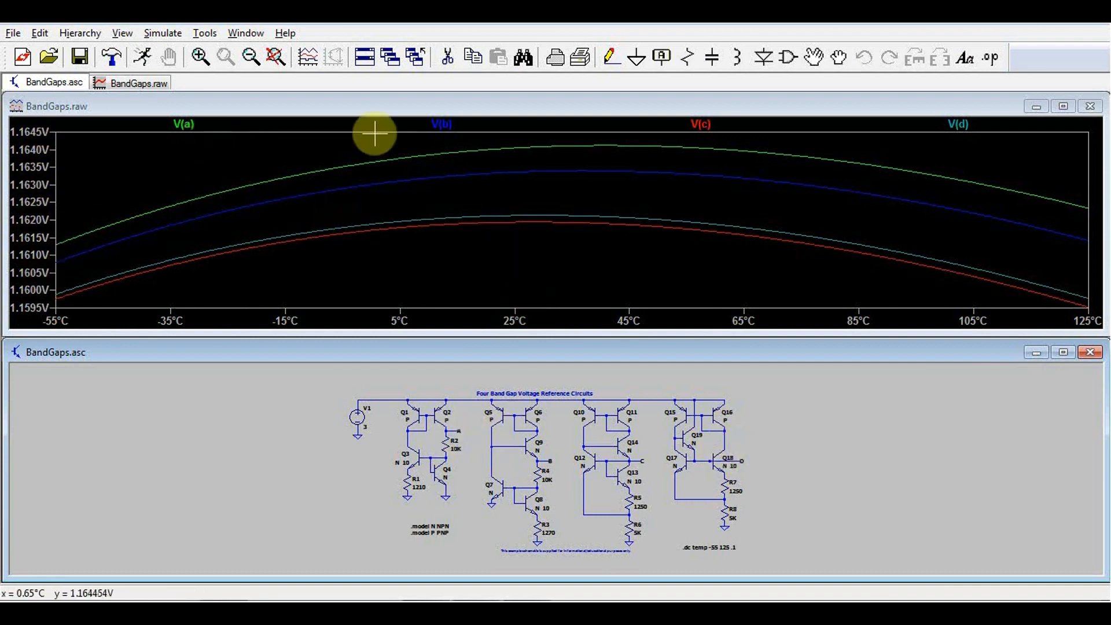
mouse_move(152, 314)
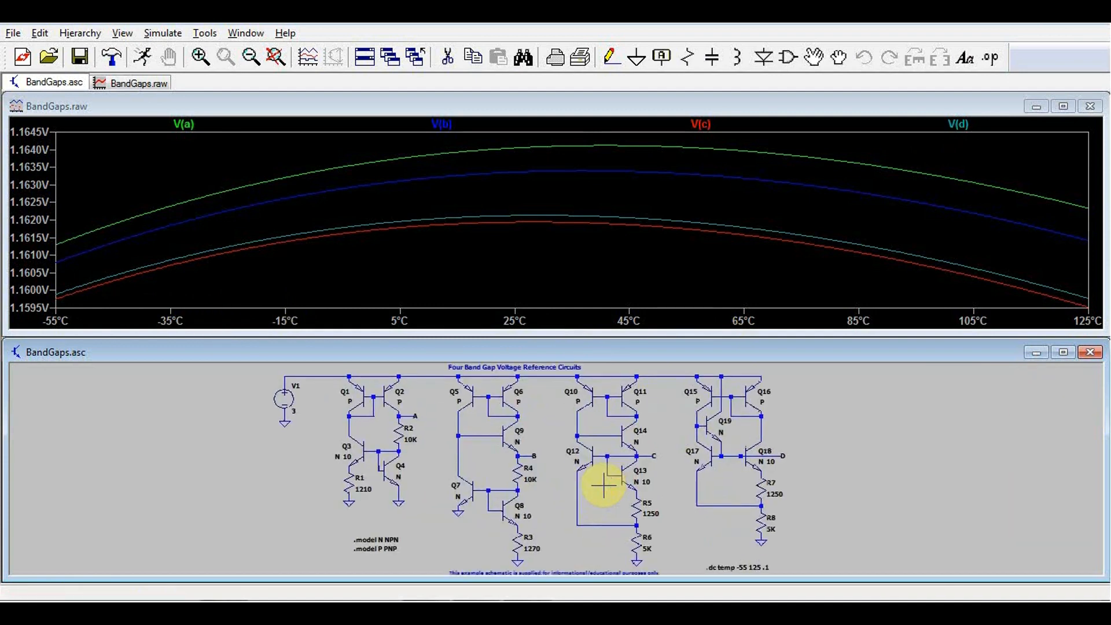
mouse_move(289, 398)
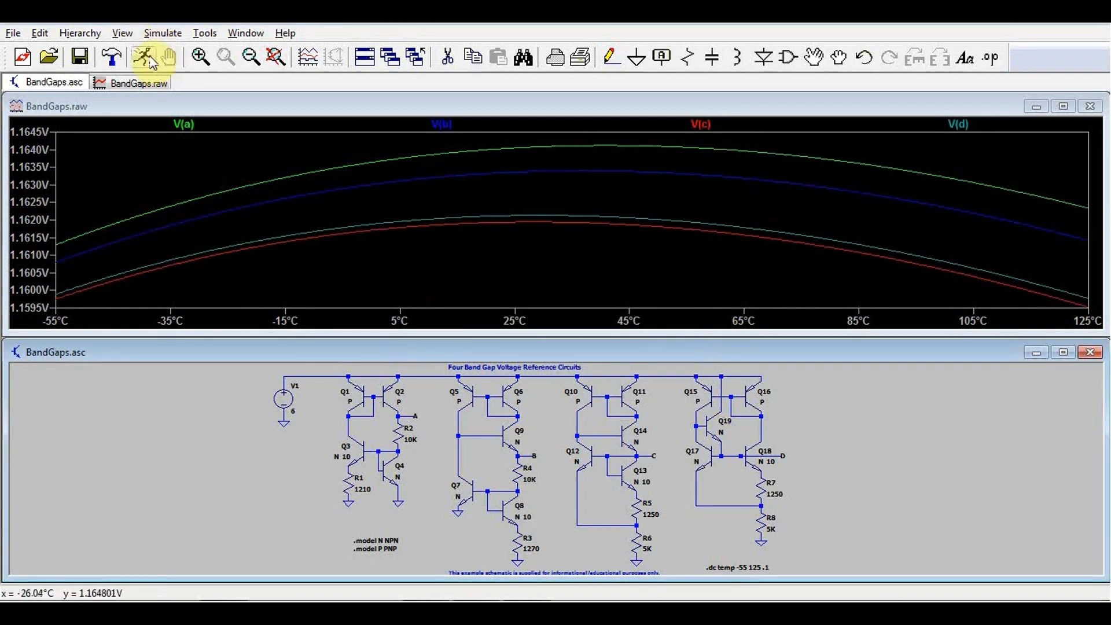
mouse_move(53, 266)
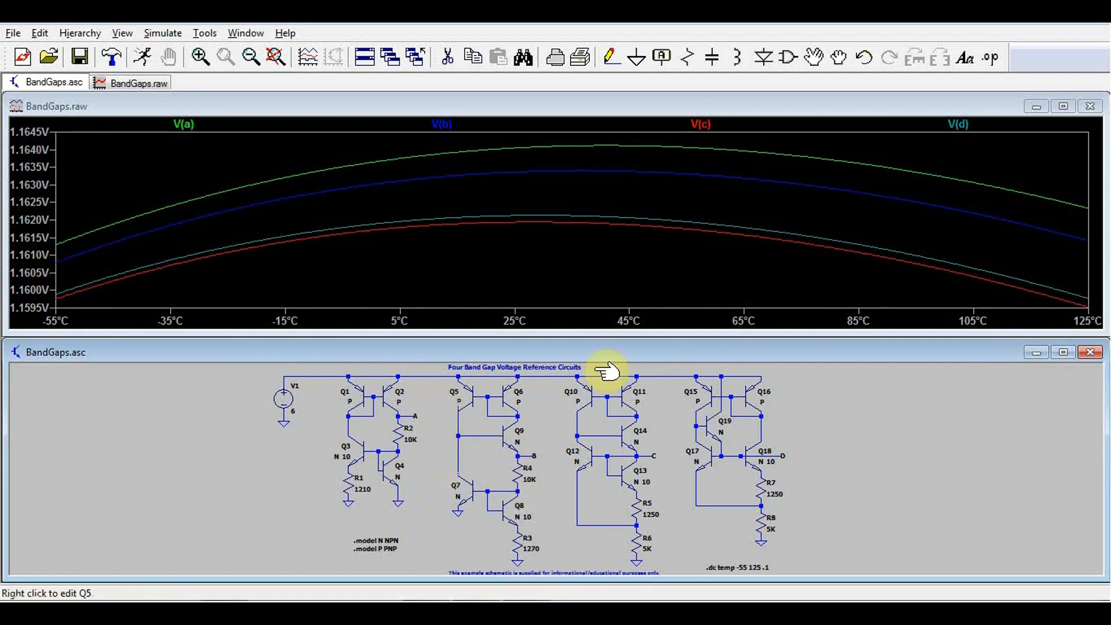
mouse_move(50, 382)
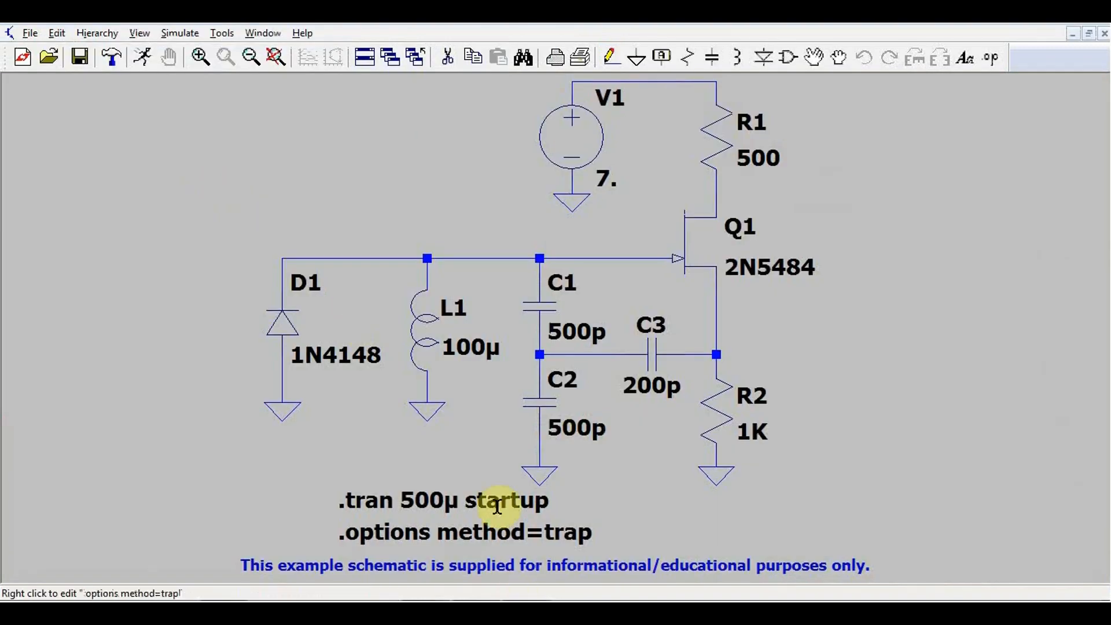
mouse_move(741, 268)
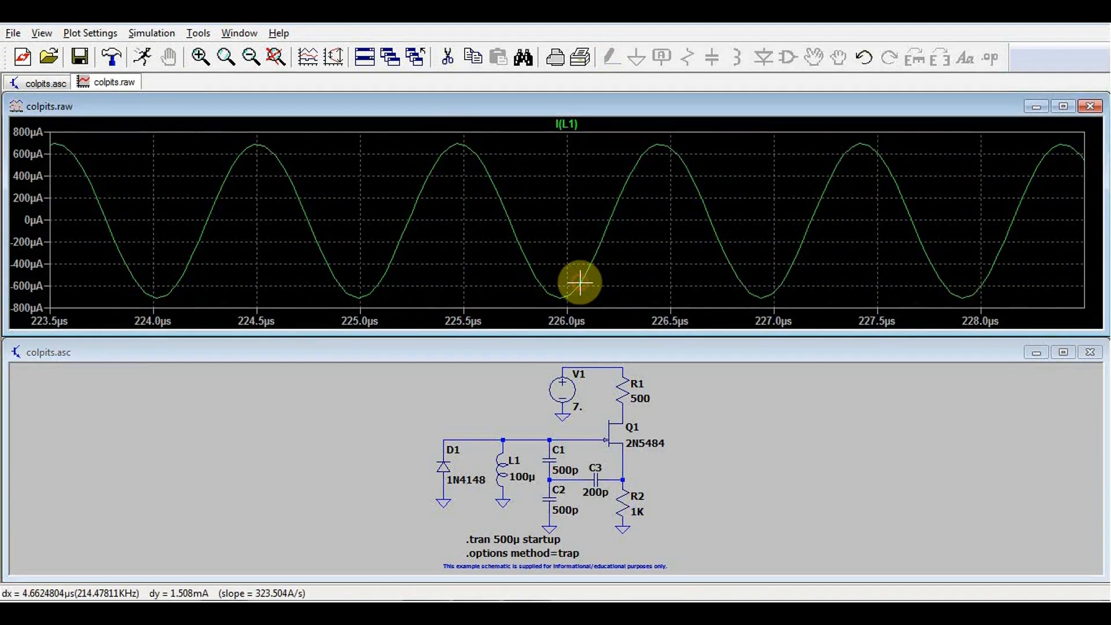
mouse_move(582, 315)
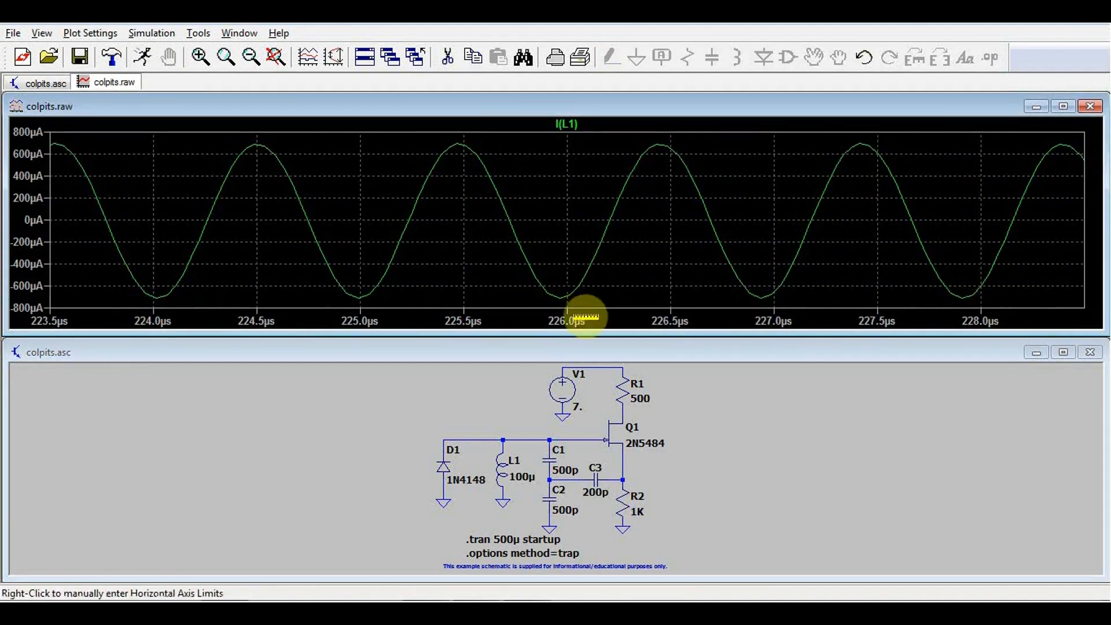
mouse_move(503, 464)
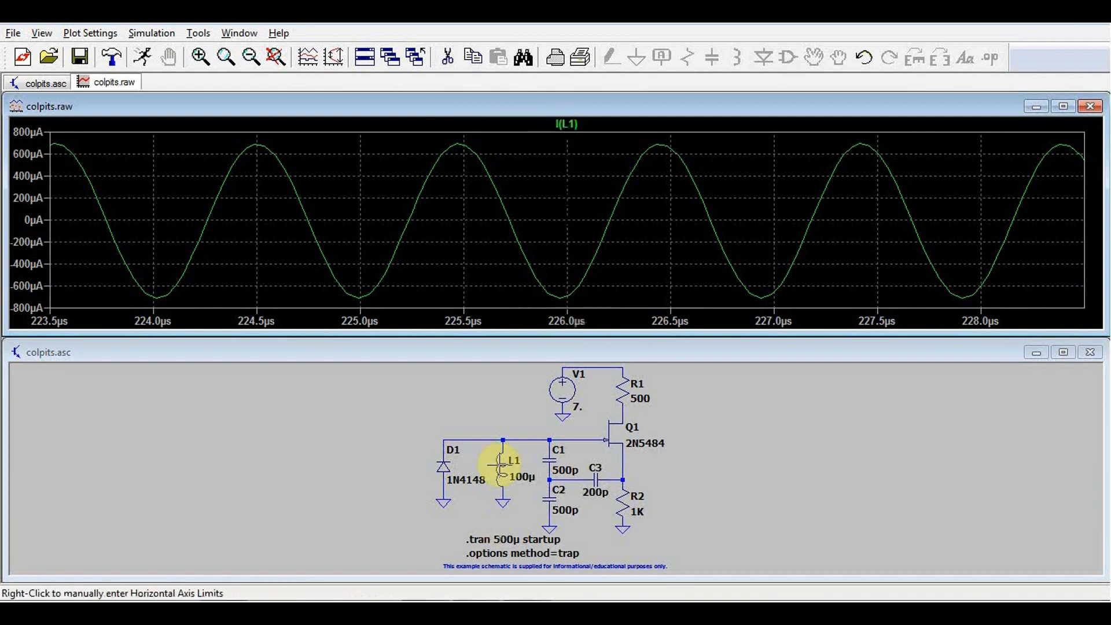
mouse_move(630, 411)
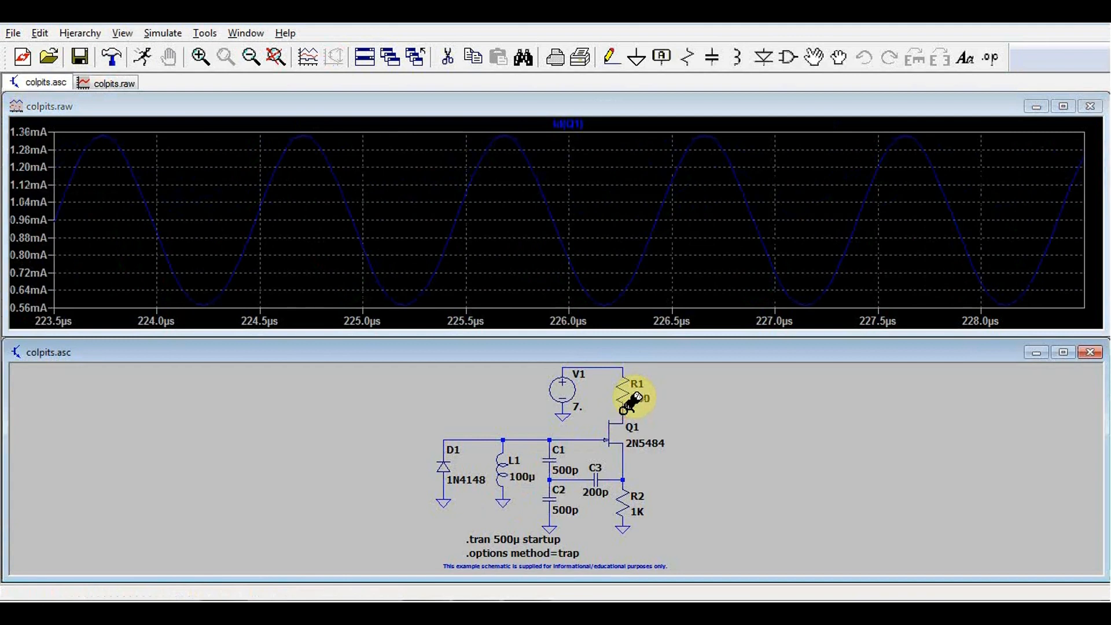
Step: Plot V(n002), the node below R1 in the Colpitts oscillator
left_click(627, 397)
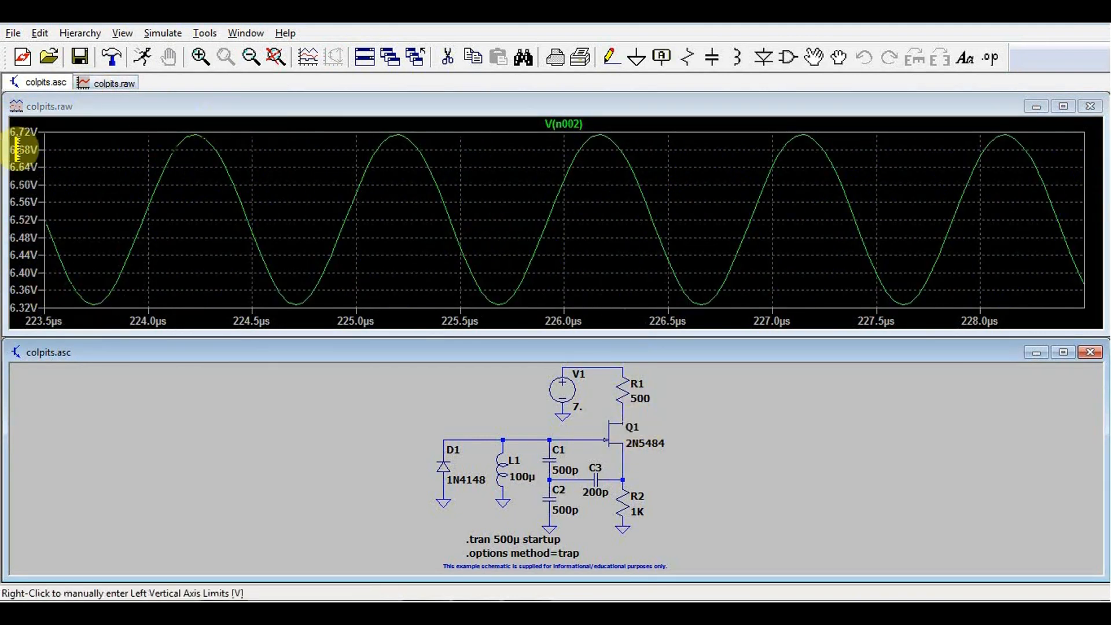
mouse_move(85, 320)
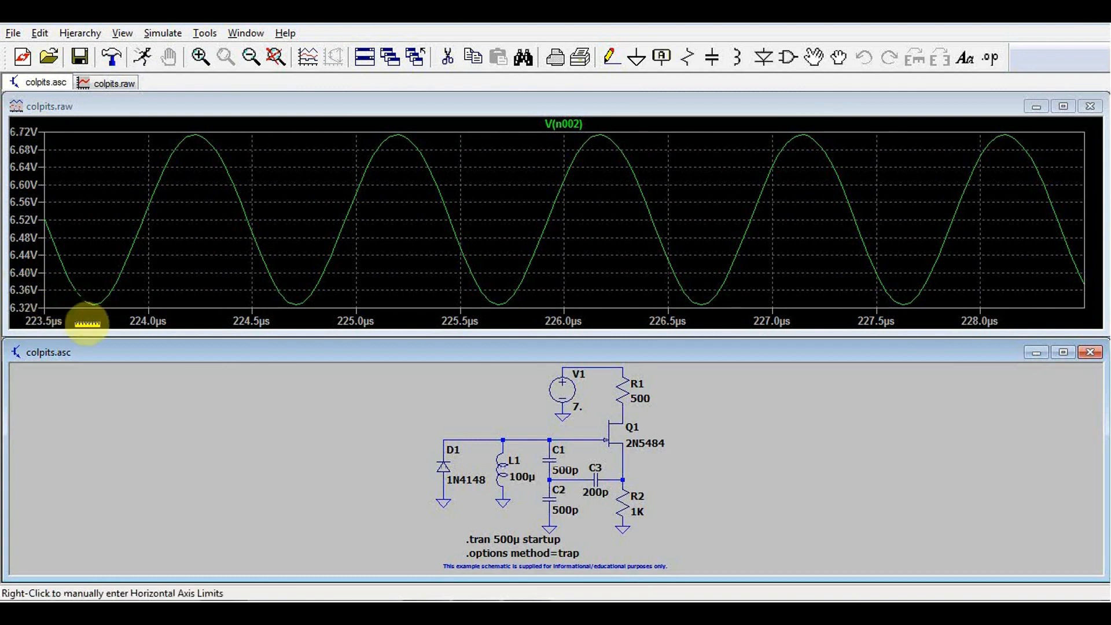
mouse_move(724, 233)
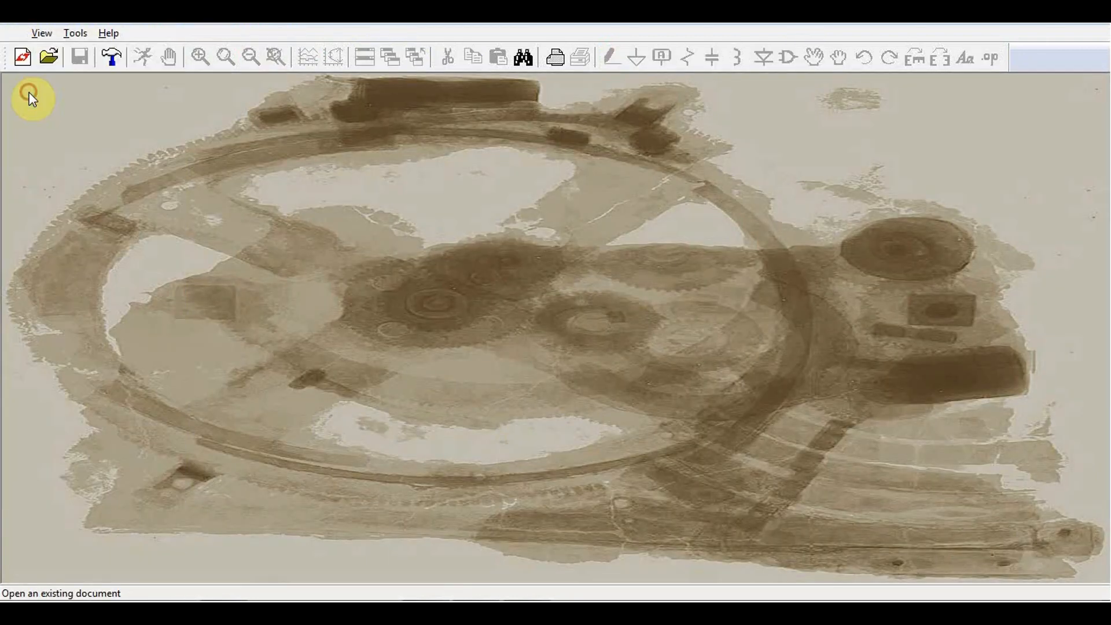
Step: Open the LM741 example, plot input V(n006), then browse the Educational examples again
left_click(47, 56)
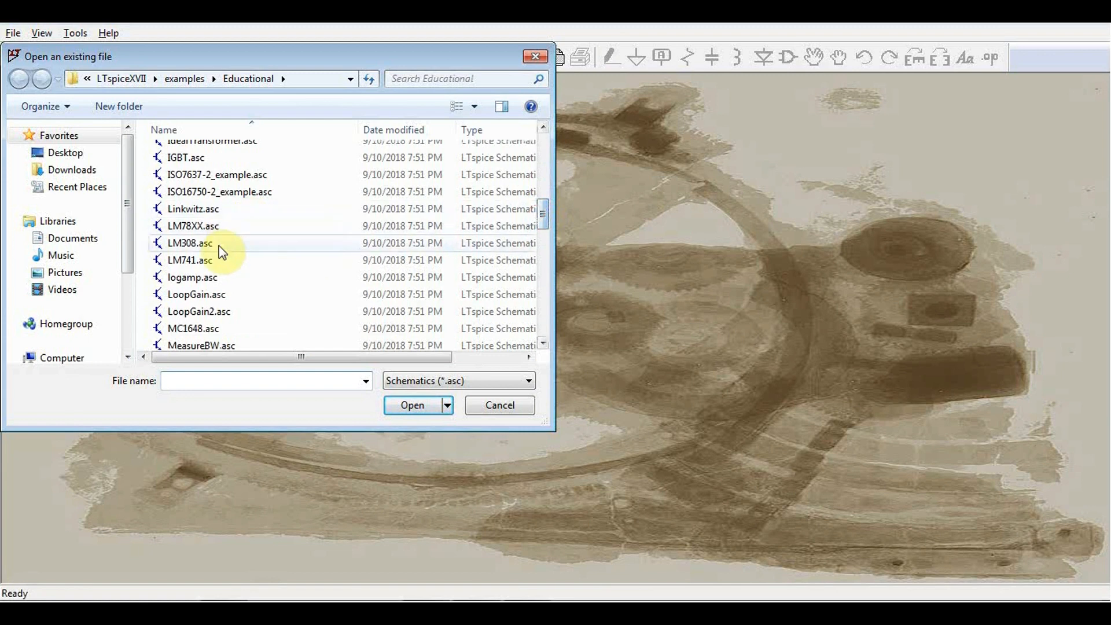
left_click(189, 260)
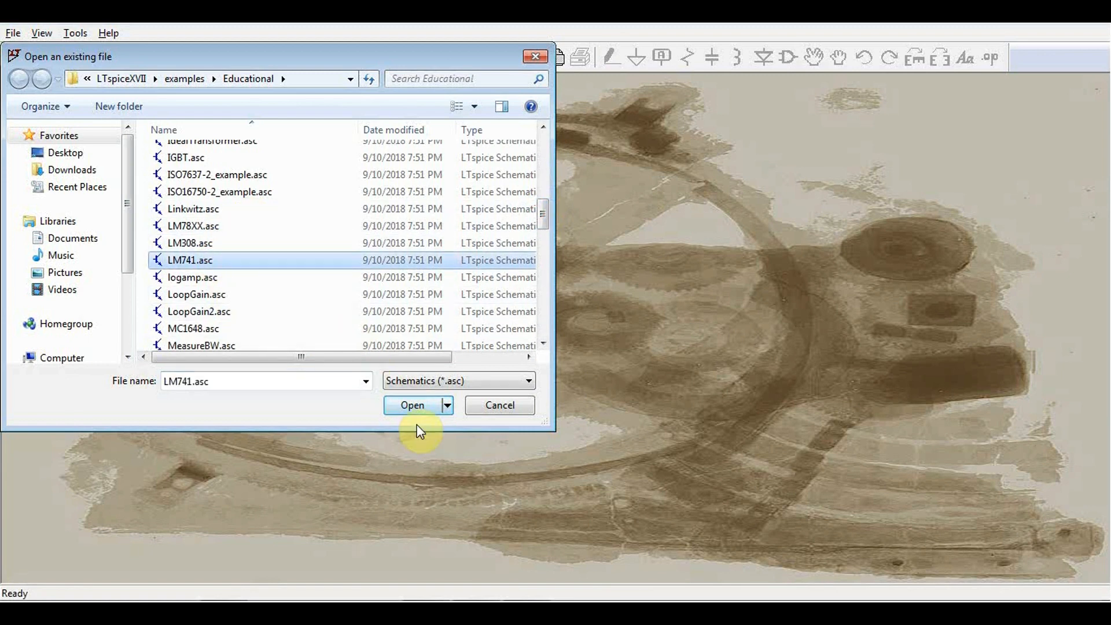
left_click(411, 404)
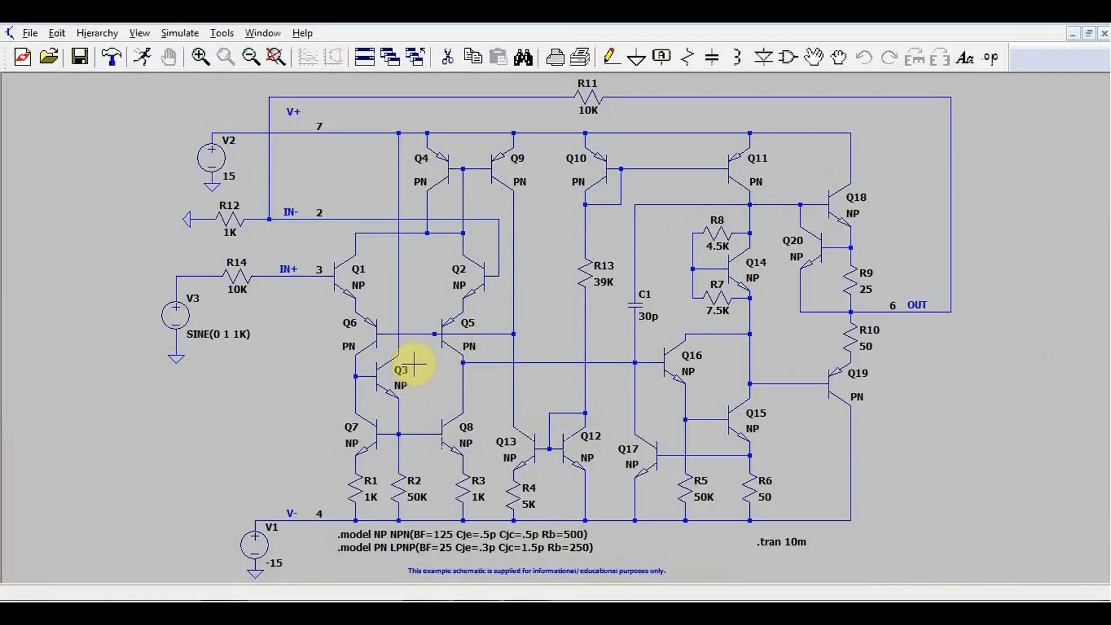
mouse_move(514, 190)
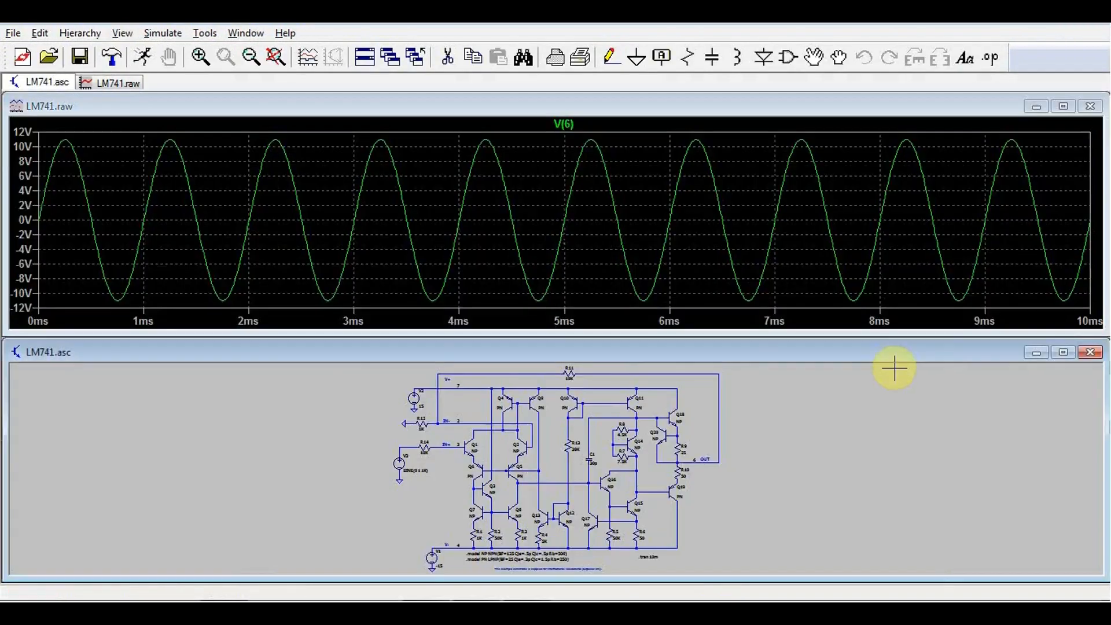
mouse_move(133, 273)
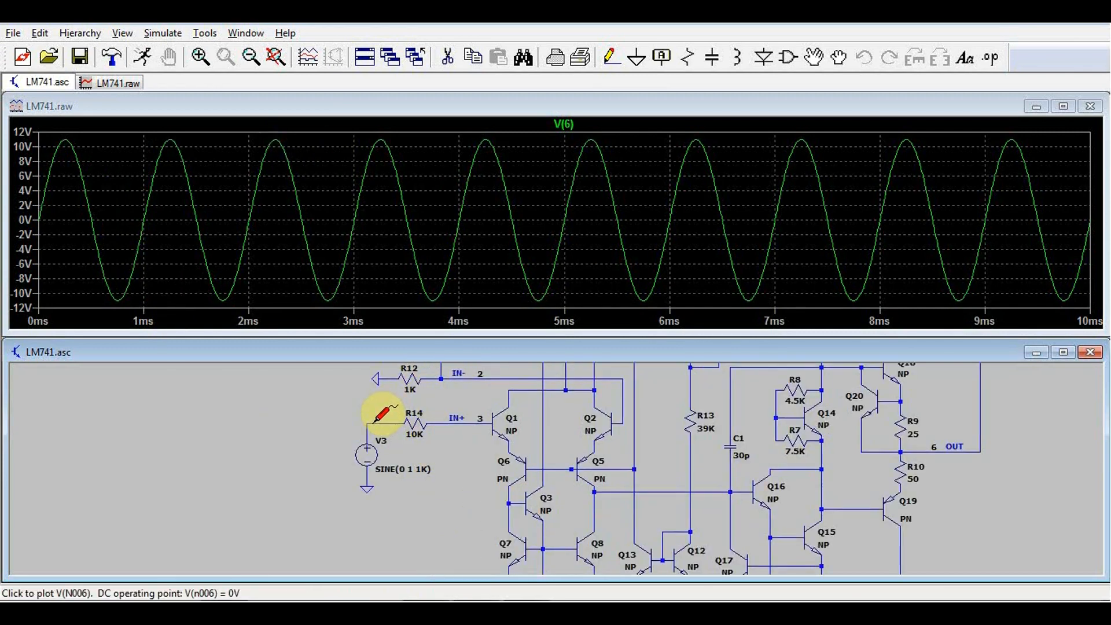
left_click(381, 414)
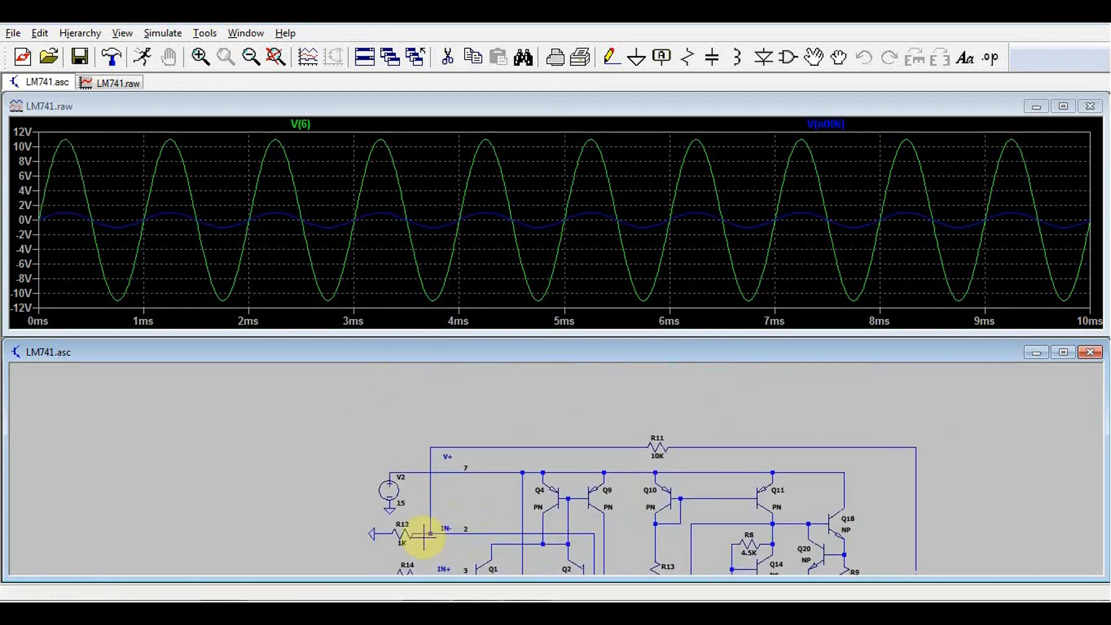
mouse_move(656, 454)
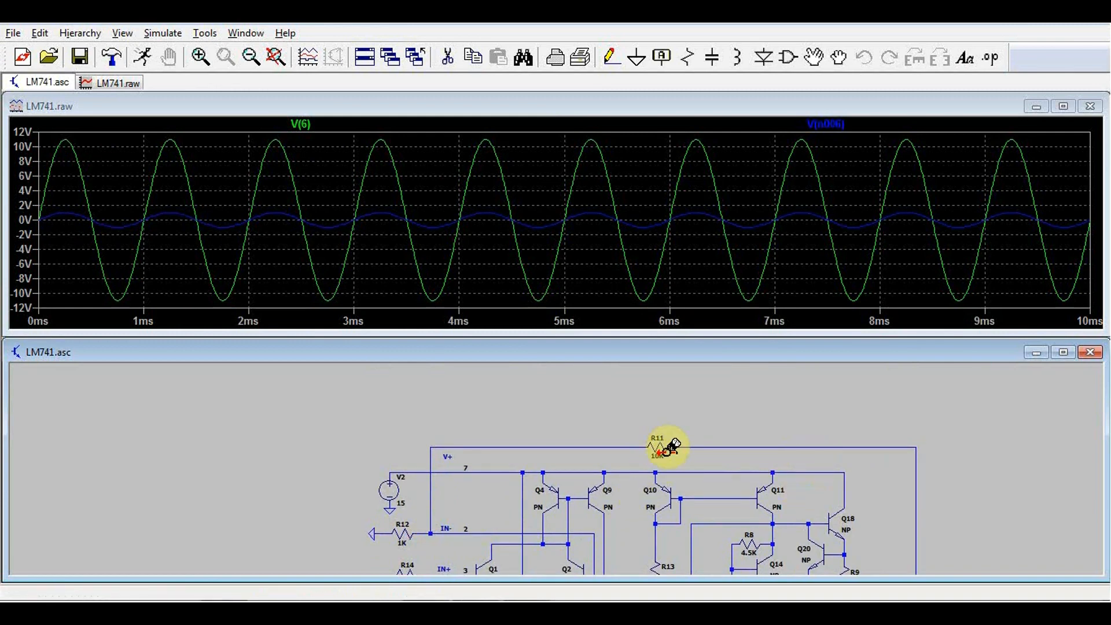
mouse_move(97, 104)
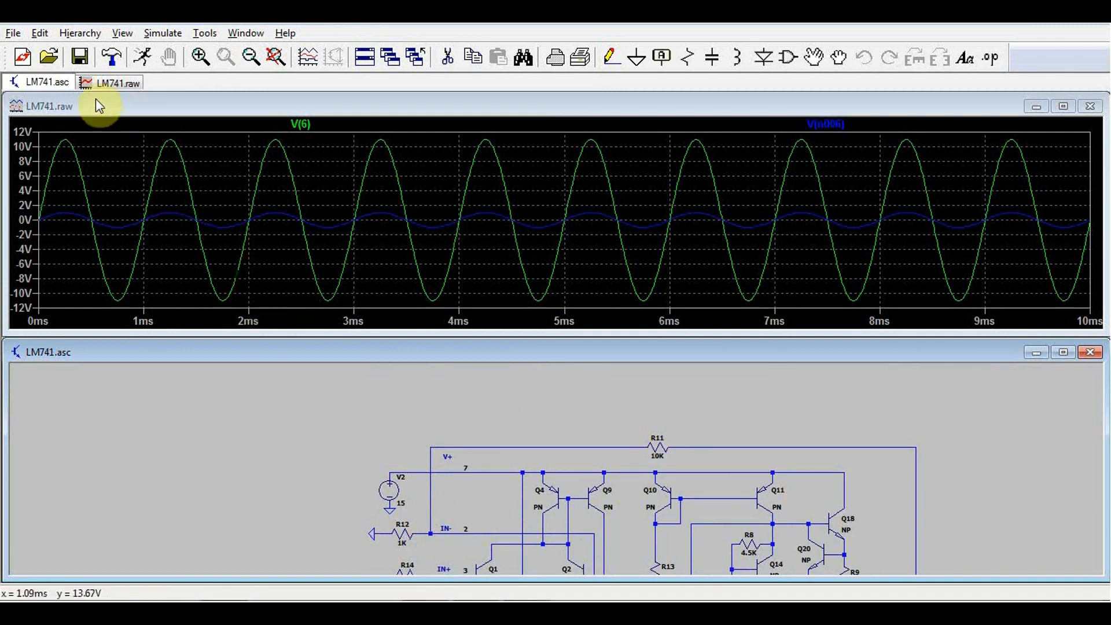
left_click(47, 56)
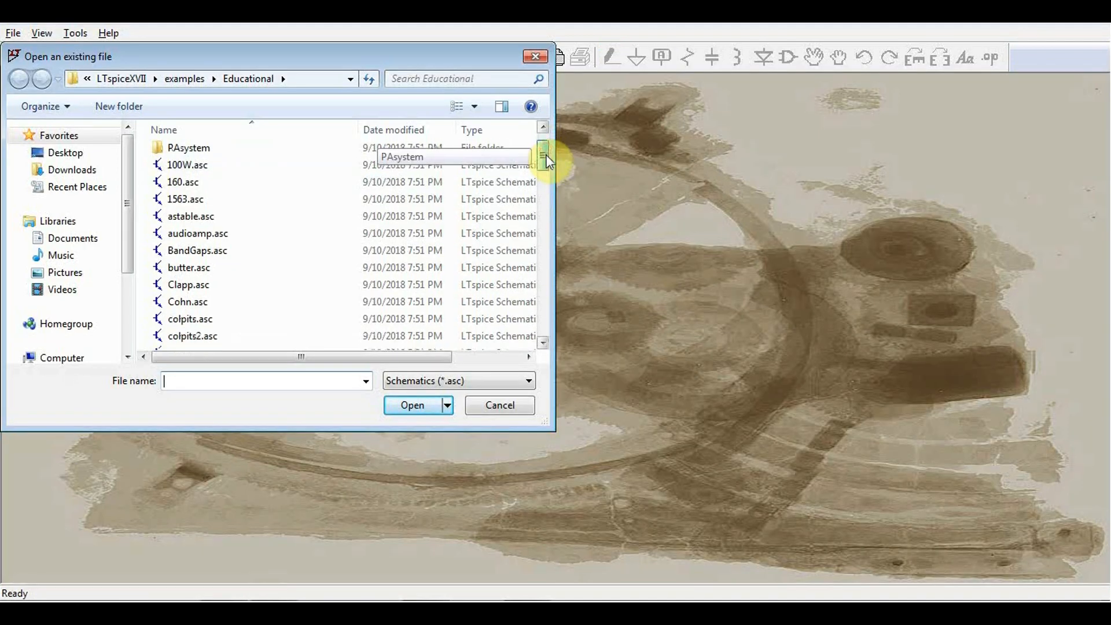
Step: Open the butter.asc Butterworth filter example from the Open dialog
scroll("down", 3)
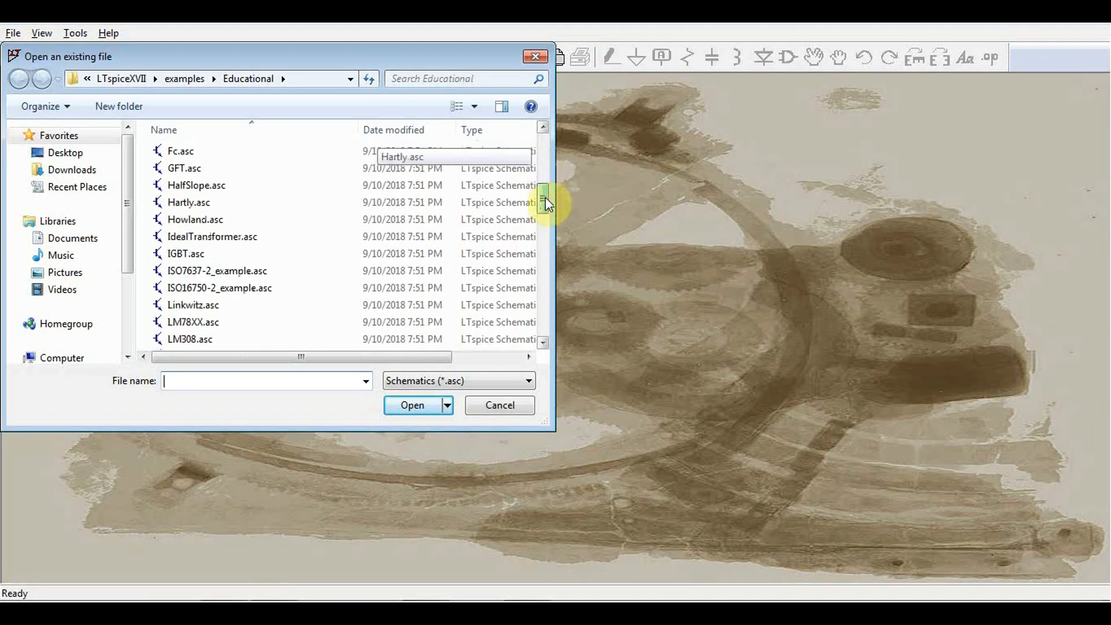
scroll("up", 3)
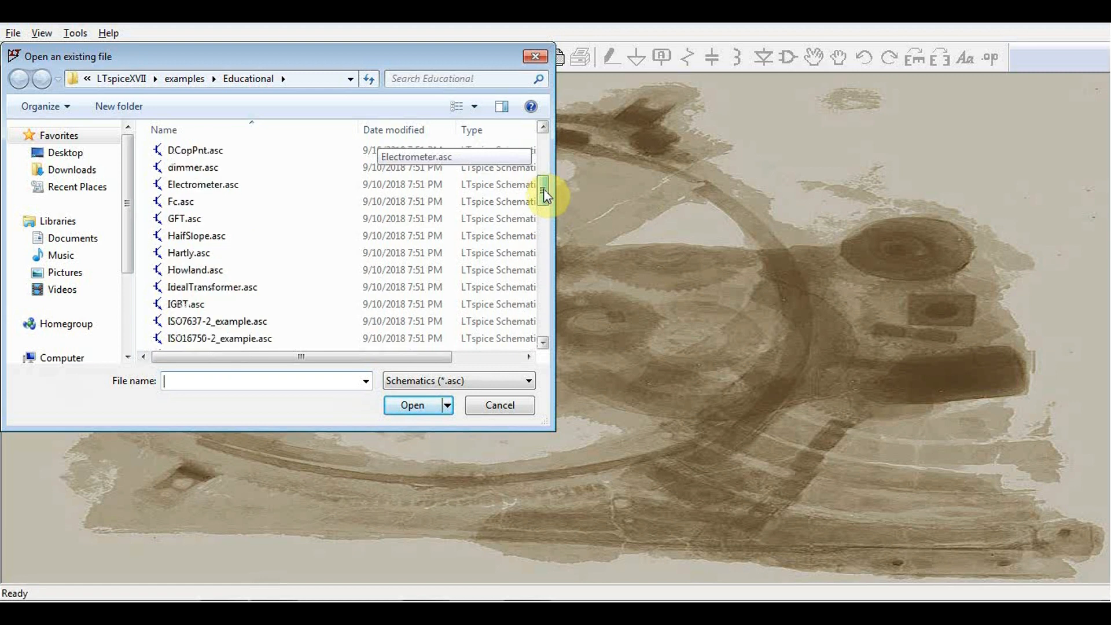
scroll("up", 3)
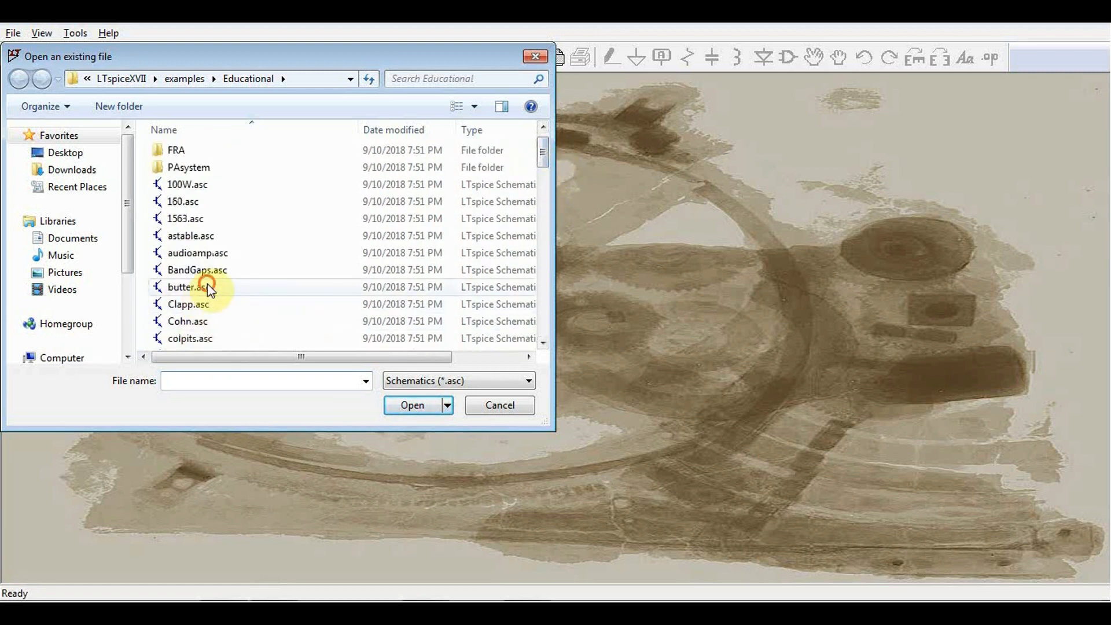
double_click(187, 287)
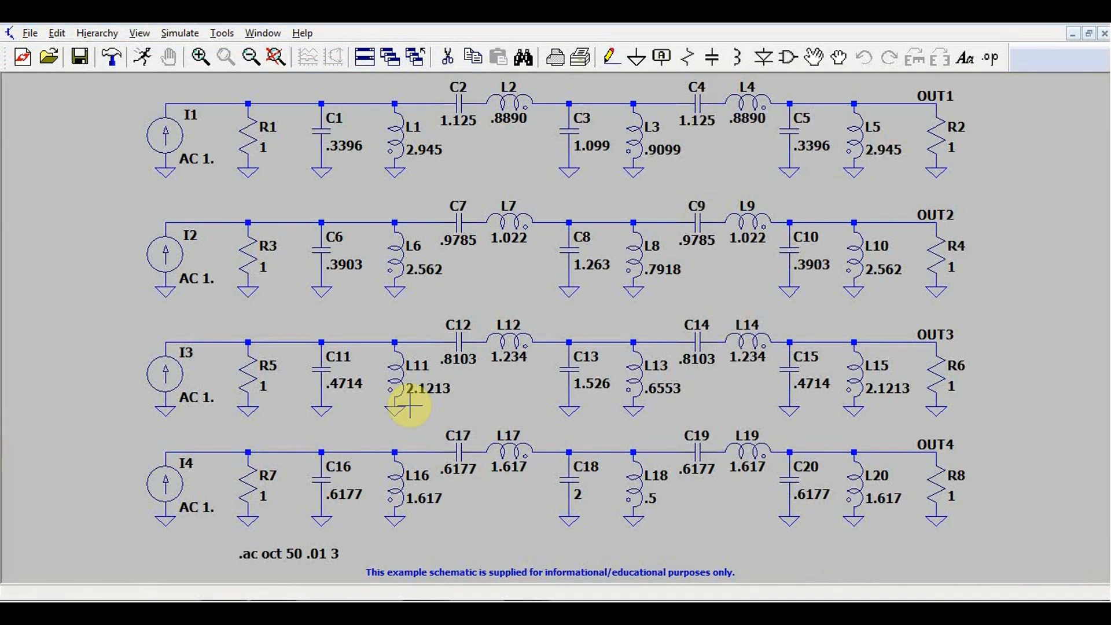
mouse_move(120, 75)
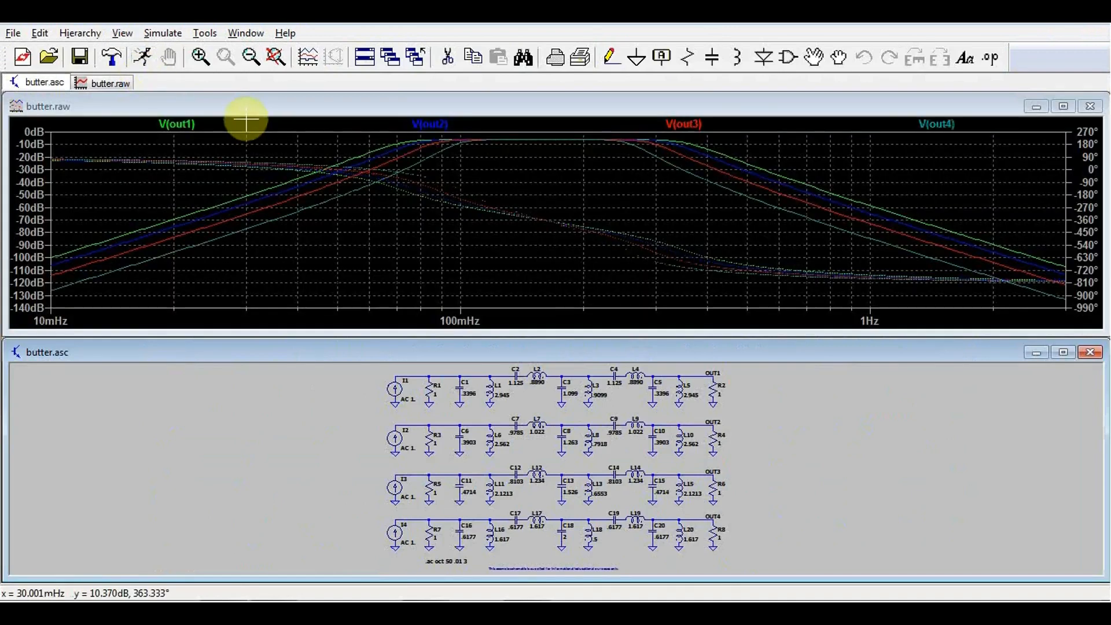
mouse_move(329, 183)
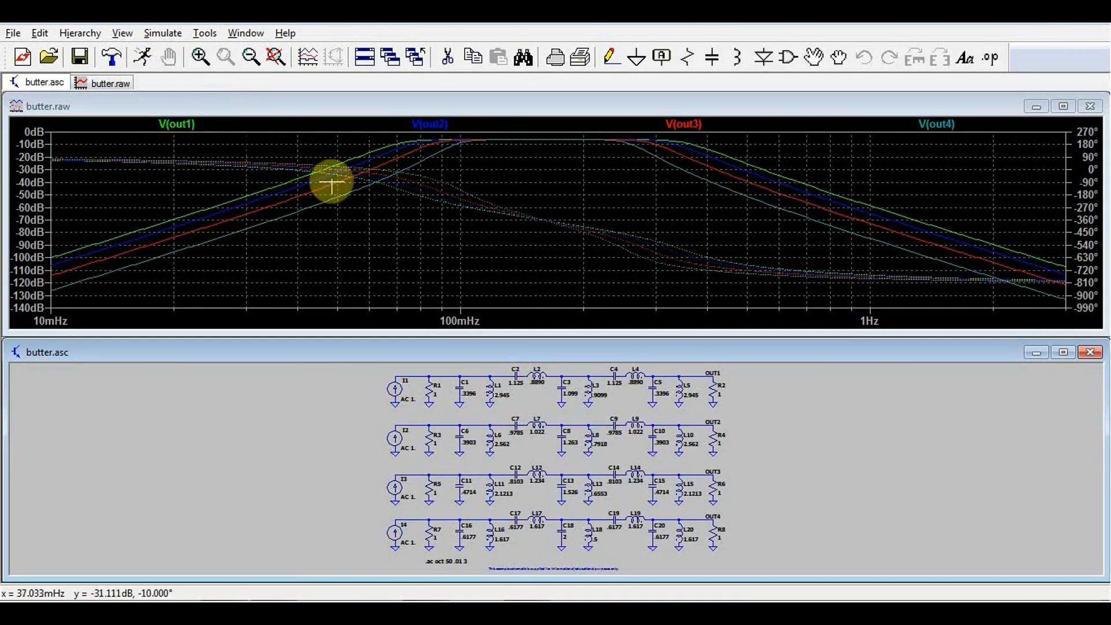
mouse_move(580, 555)
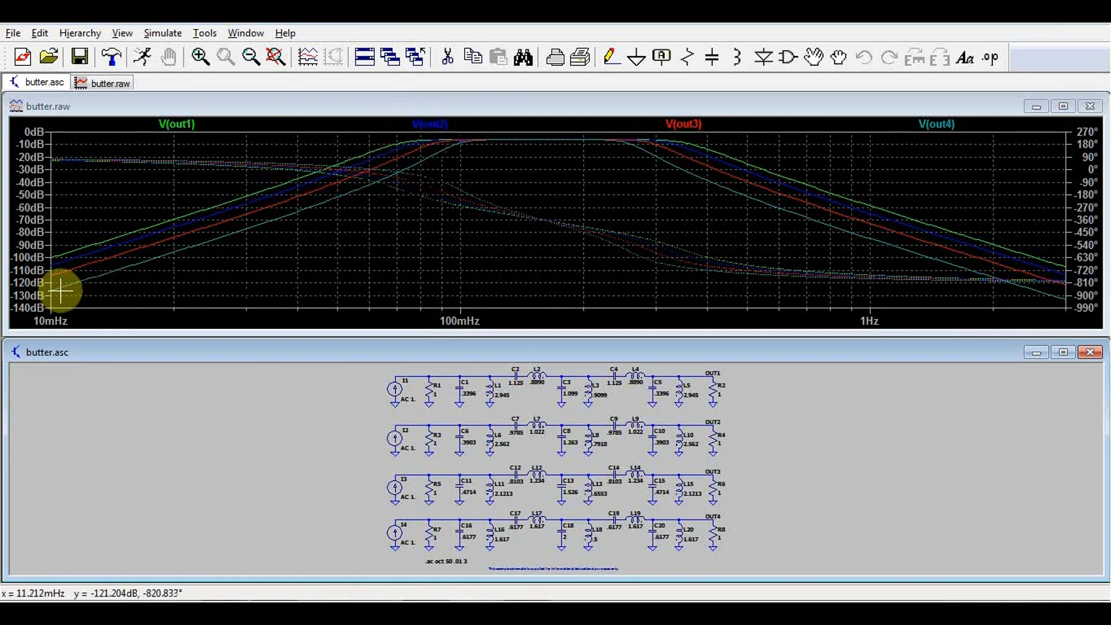
mouse_move(457, 283)
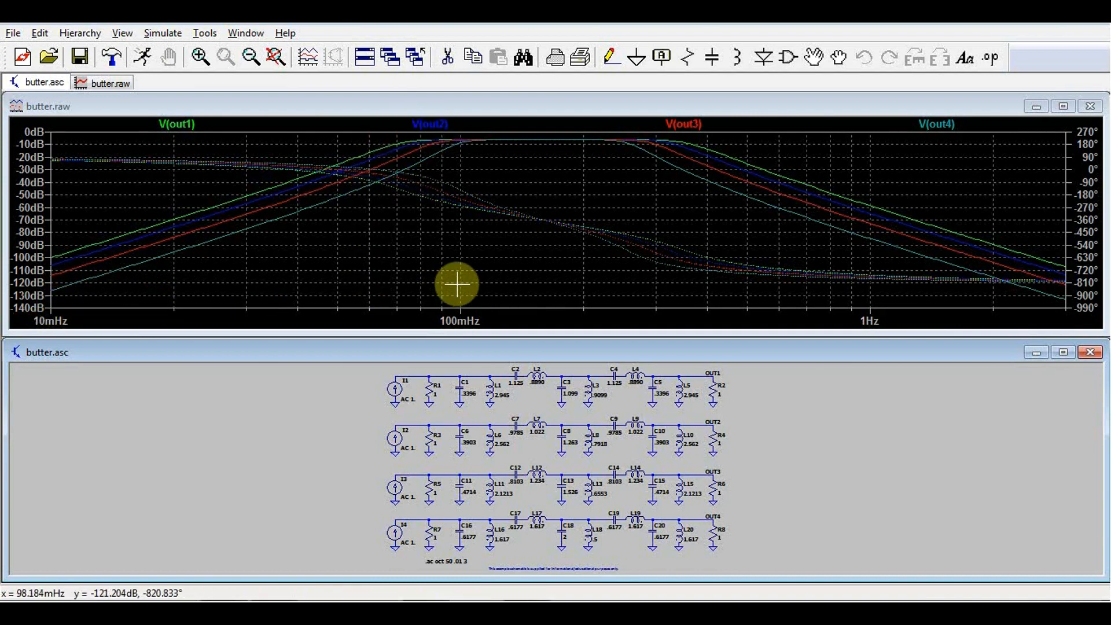
mouse_move(46, 283)
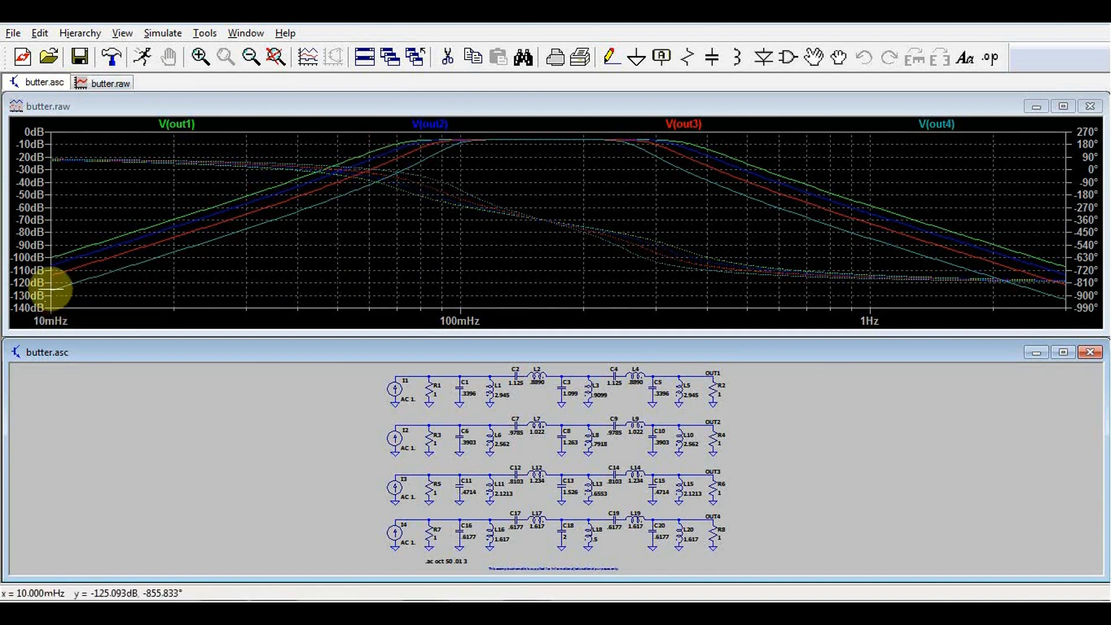
mouse_move(60, 296)
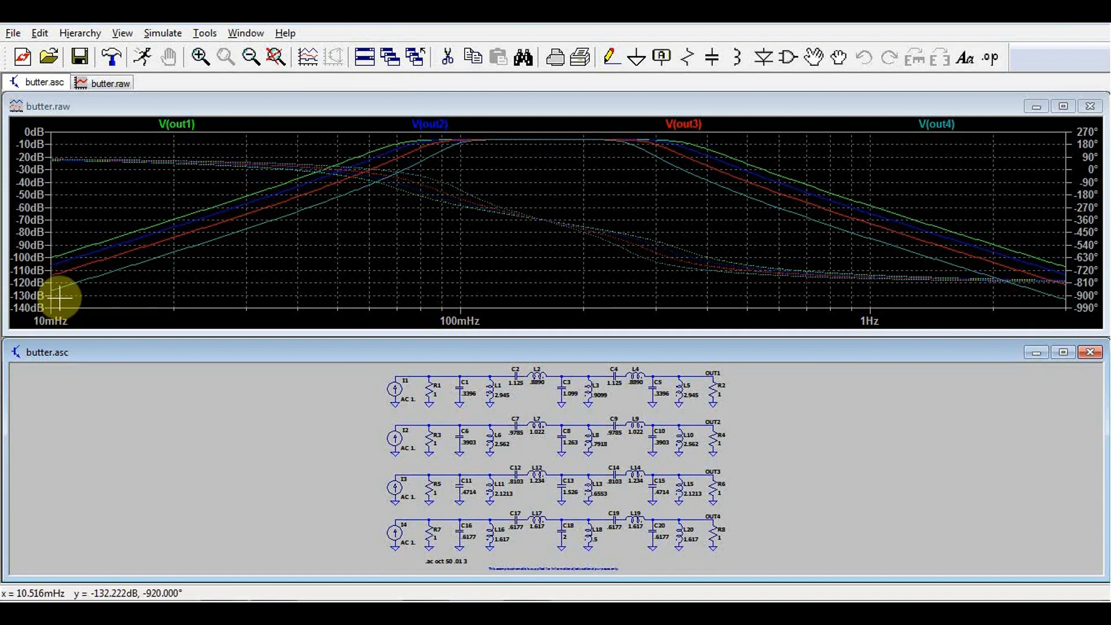
mouse_move(738, 416)
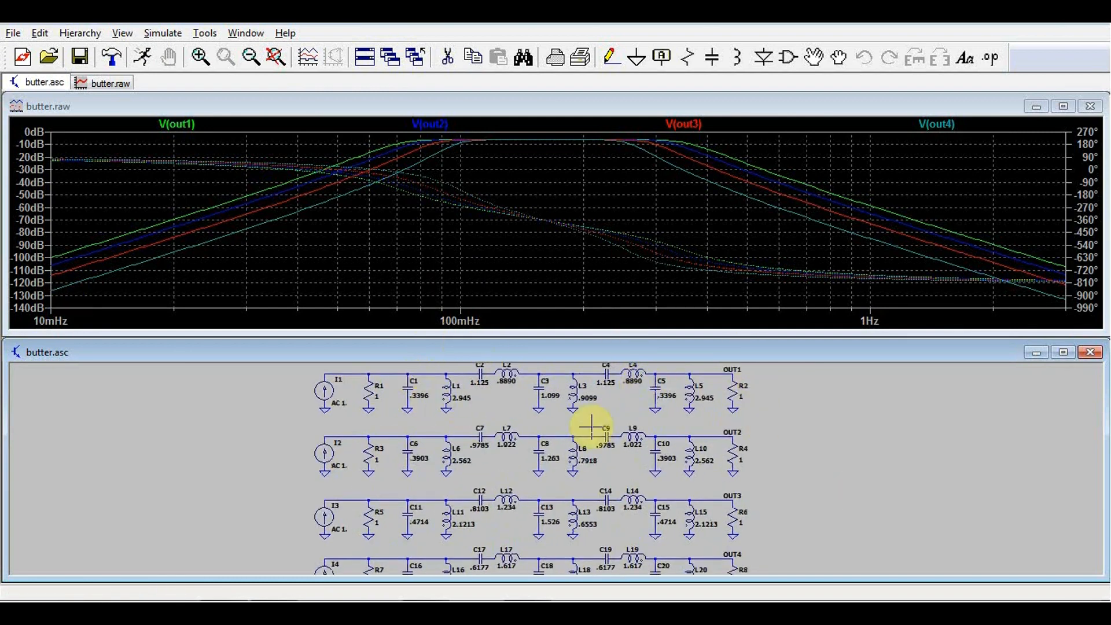
mouse_move(459, 320)
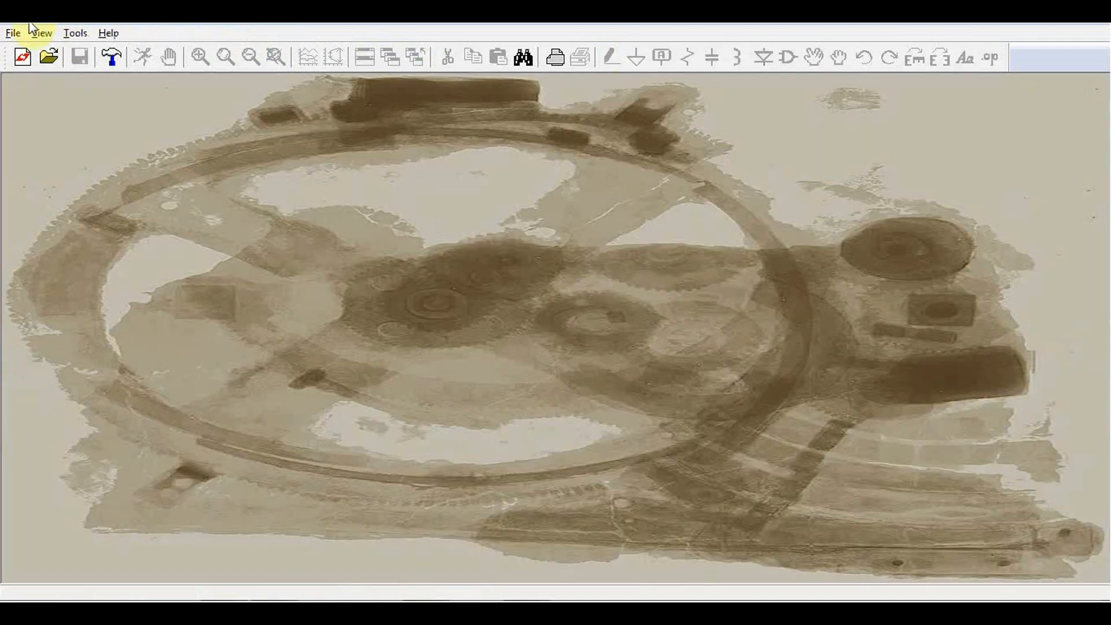
Step: Open the curve tracer example and swap transistor Q1 for a BC847B
left_click(47, 56)
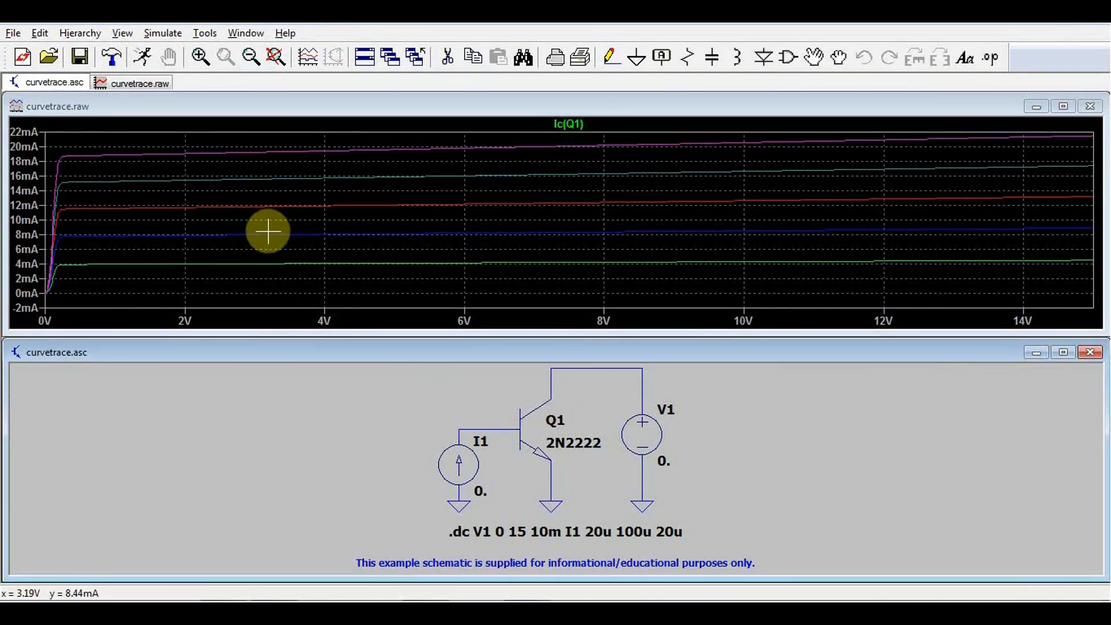
mouse_move(205, 210)
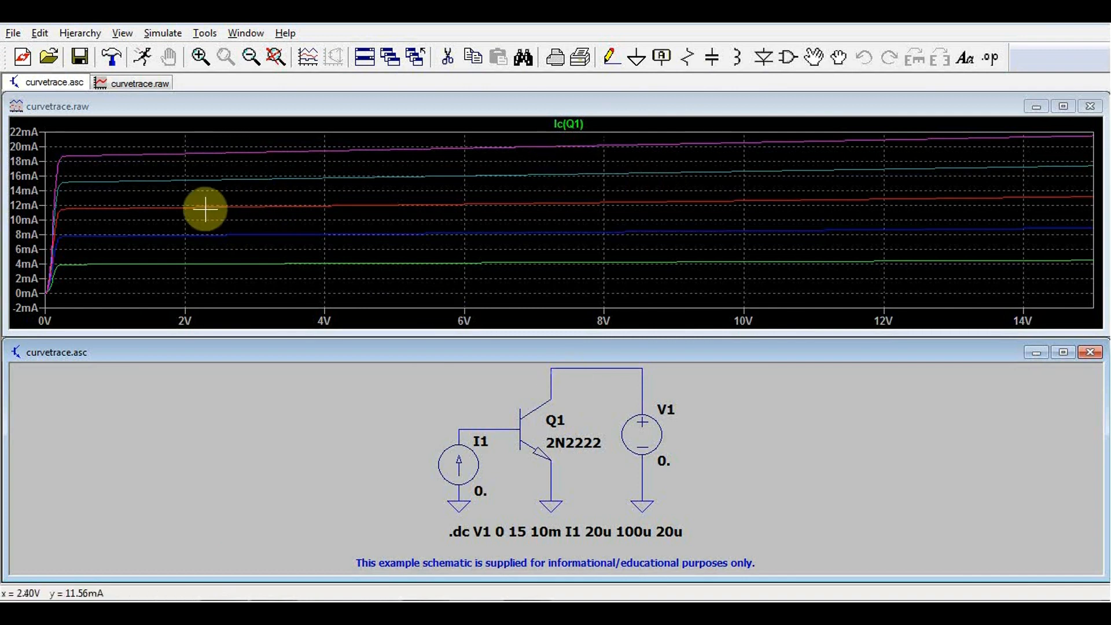
mouse_move(269, 318)
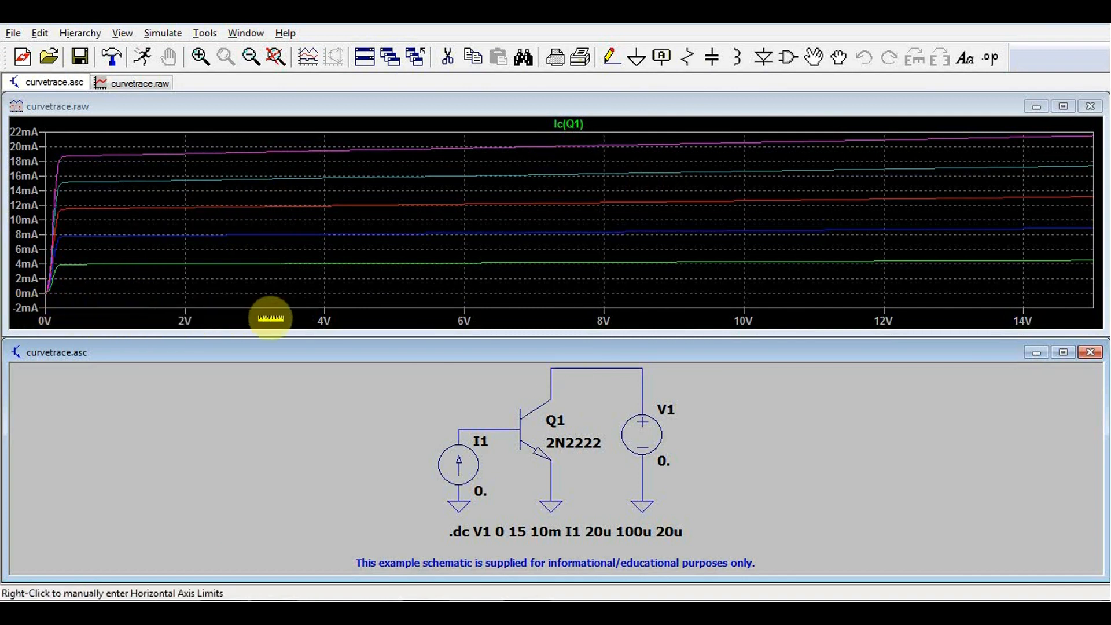
mouse_move(248, 275)
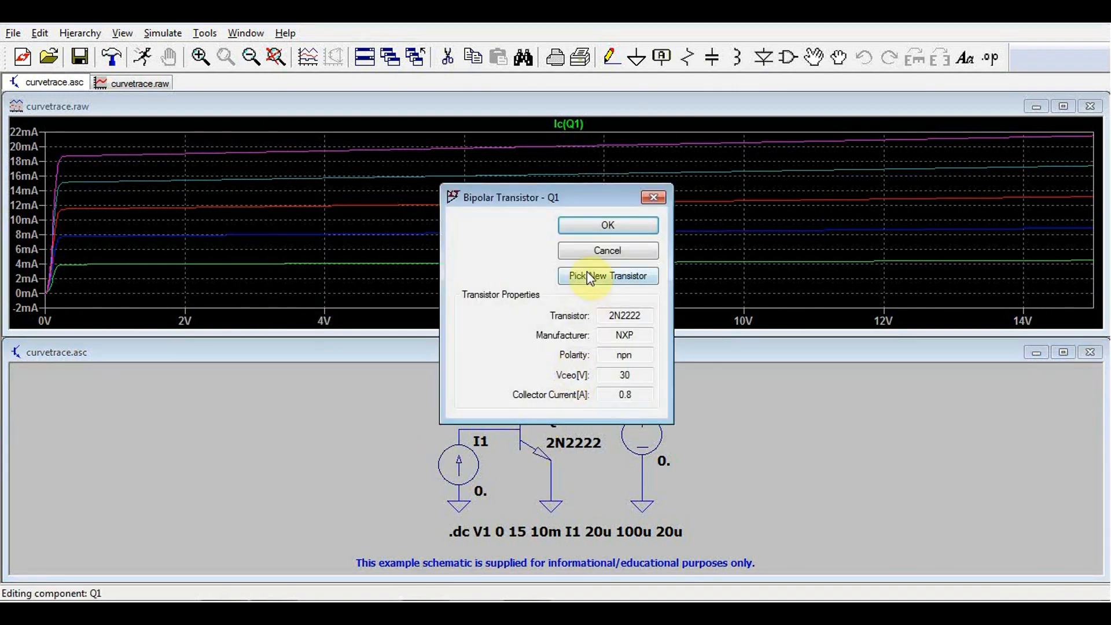
left_click(607, 275)
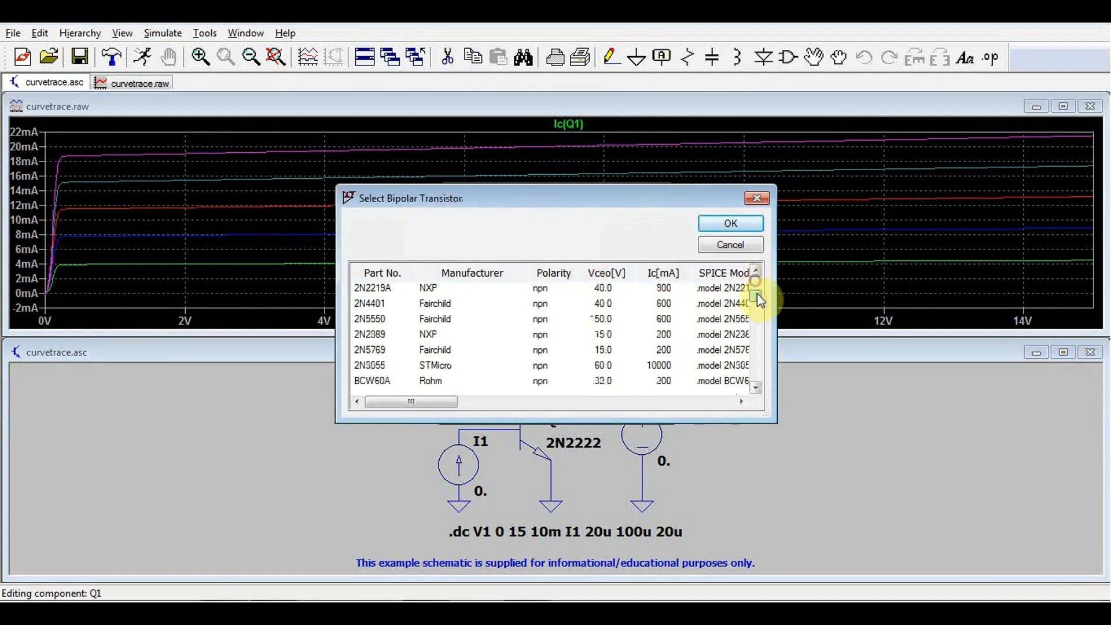
left_click(730, 223)
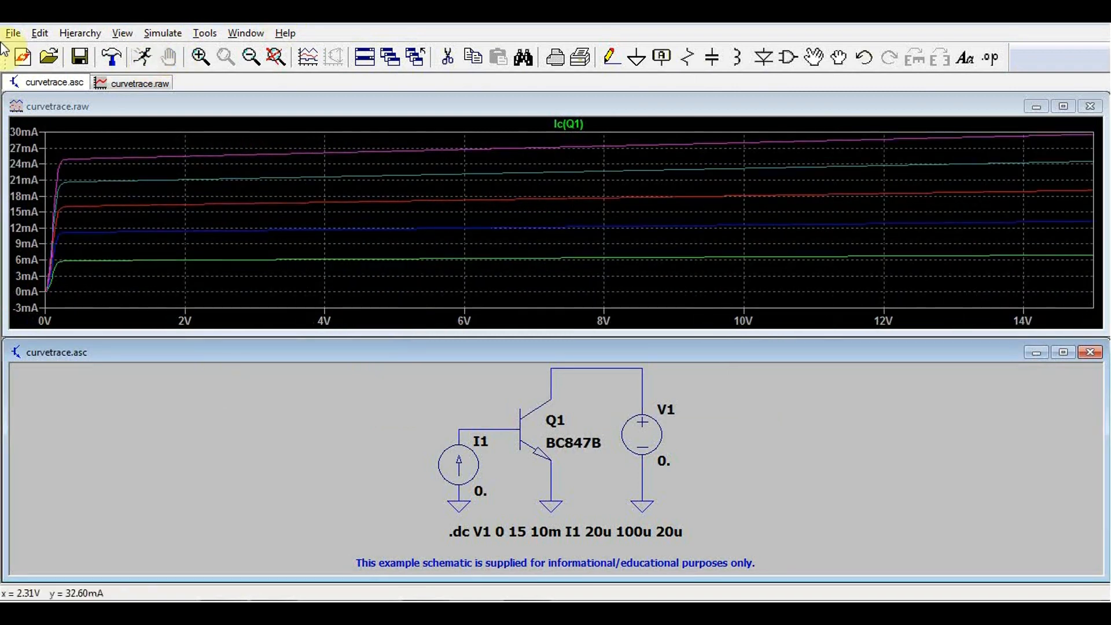
mouse_move(448, 243)
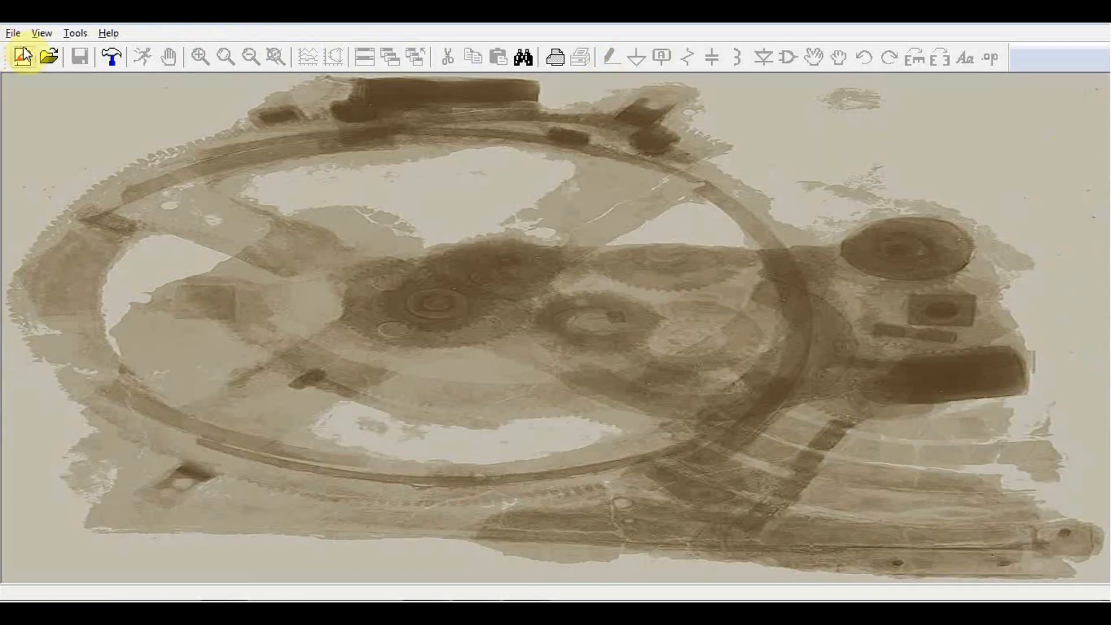
Step: Open P2.asc from the examples\Educational folder
left_click(23, 57)
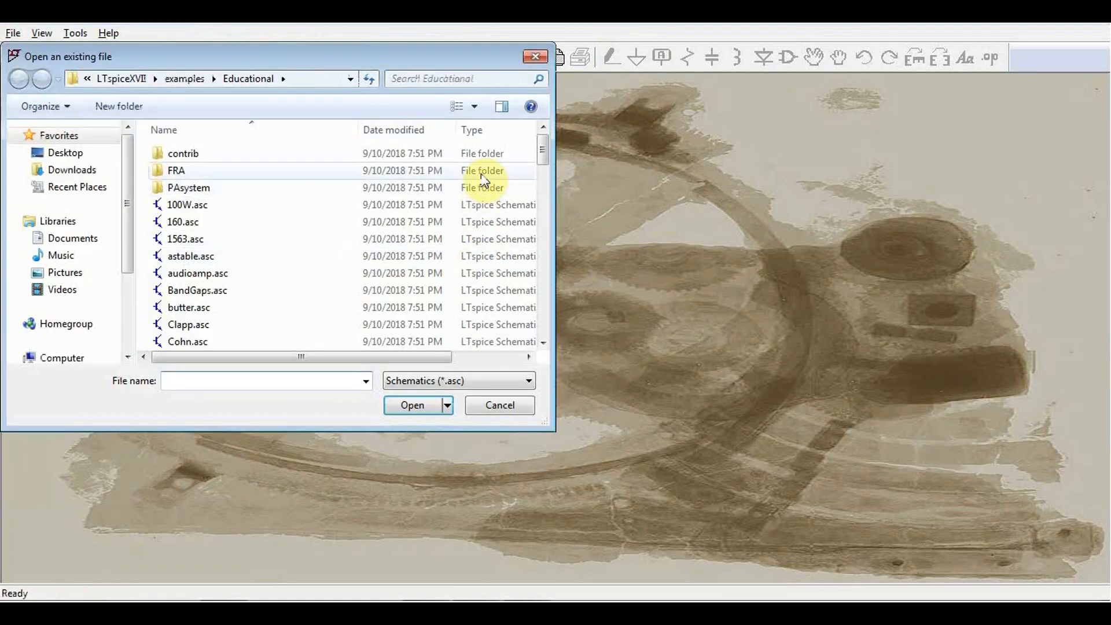
scroll("down", 3)
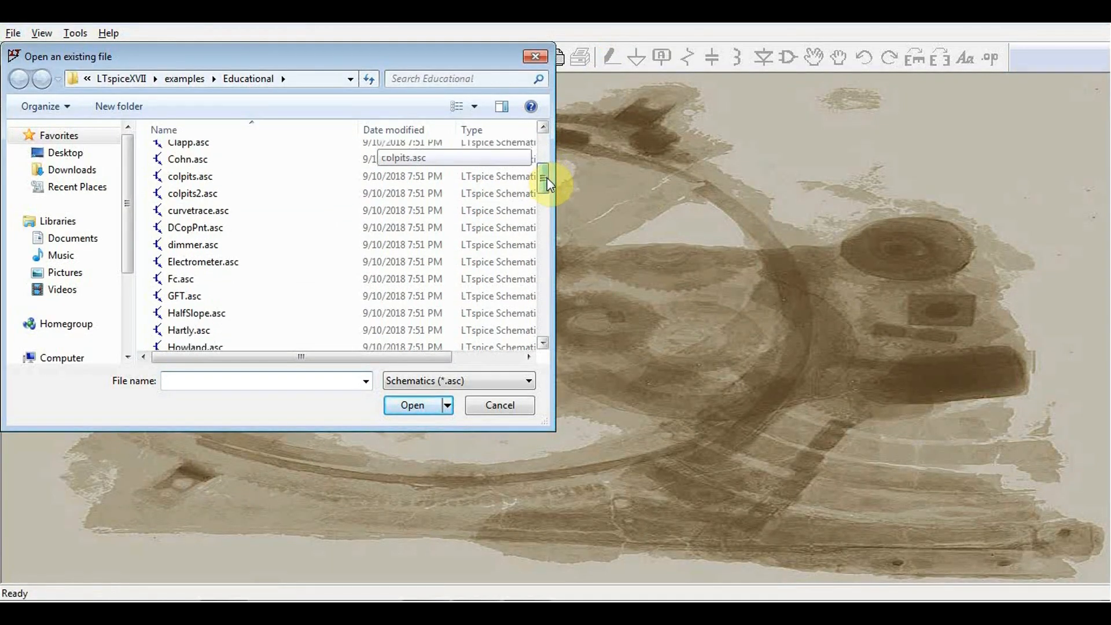
scroll("down", 3)
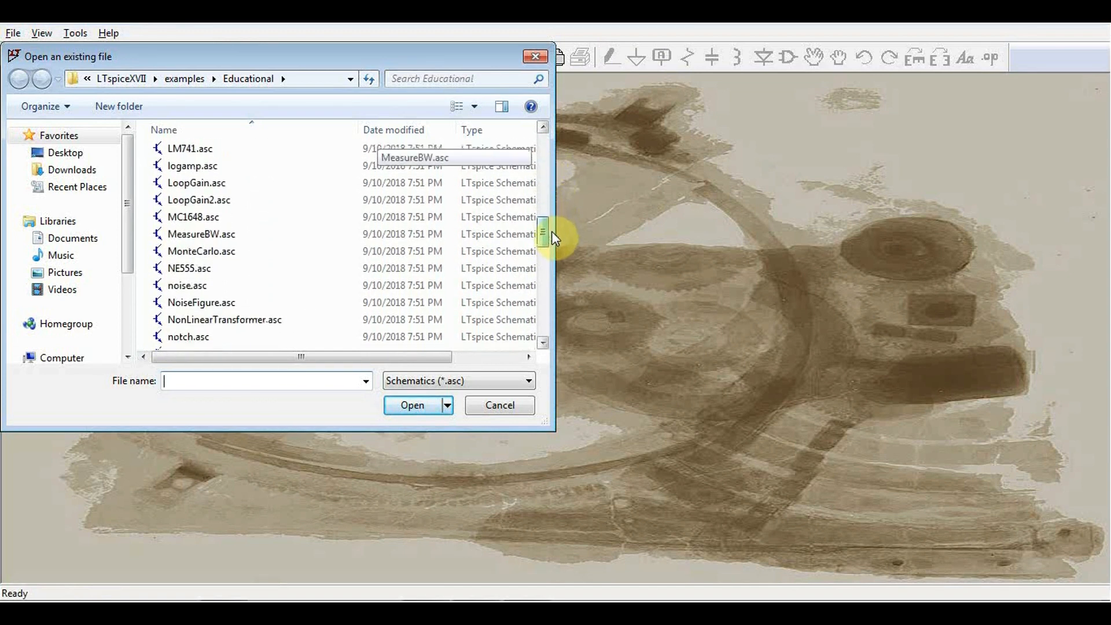
scroll("down", 3)
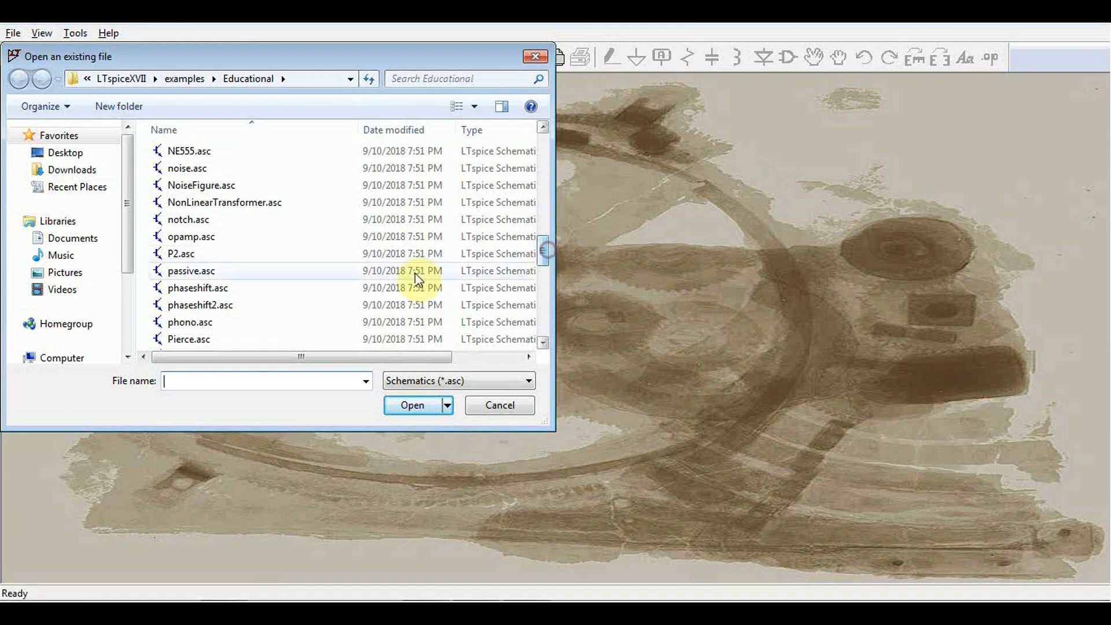
left_click(181, 253)
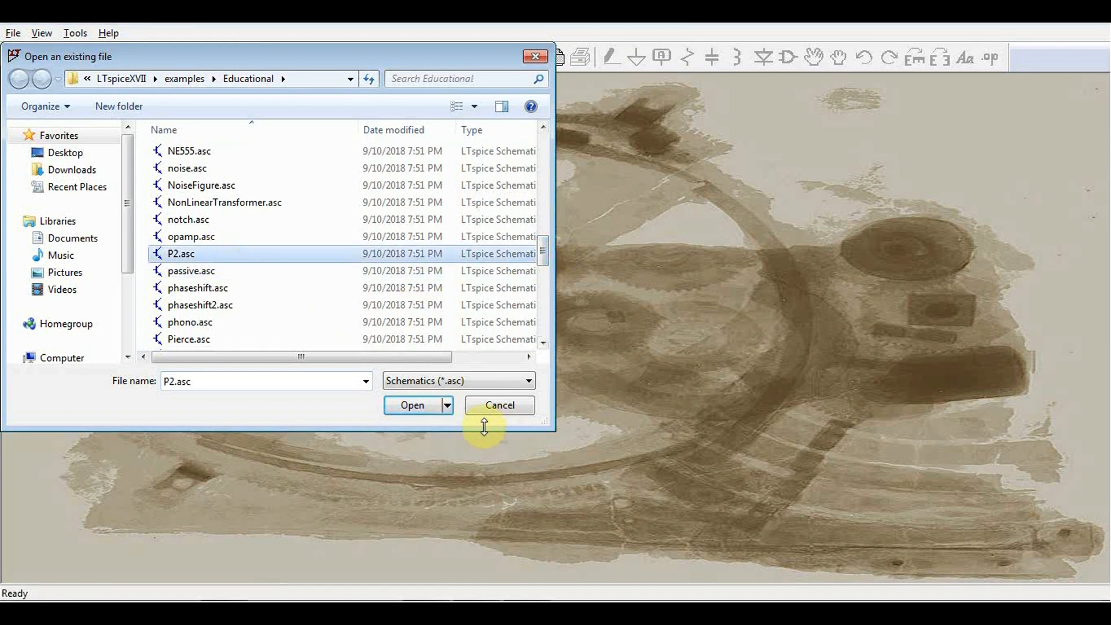
left_click(411, 404)
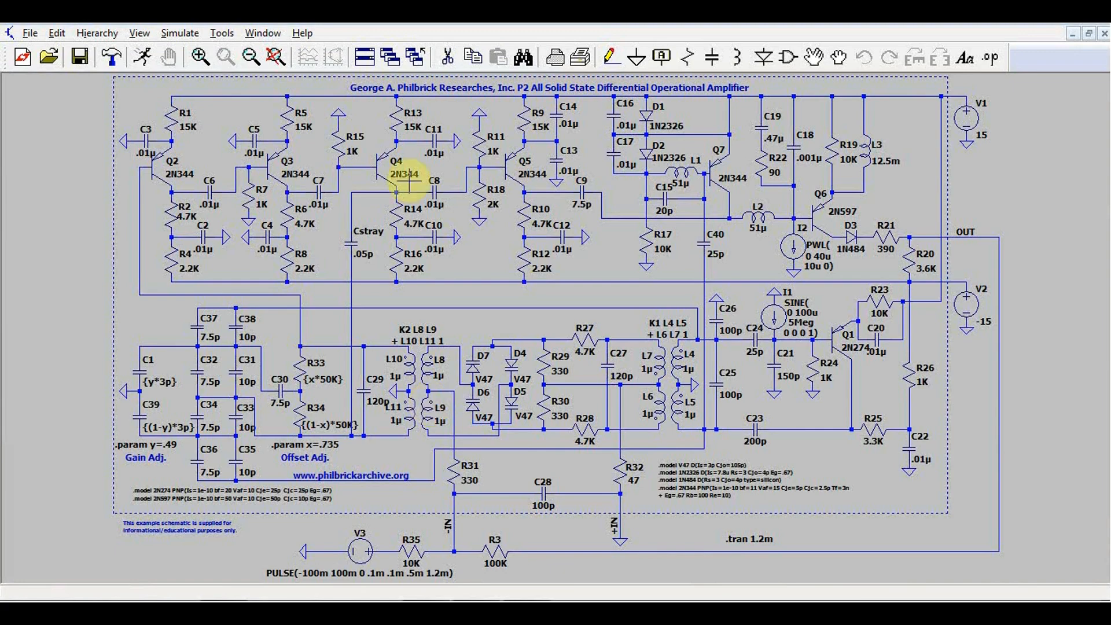
Step: Zoom around the P2 schematic, zoom to fit, and run the transient simulation
scroll("down", 3)
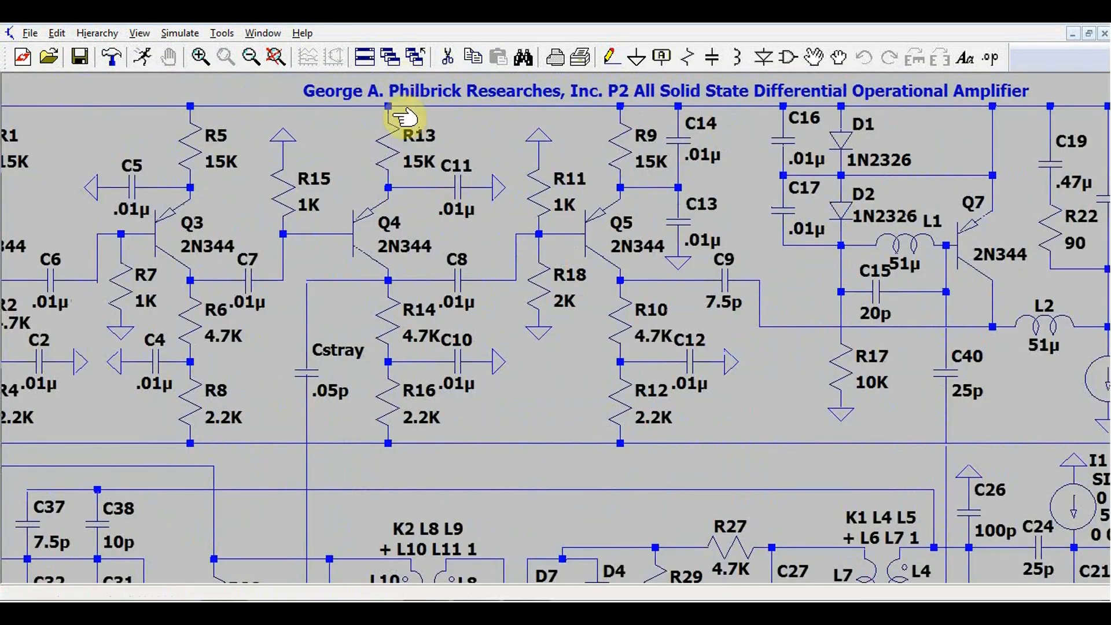
mouse_move(656, 96)
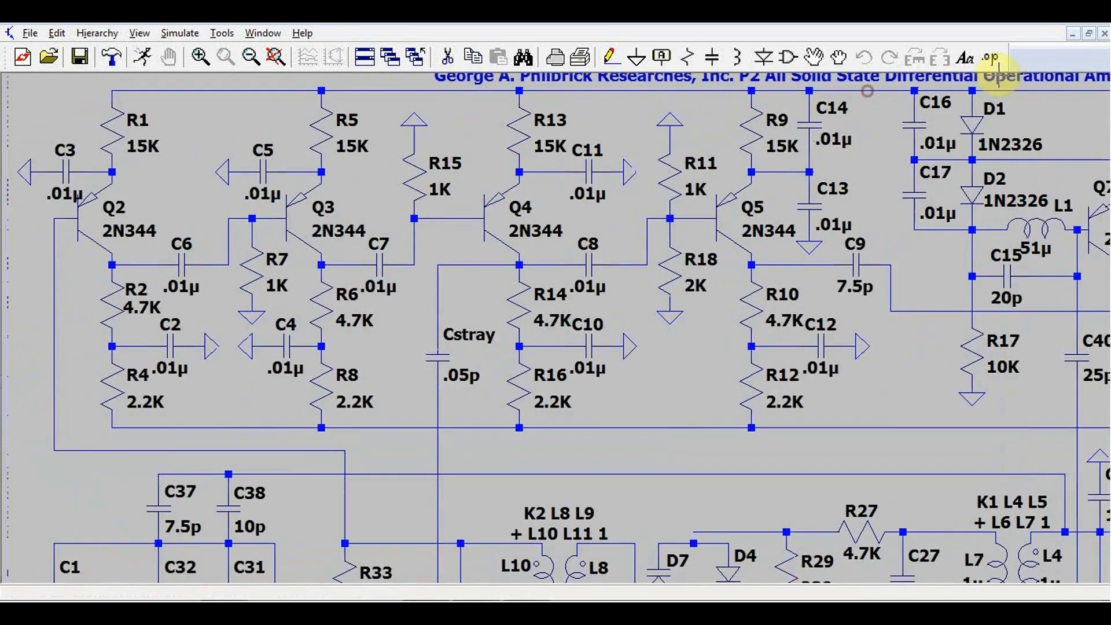
left_click(250, 56)
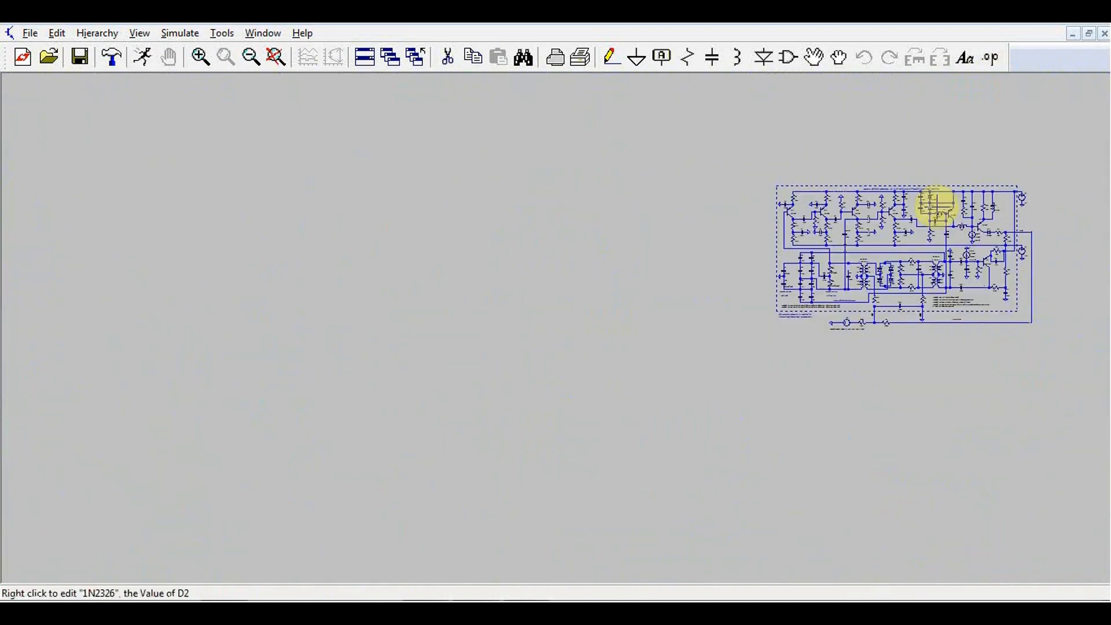
left_click(224, 57)
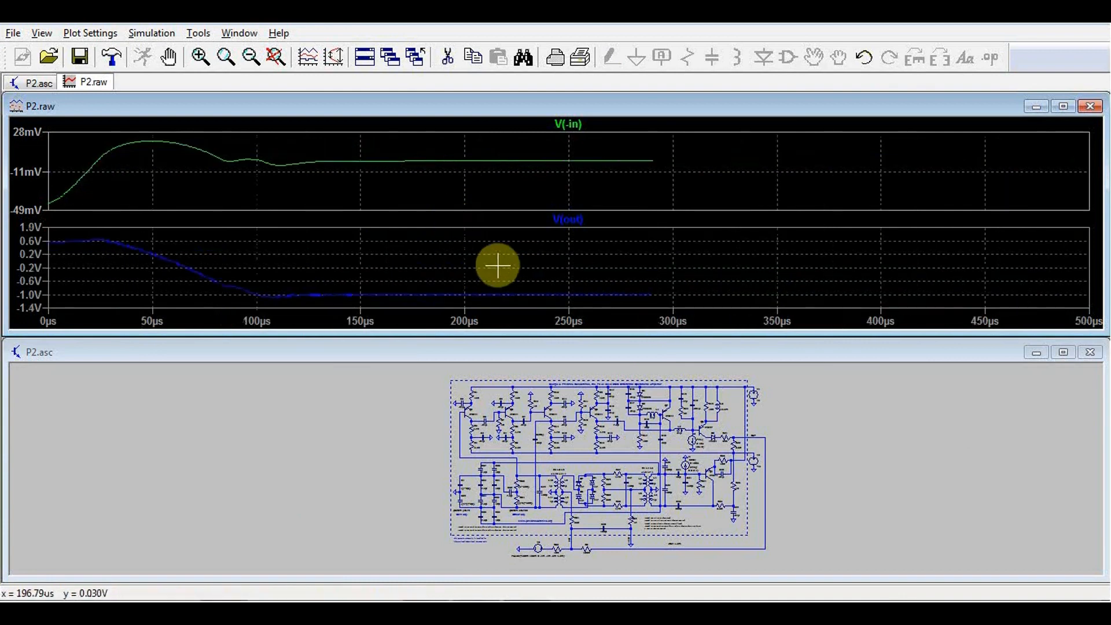
mouse_move(759, 443)
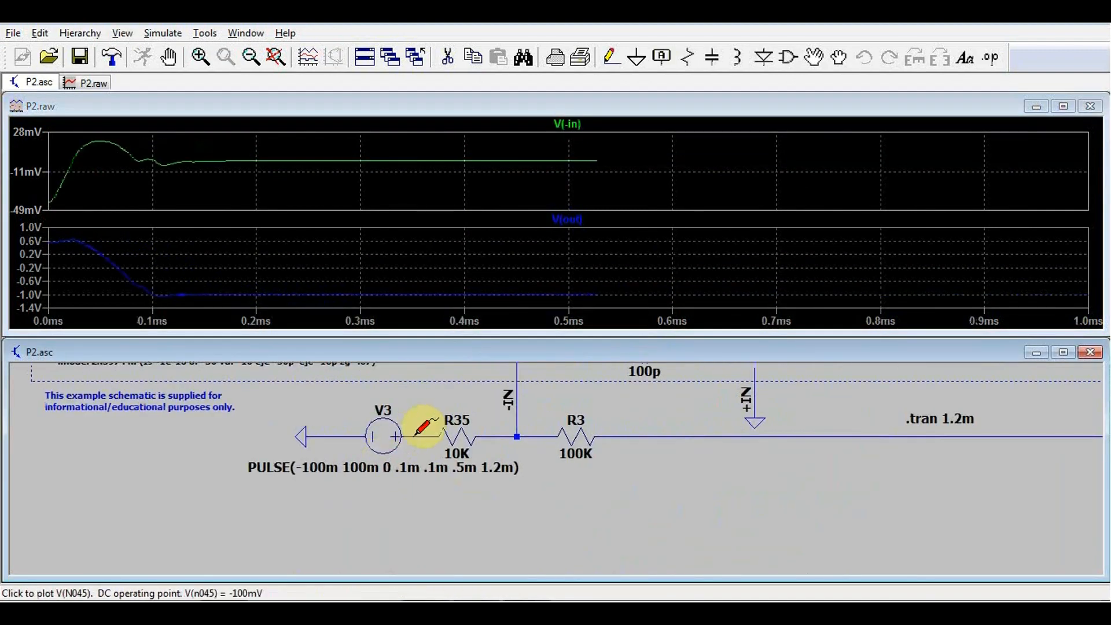
Step: Probe the wire after R35 to plot the ramp input V(n045)
left_click(422, 436)
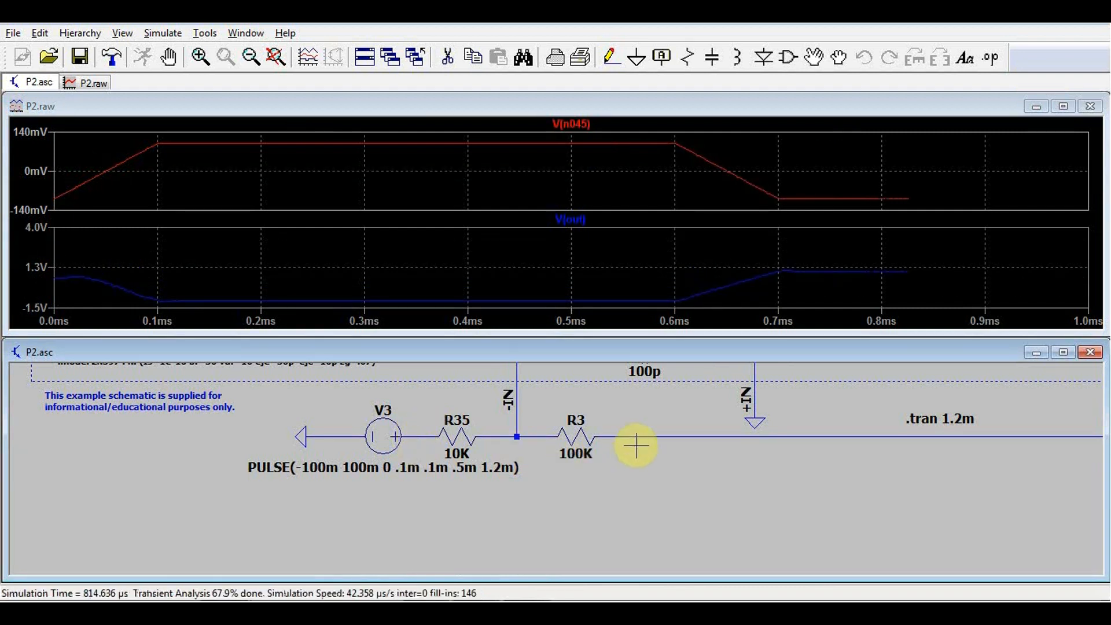
mouse_move(88, 190)
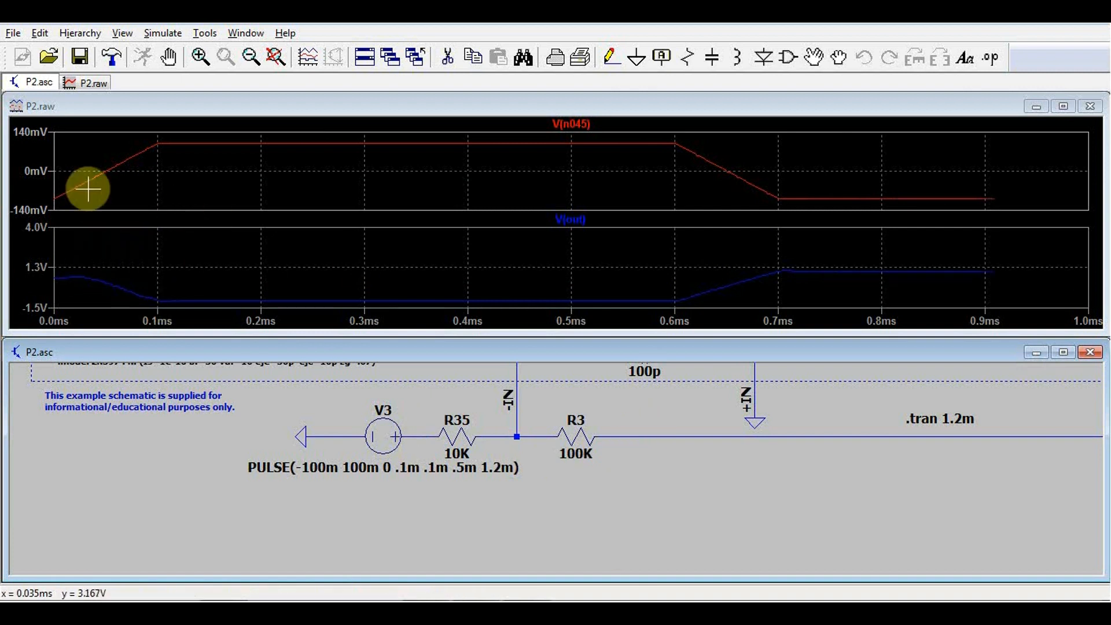
mouse_move(520, 426)
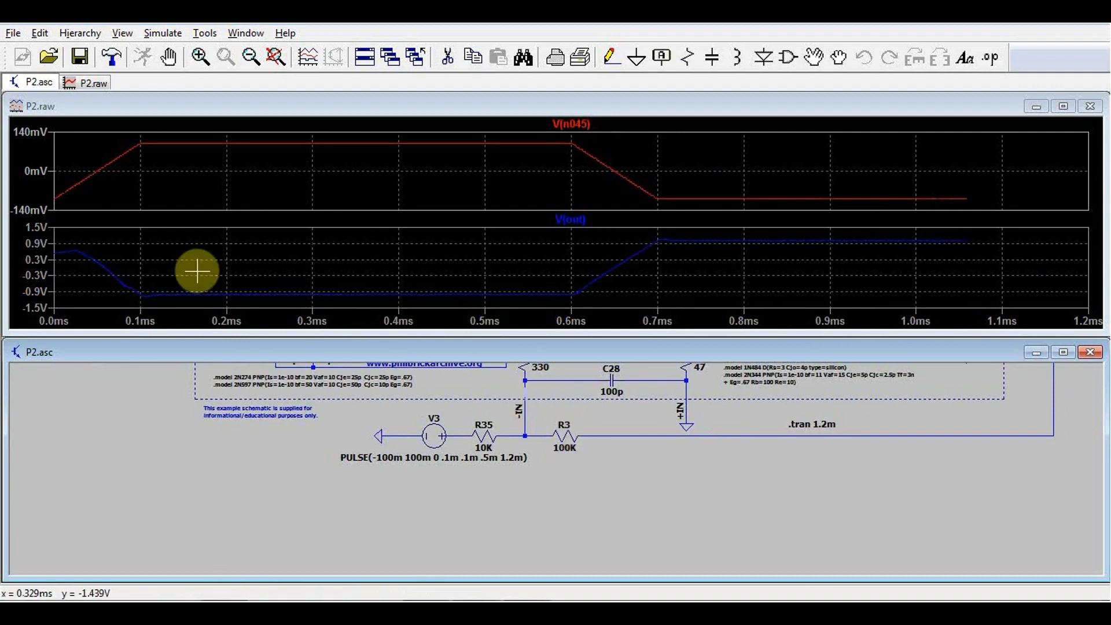
mouse_move(606, 226)
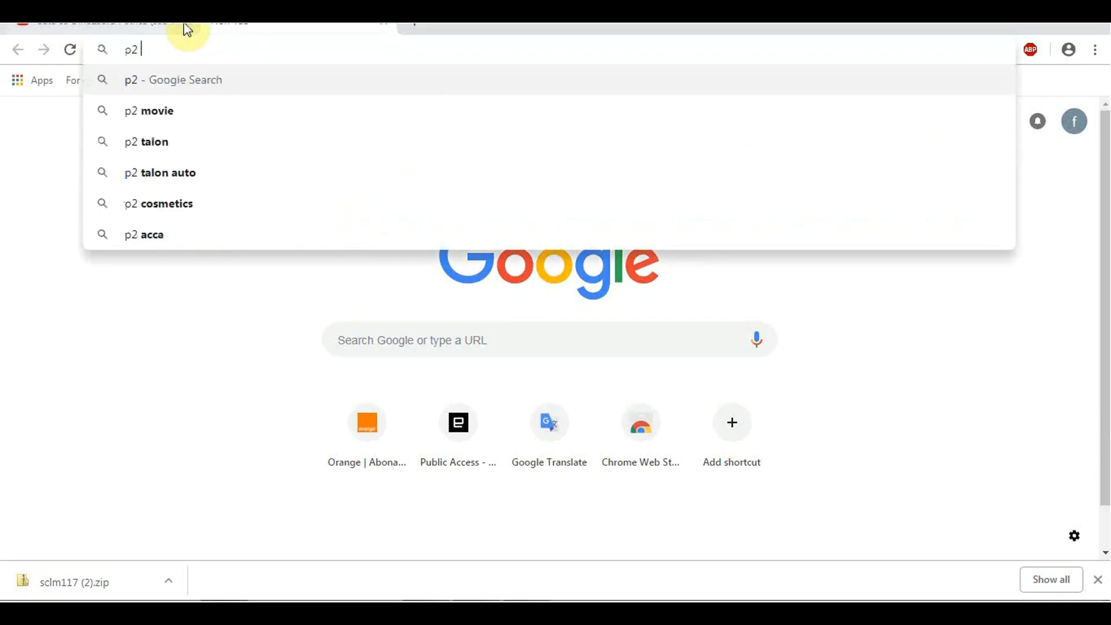
Step: Google 'philbrick p2 amplifier' and open the first PDF result
type("philb")
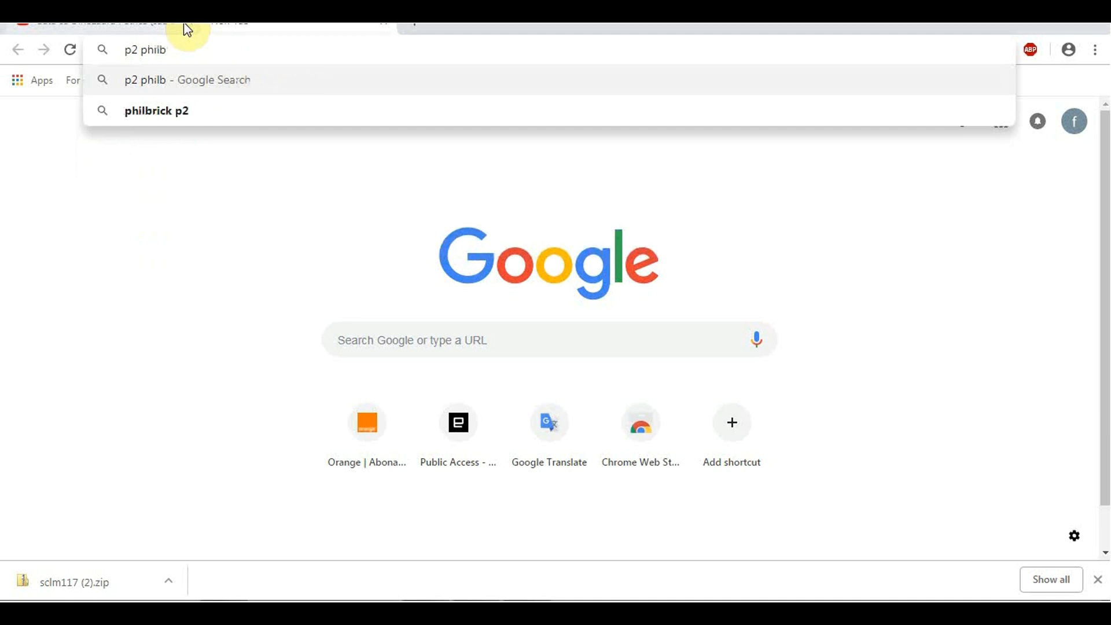
left_click(157, 110)
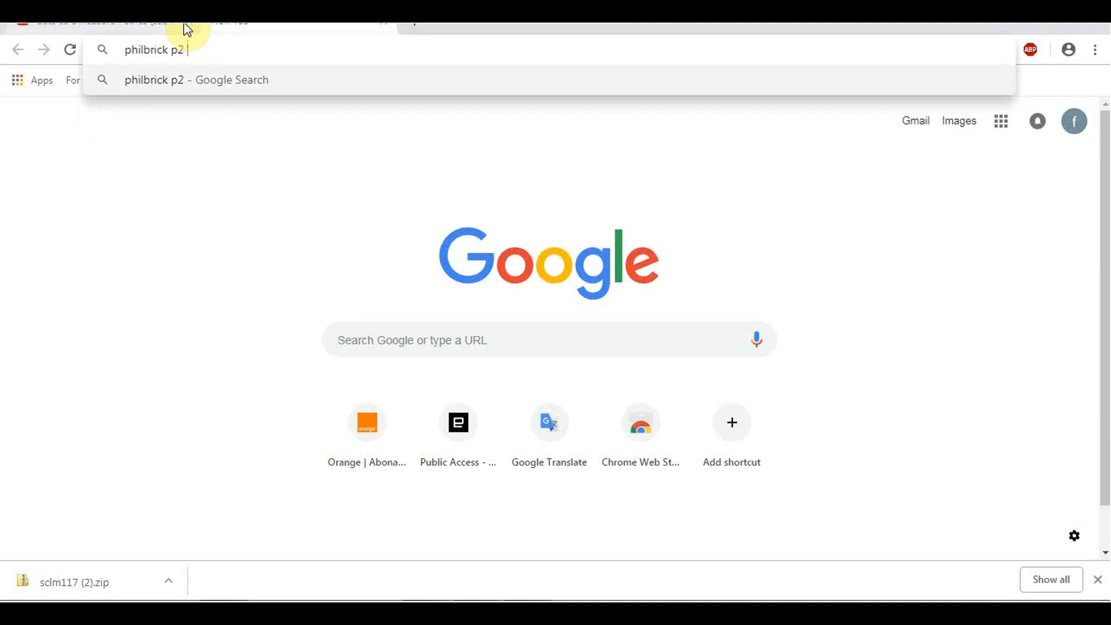
type("amplifi")
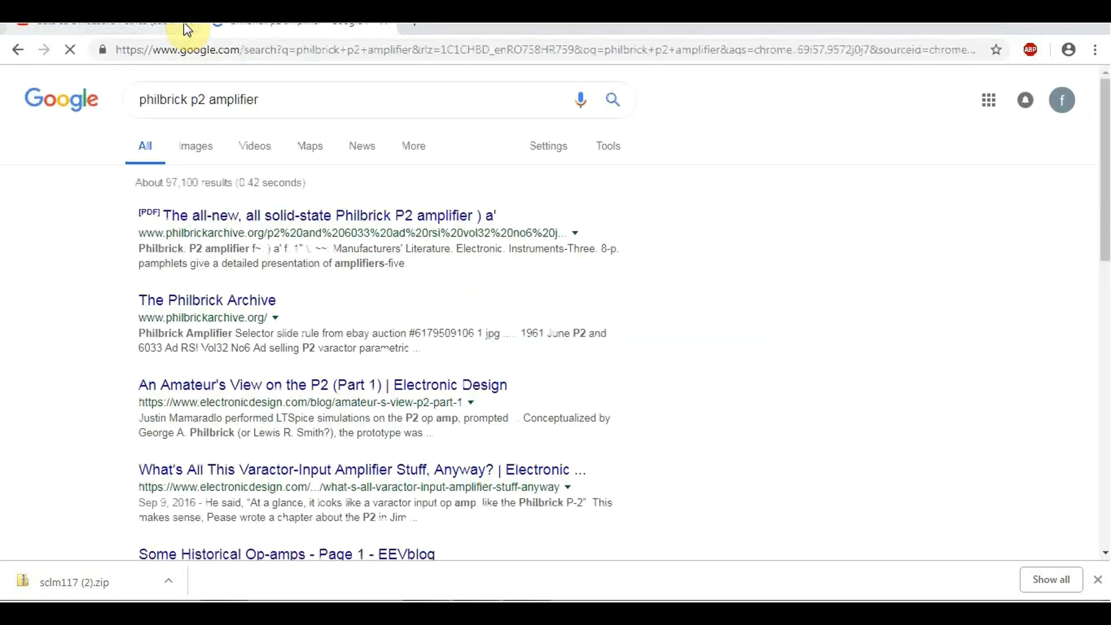
left_click(316, 215)
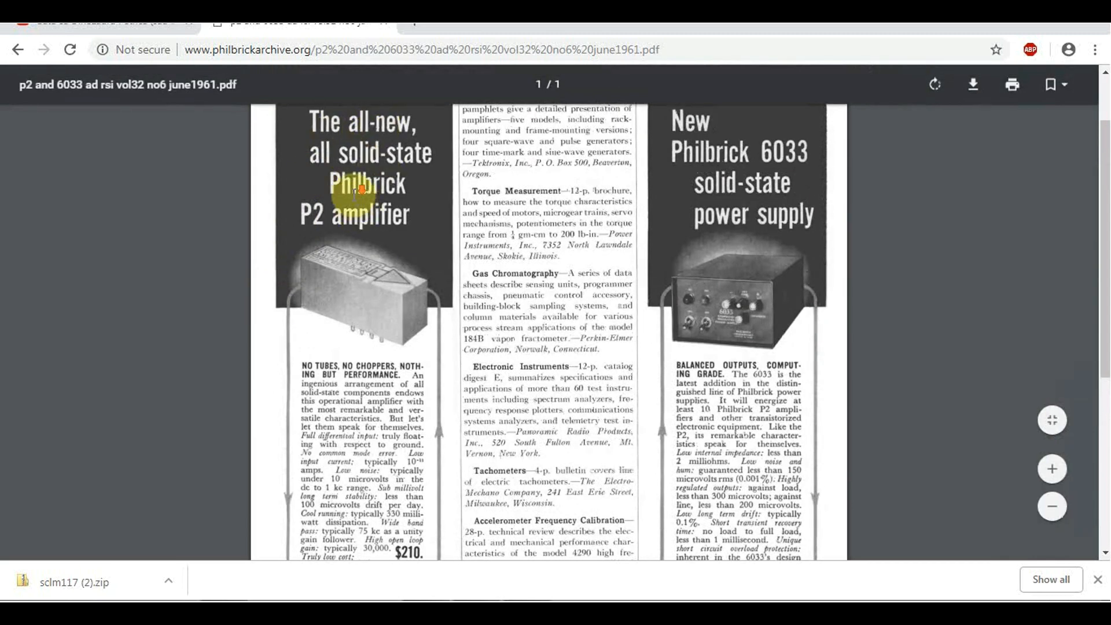
Step: Scroll through the P2 amplifier ad's specifications, including the $210 price
scroll("down", 3)
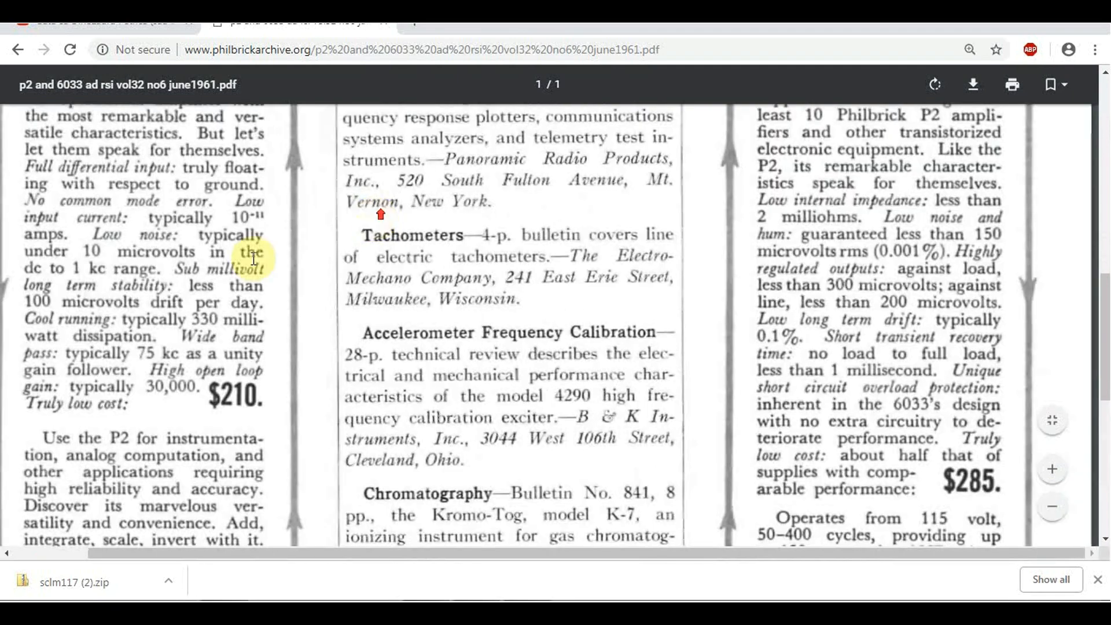
scroll("up", 3)
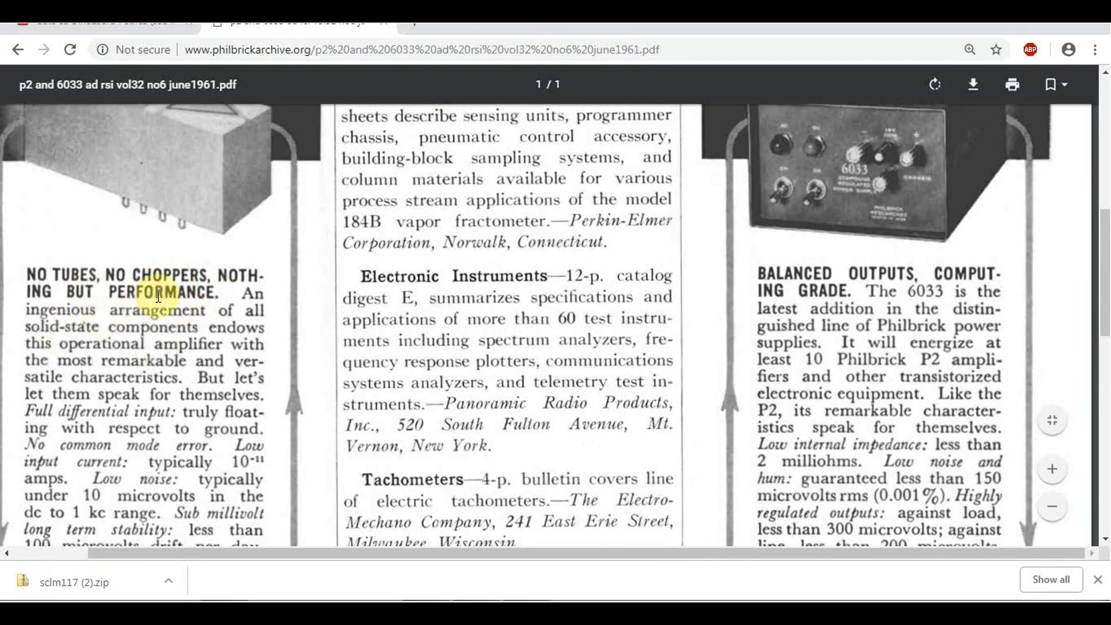
scroll("down", 3)
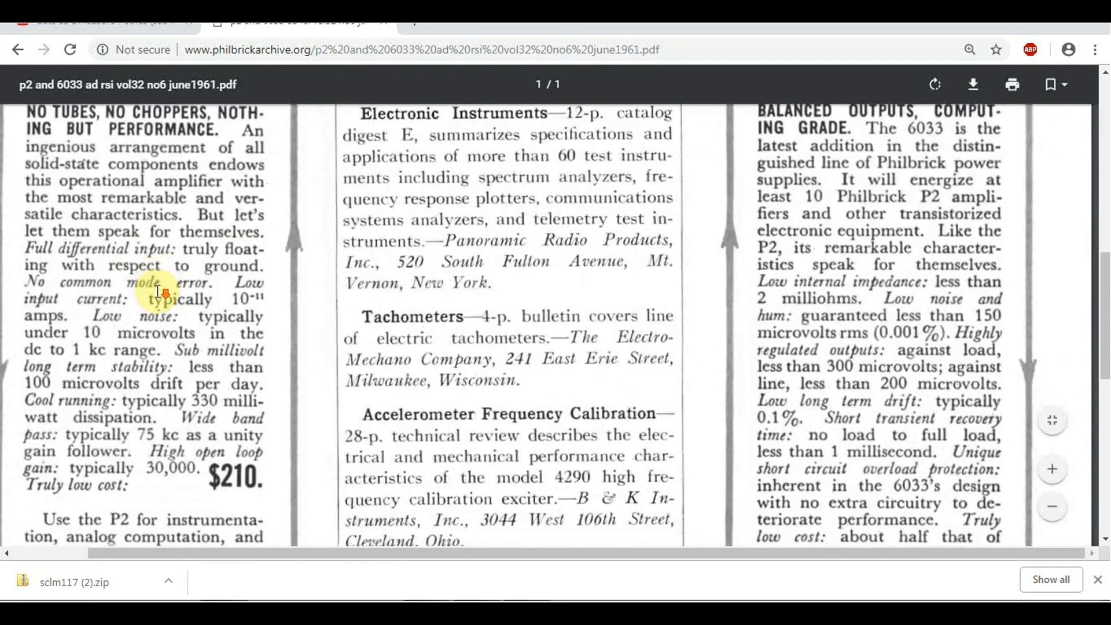
mouse_move(162, 329)
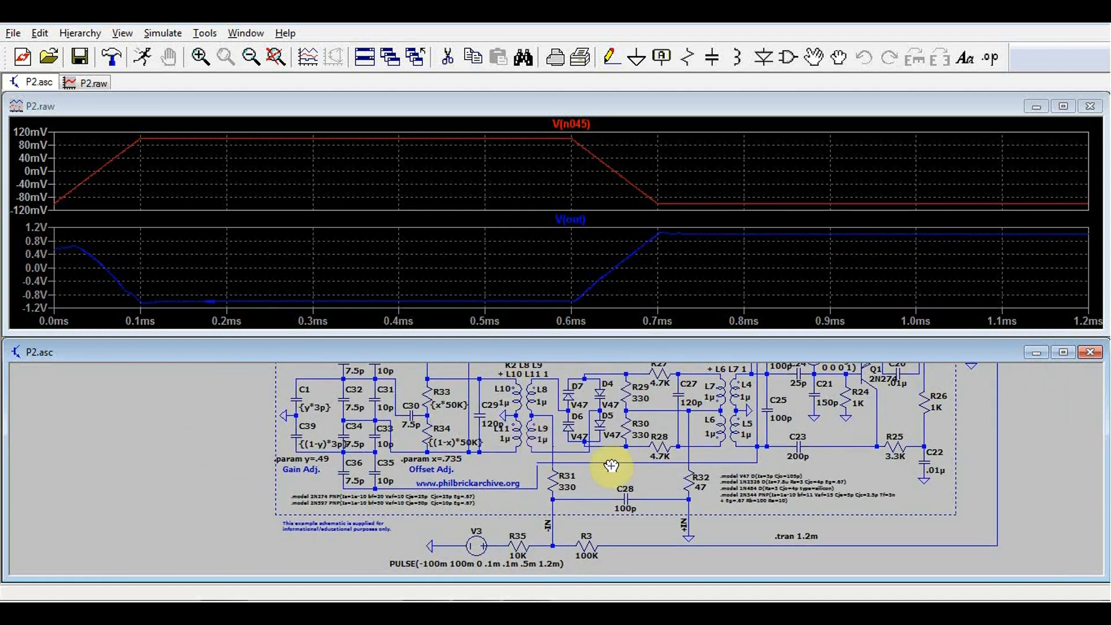
mouse_move(607, 455)
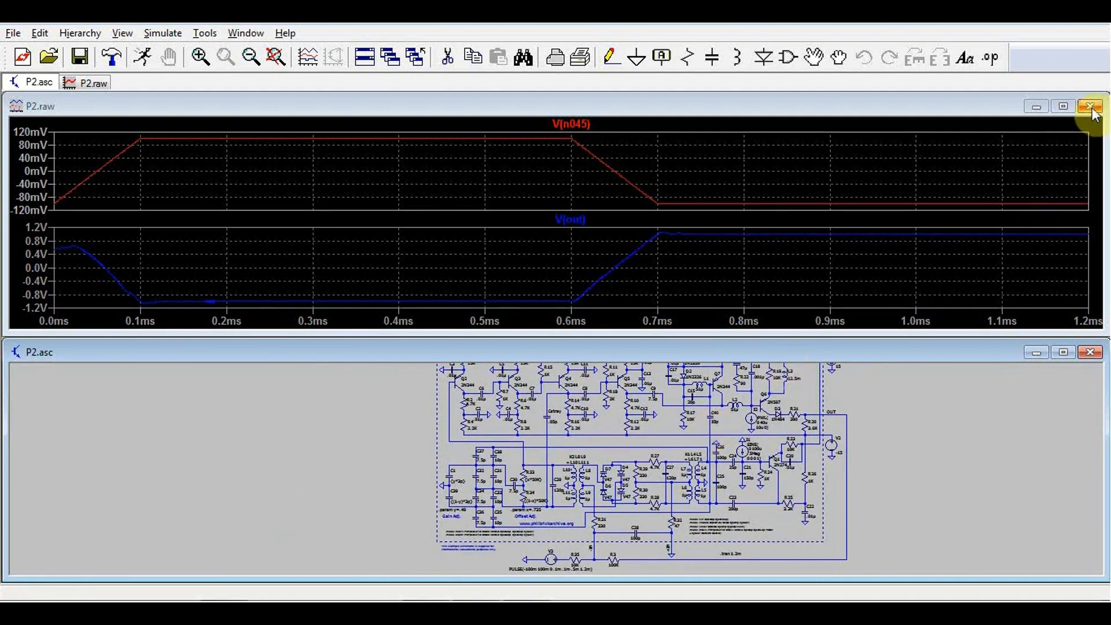
Step: Close the P2.raw waveform plot pane in LTspice
left_click(1093, 106)
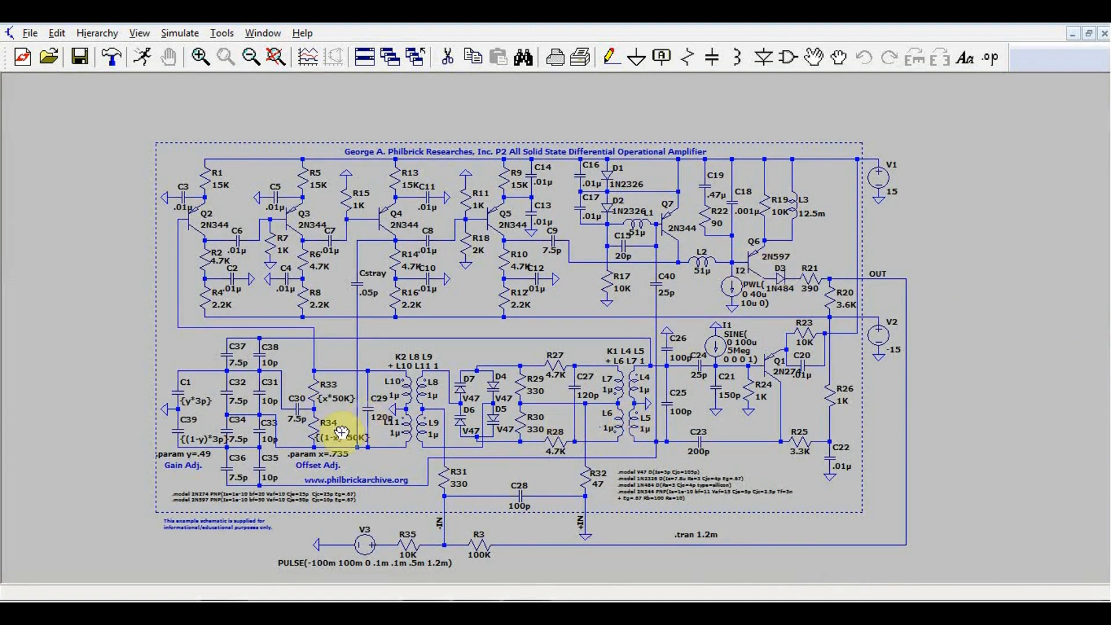
mouse_move(411, 401)
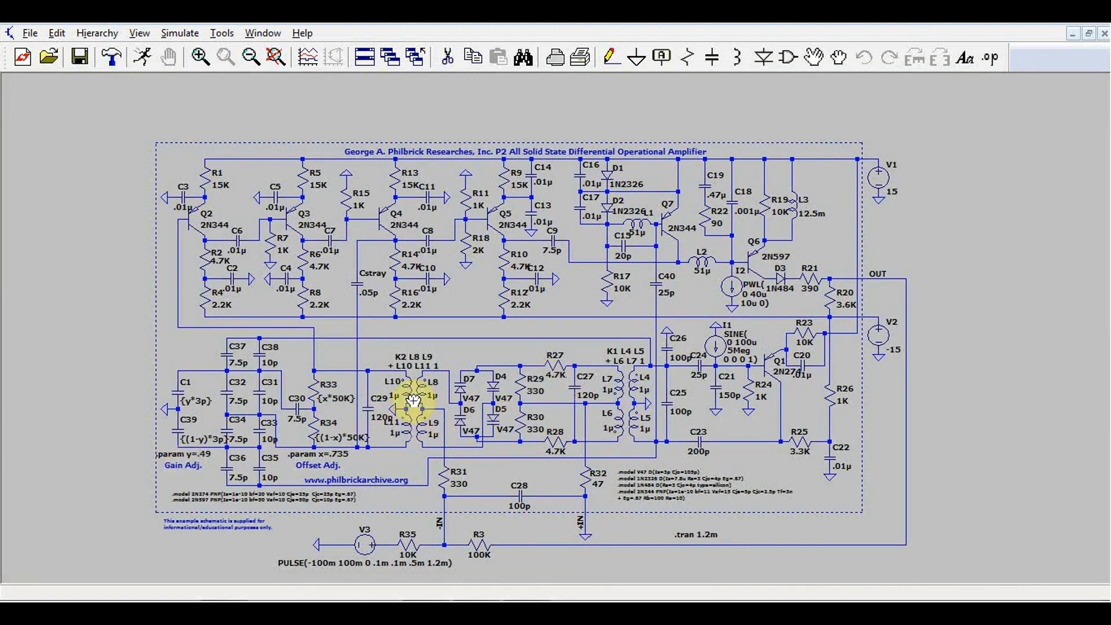
mouse_move(411, 344)
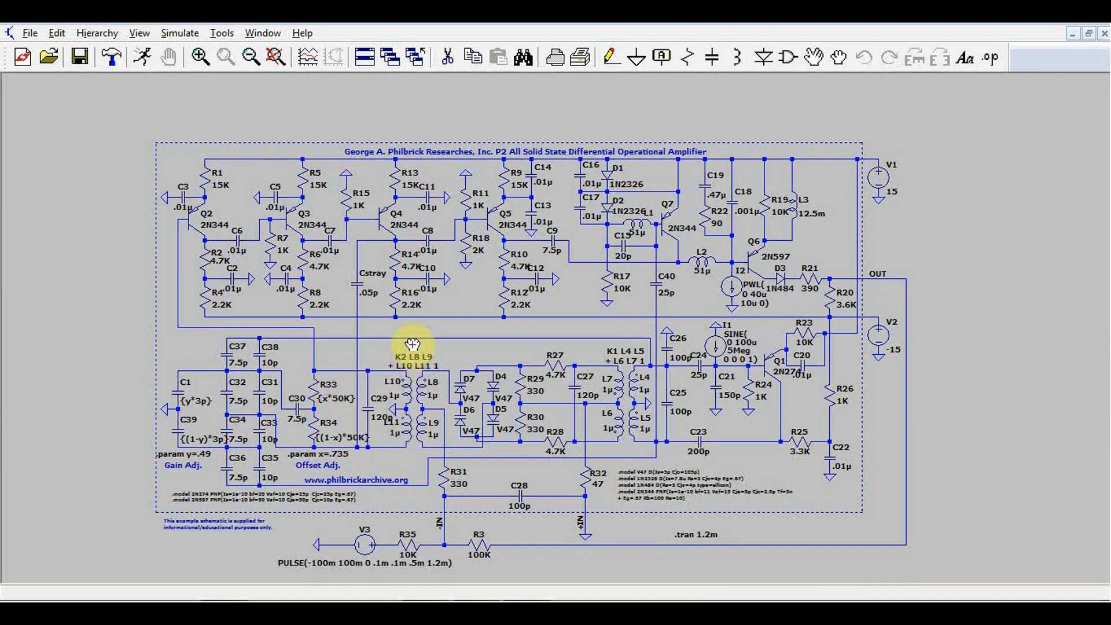
mouse_move(496, 375)
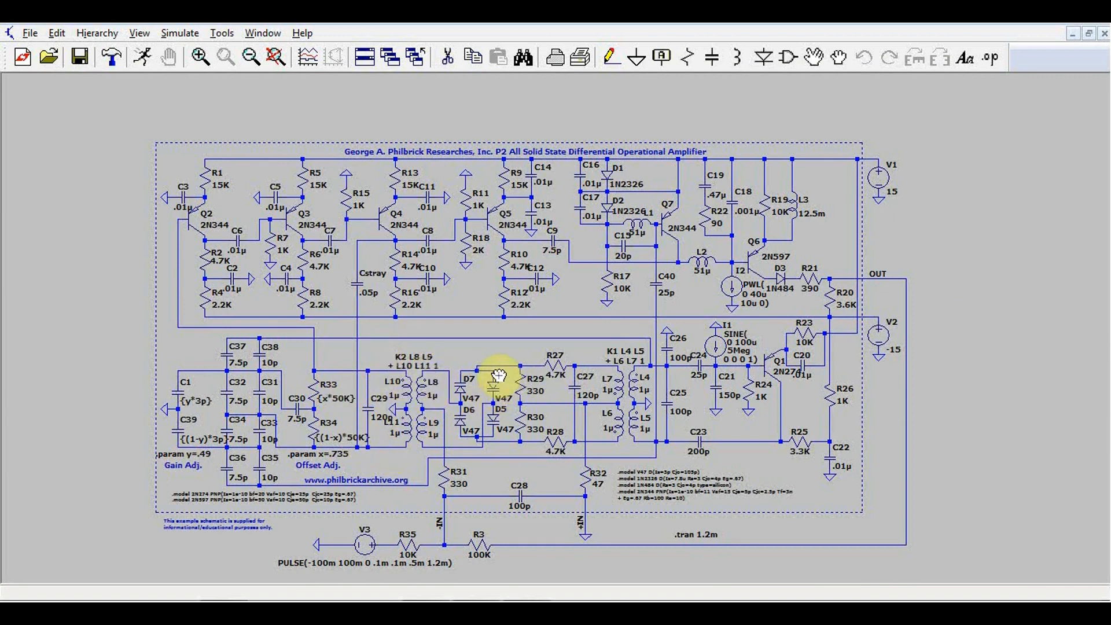
mouse_move(793, 347)
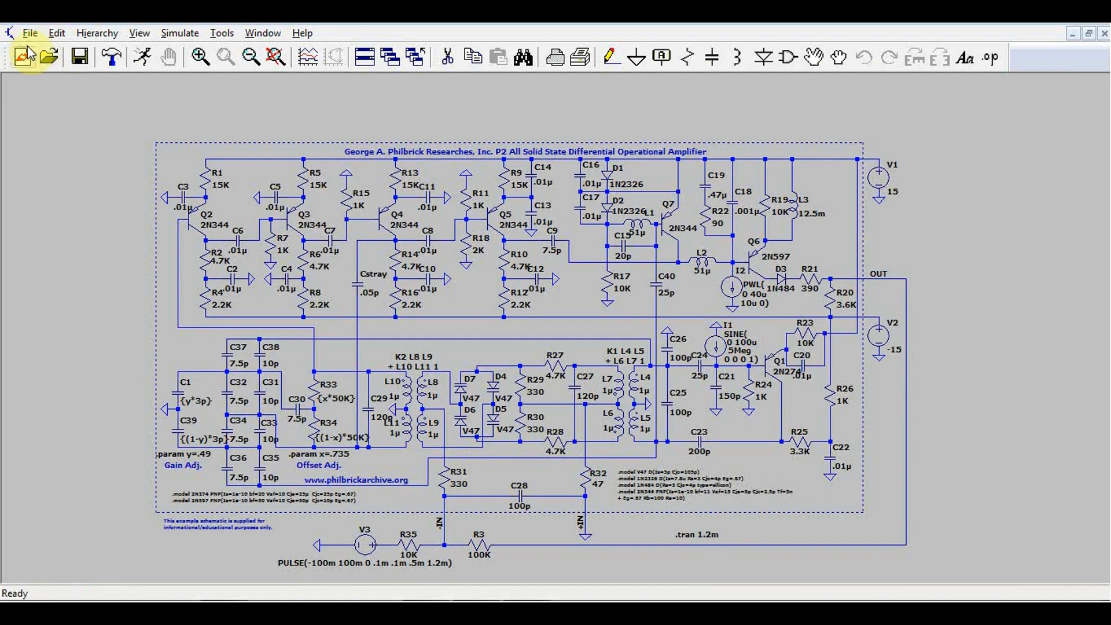
Step: Bring up the Open dialog and scroll the Educational examples to the H–L files
left_click(47, 57)
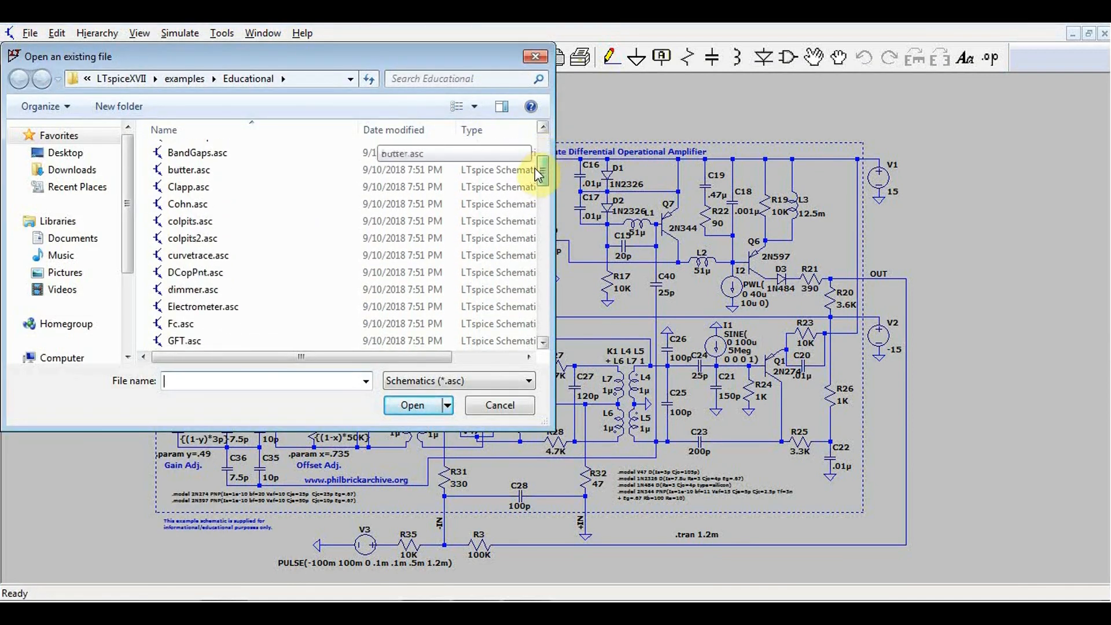
scroll("down", 3)
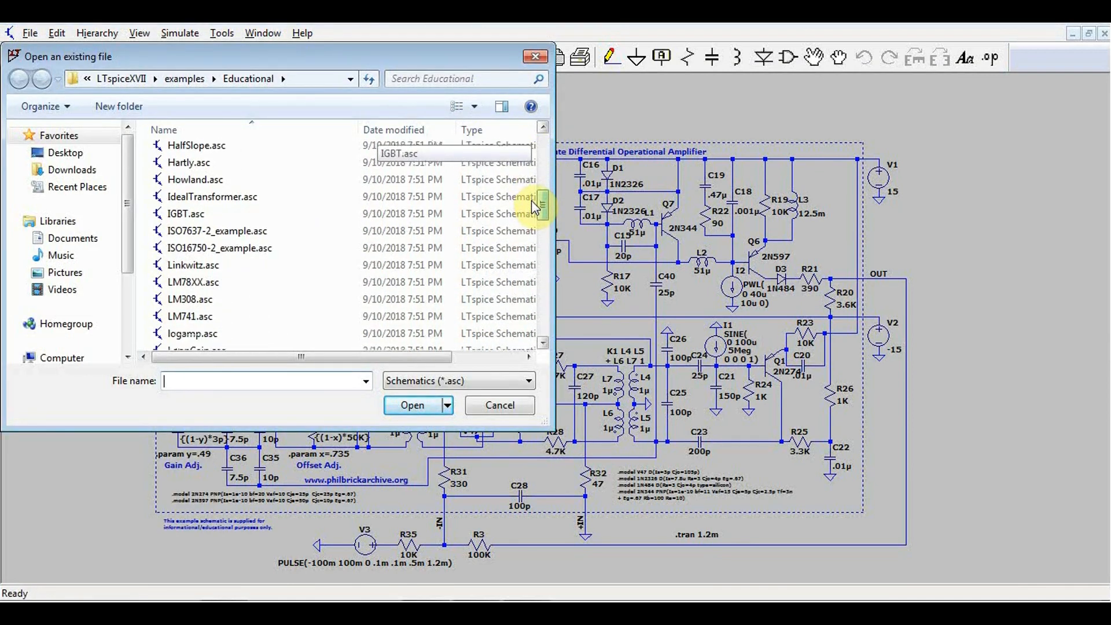